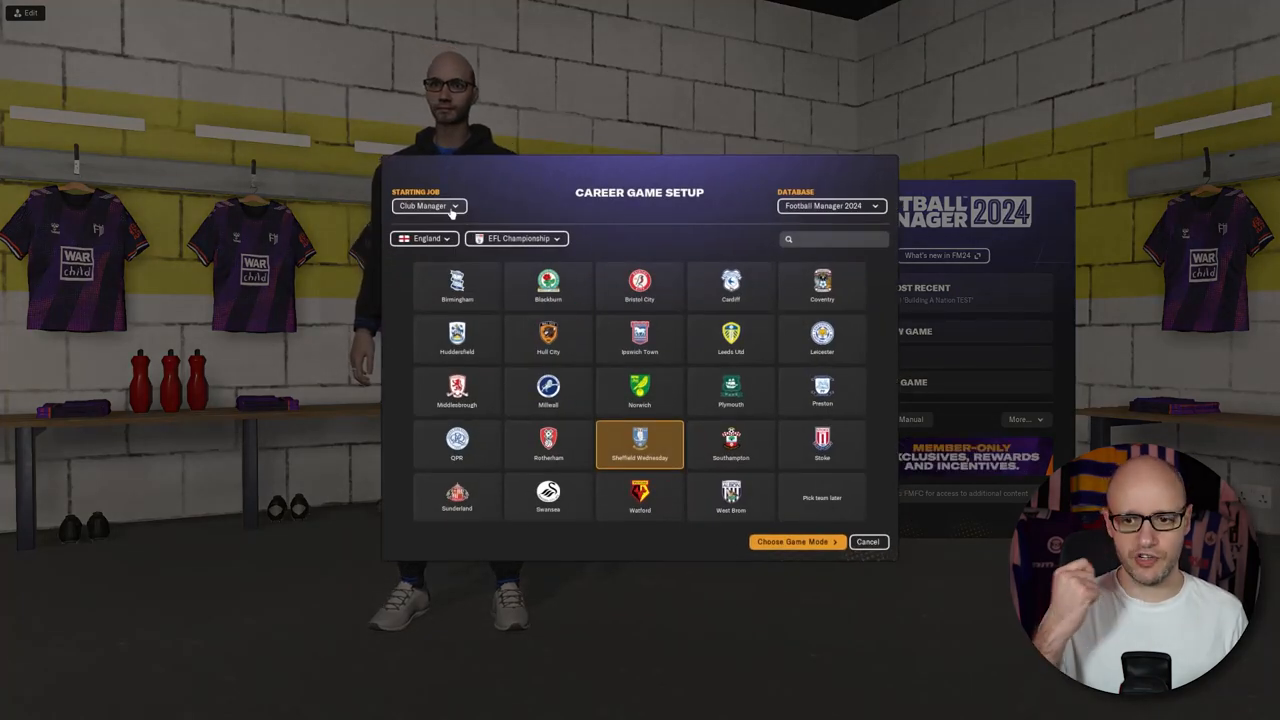
Proceed from game mode setup to the Choose Nations screen
{"action": "left_click", "coordinate": [792, 540]}
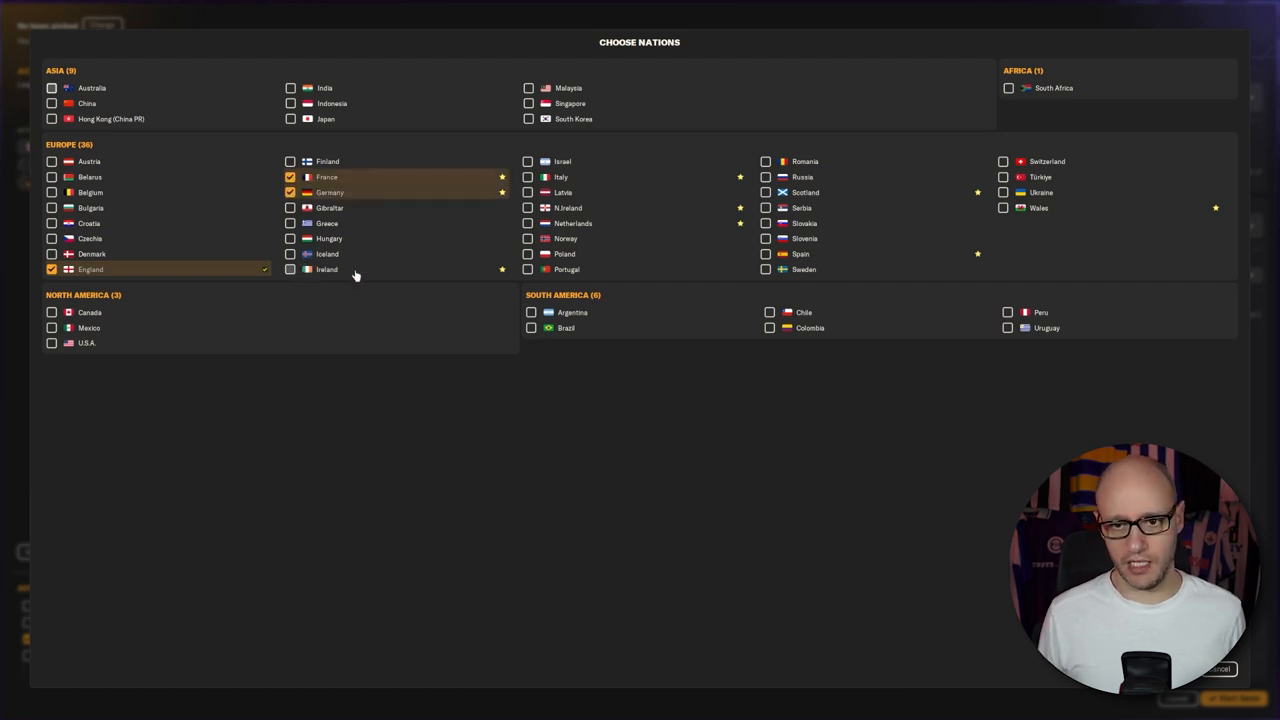
Add Italy, Spain and Scotland to the nations loaded in the save
{"action": "left_click", "coordinate": [528, 176]}
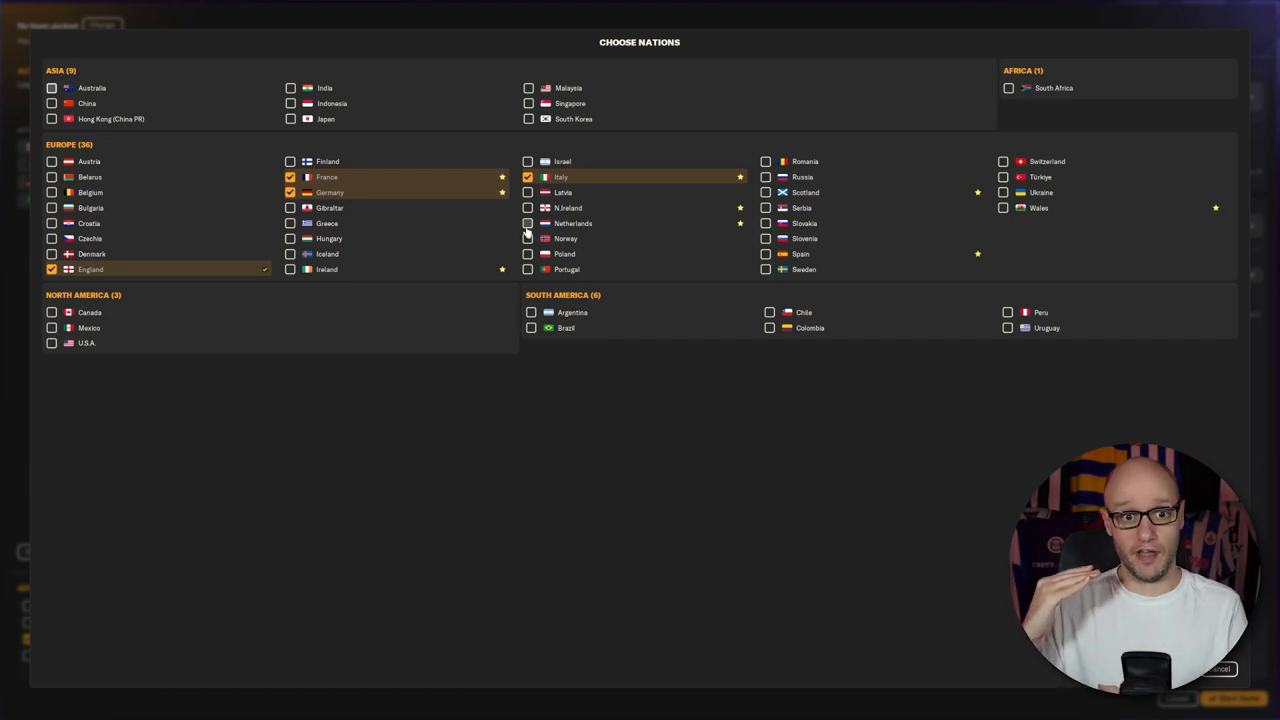
{"action": "mouse_move", "coordinate": [956, 288]}
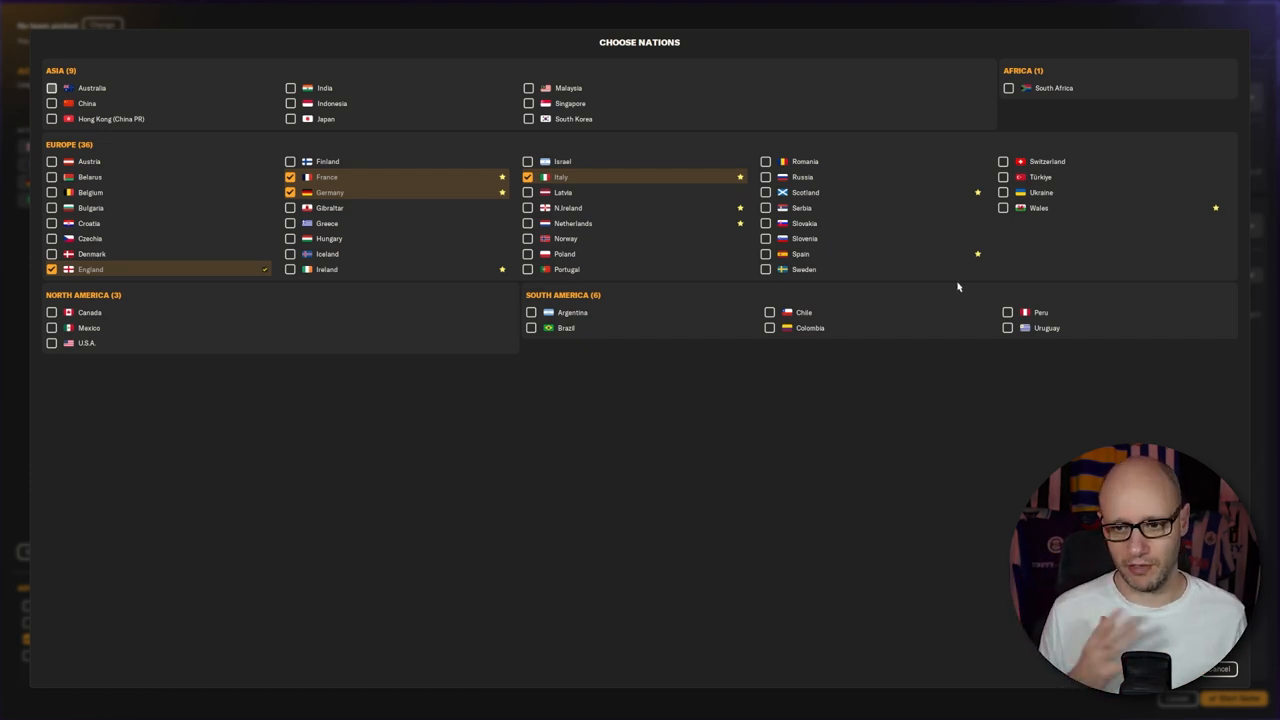
{"action": "left_click", "coordinate": [766, 252]}
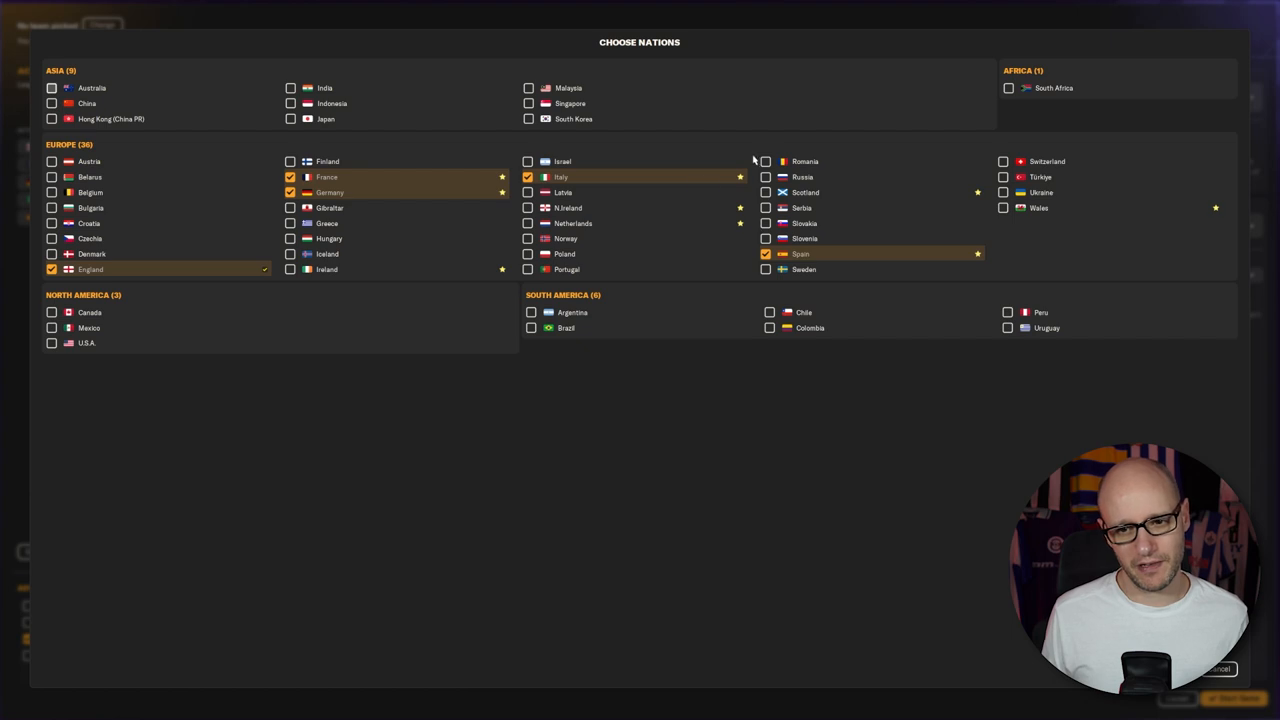
{"action": "left_click", "coordinate": [766, 192]}
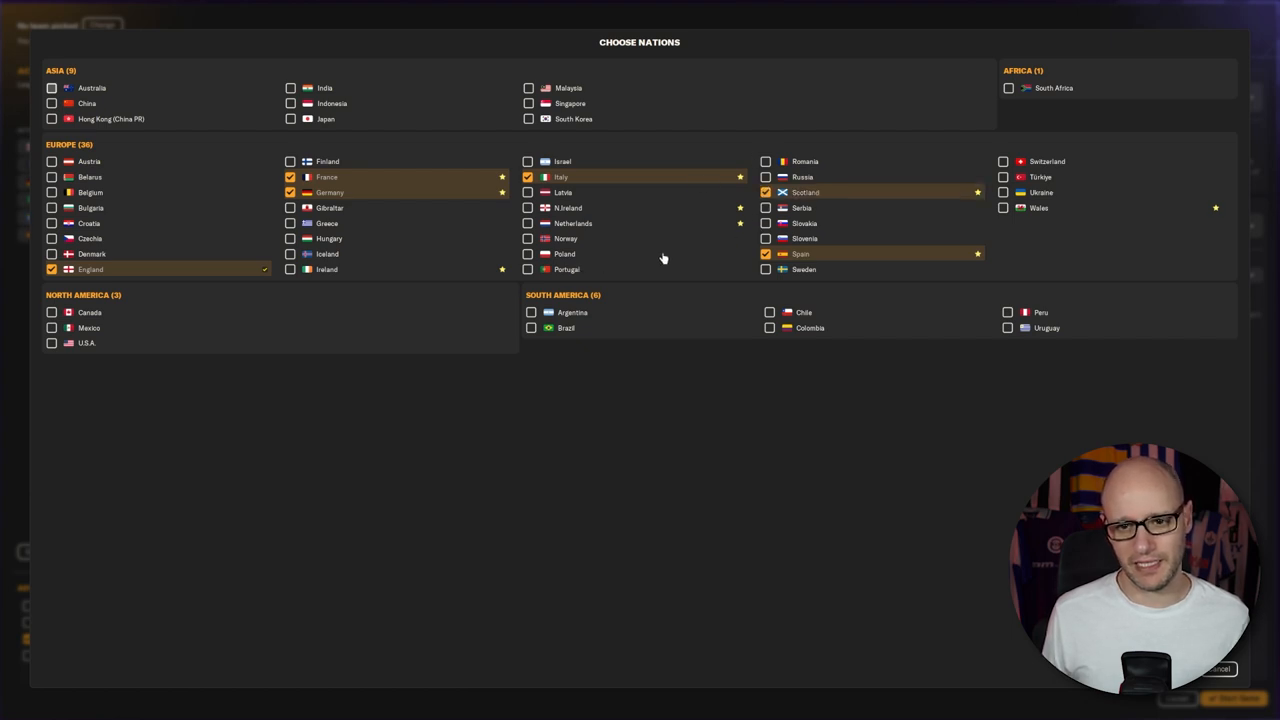
{"action": "mouse_move", "coordinate": [578, 268]}
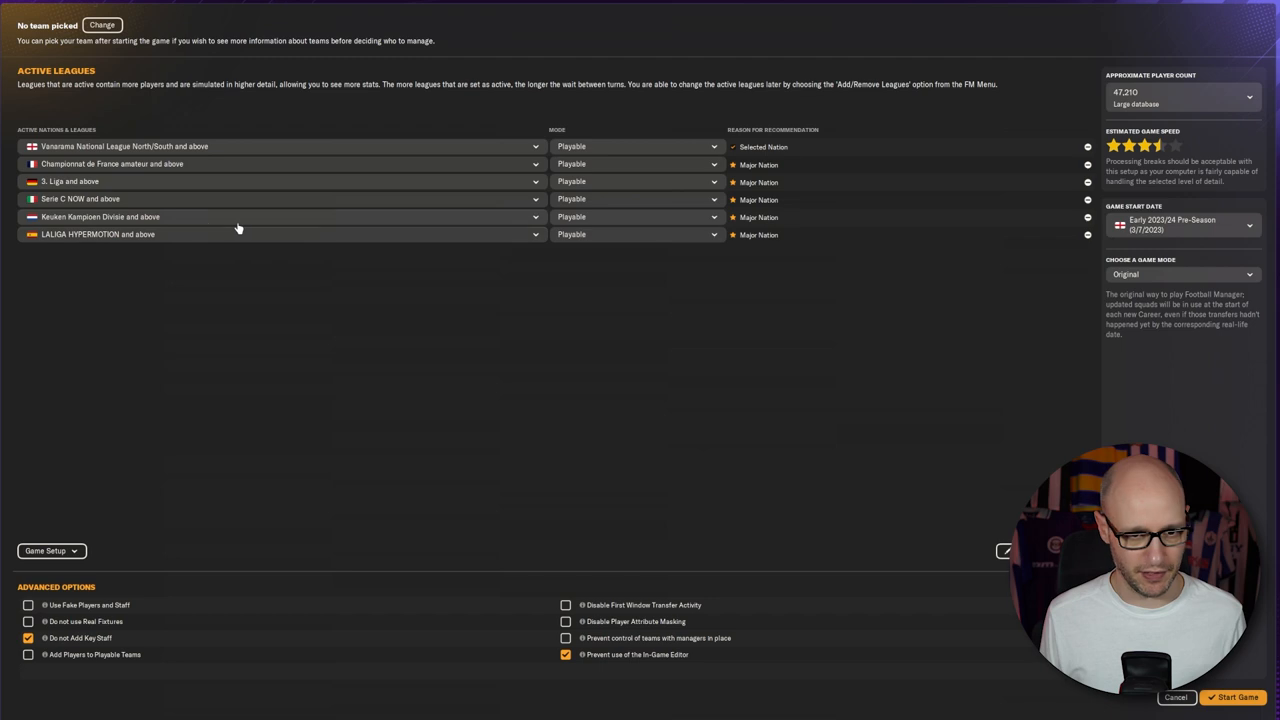
Keep the lowest playable division, including France's amateur level, for each nation
{"action": "left_click", "coordinate": [1088, 216]}
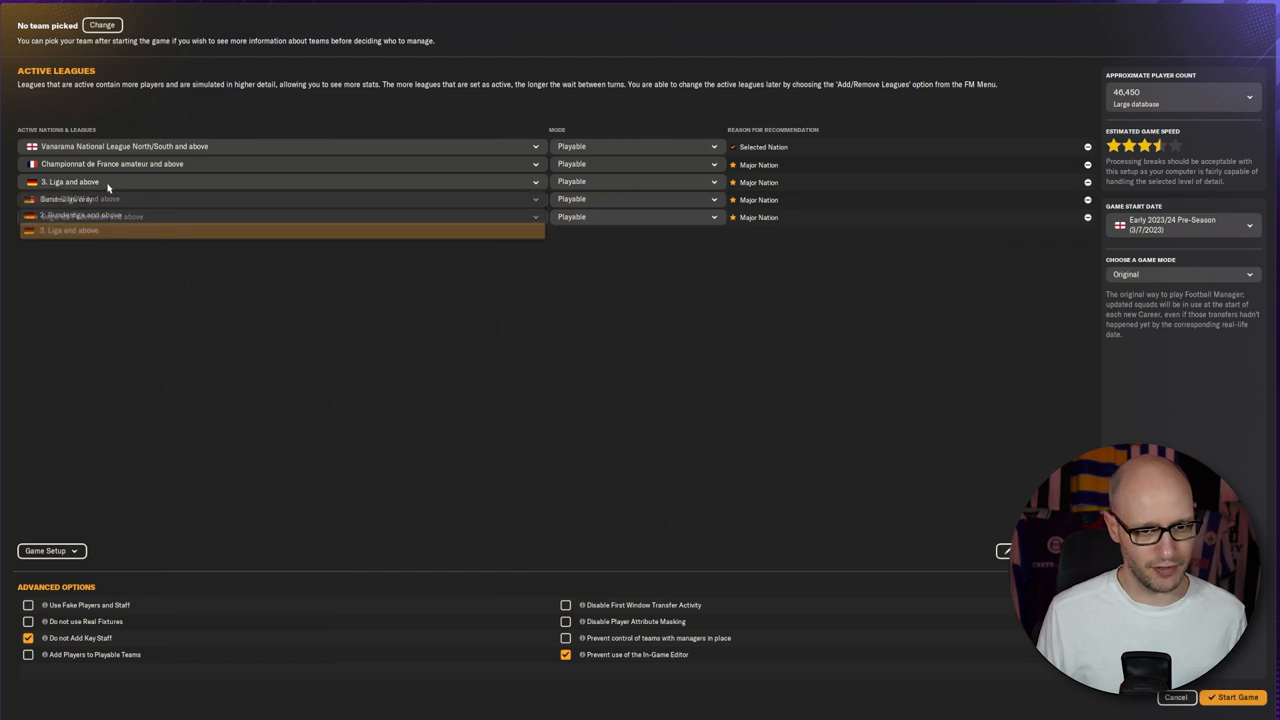
{"action": "left_click", "coordinate": [536, 164]}
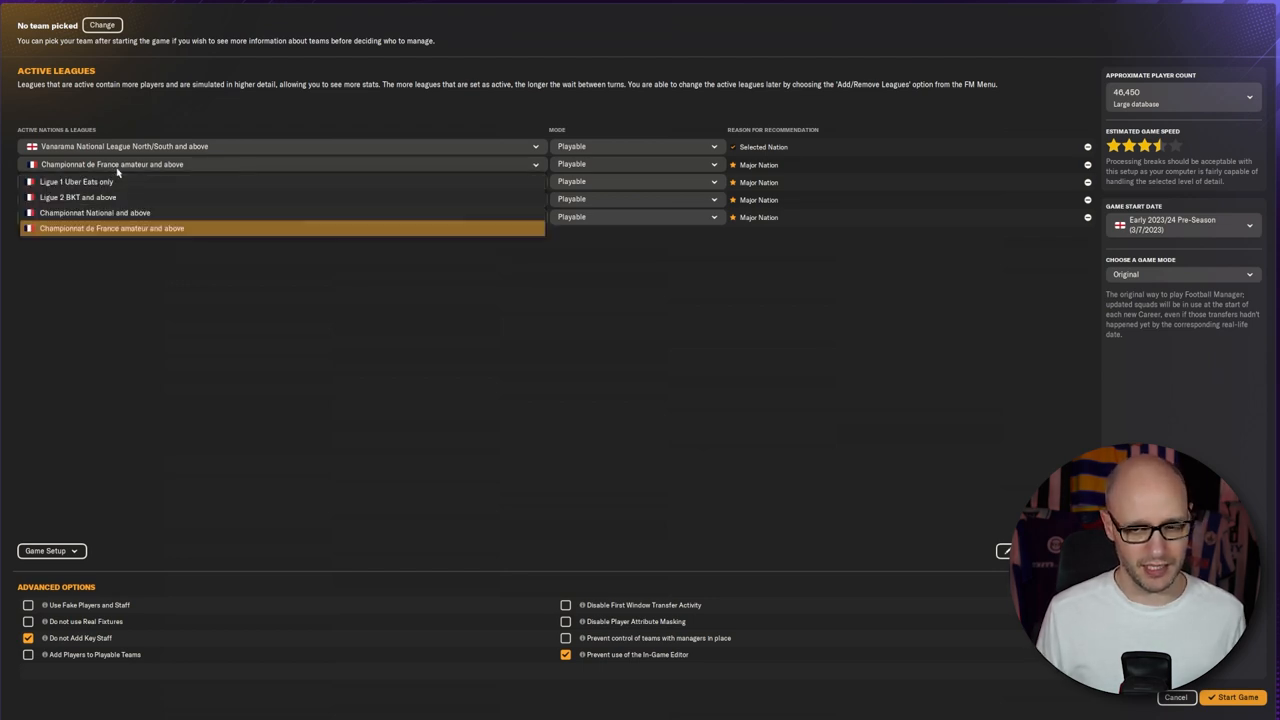
{"action": "left_click", "coordinate": [1236, 696]}
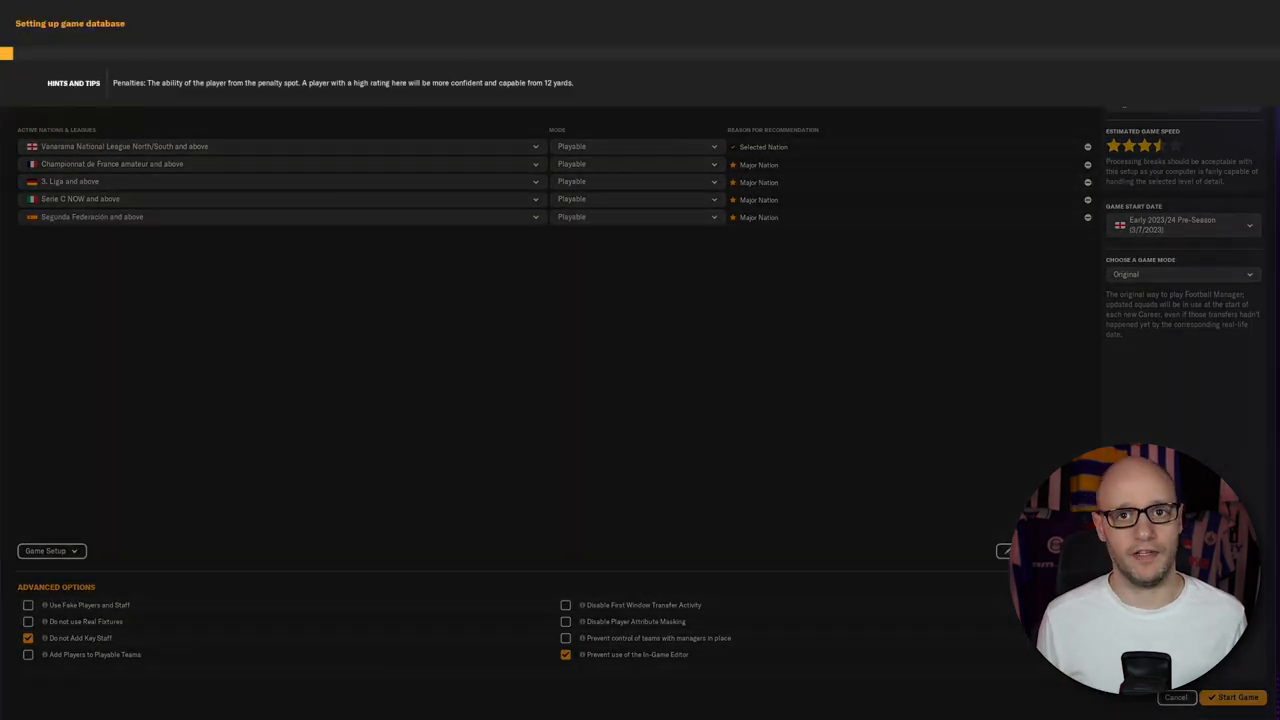
Start the game with the existing manager profile and a National C Licence badge
{"action": "left_click", "coordinate": [1232, 696]}
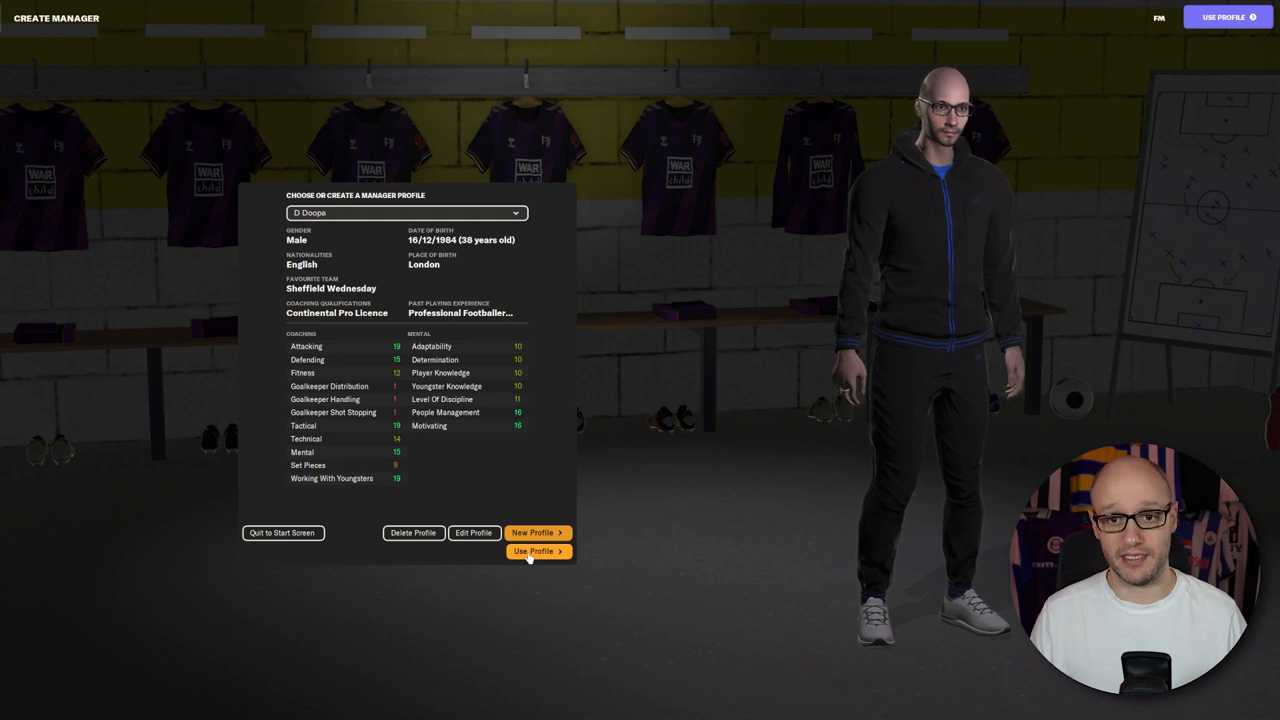
{"action": "left_click", "coordinate": [536, 552]}
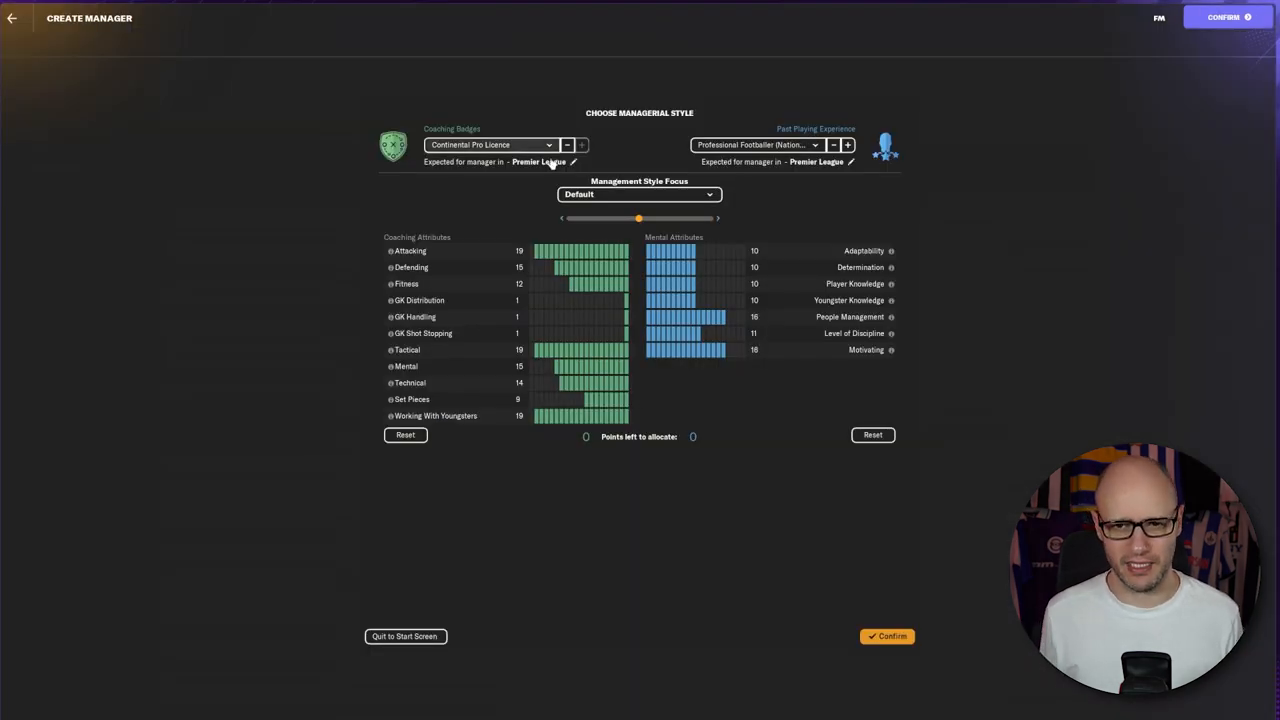
{"action": "left_click", "coordinate": [572, 162]}
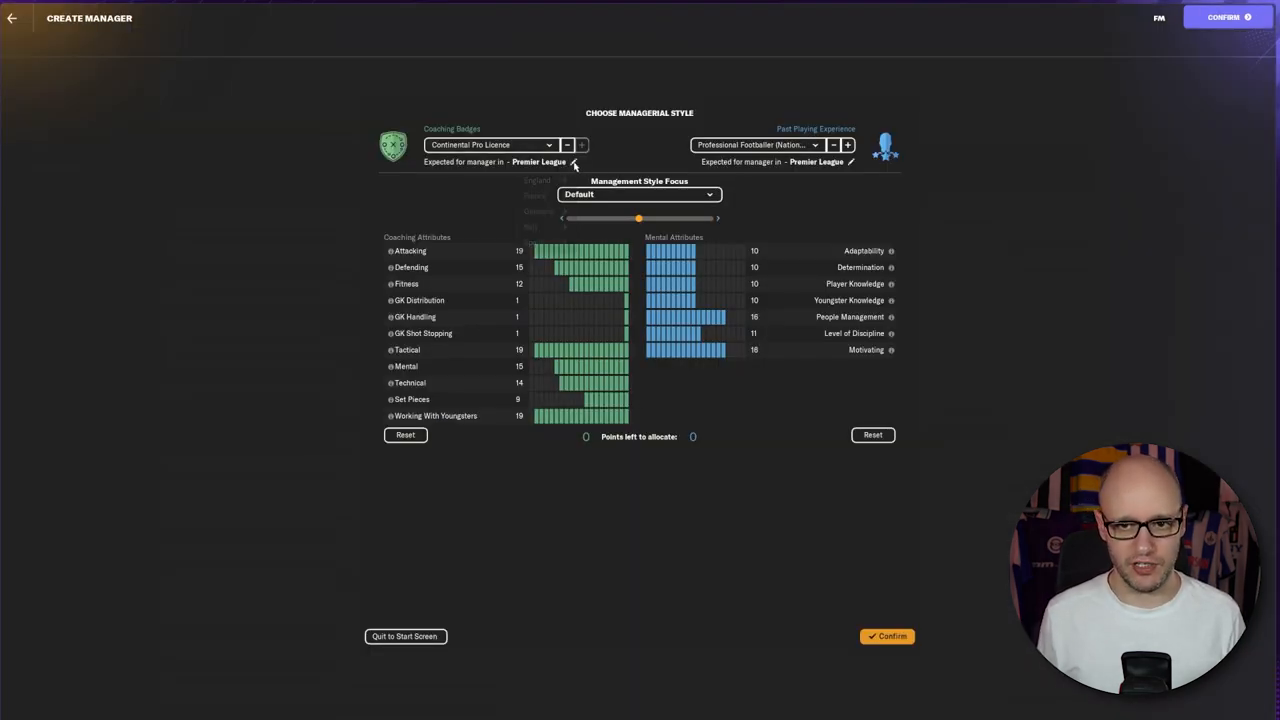
{"action": "left_click", "coordinate": [540, 160]}
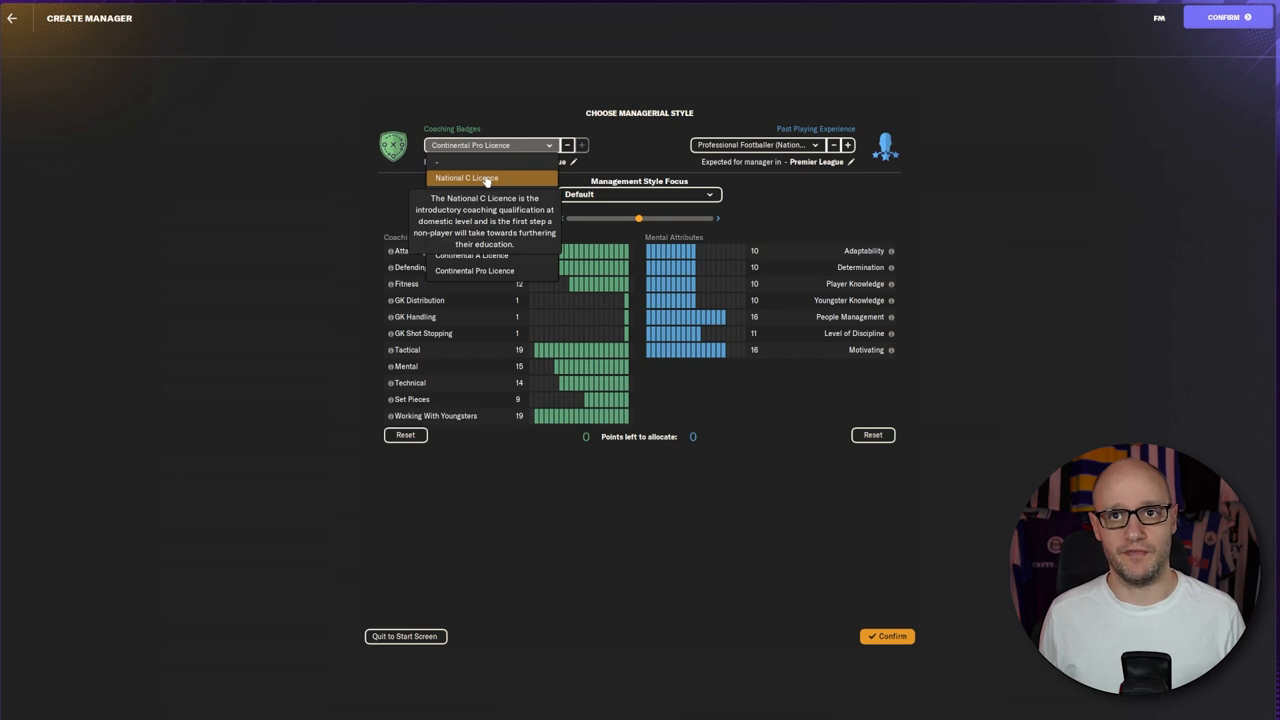
Set past playing experience to Sunday League Footballer and confirm the manager
{"action": "left_click", "coordinate": [466, 176]}
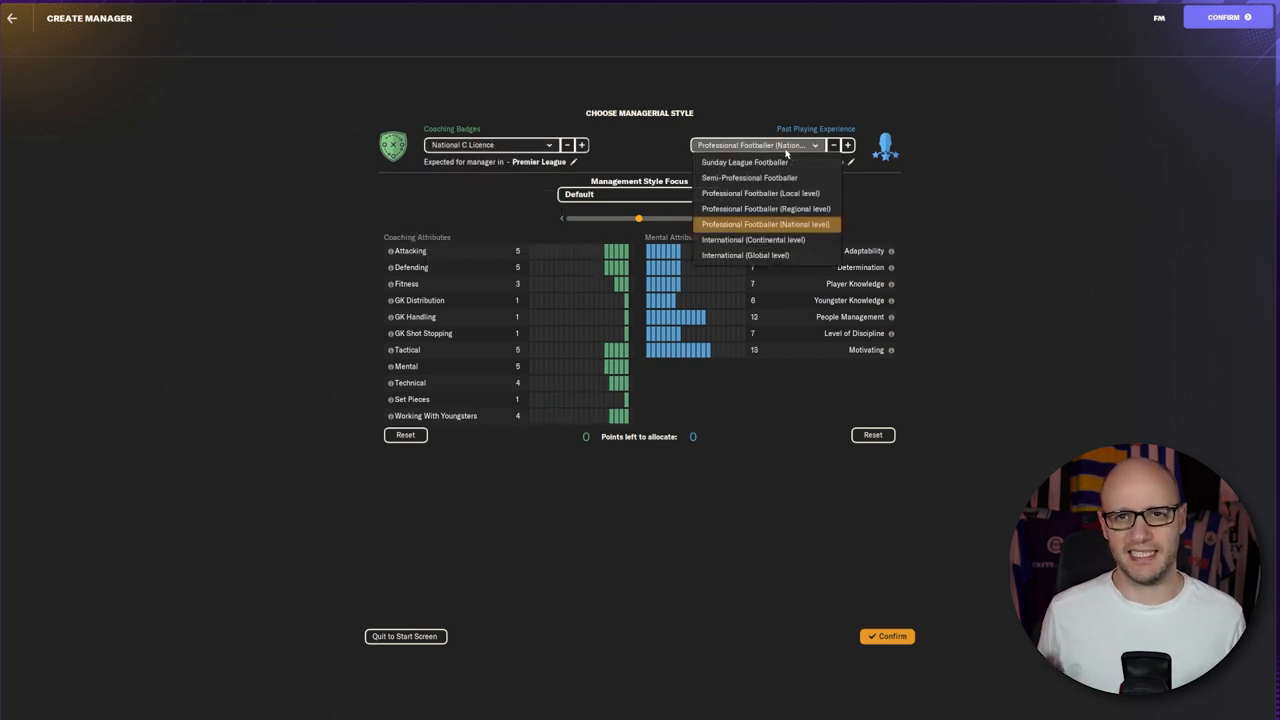
{"action": "left_click", "coordinate": [744, 162]}
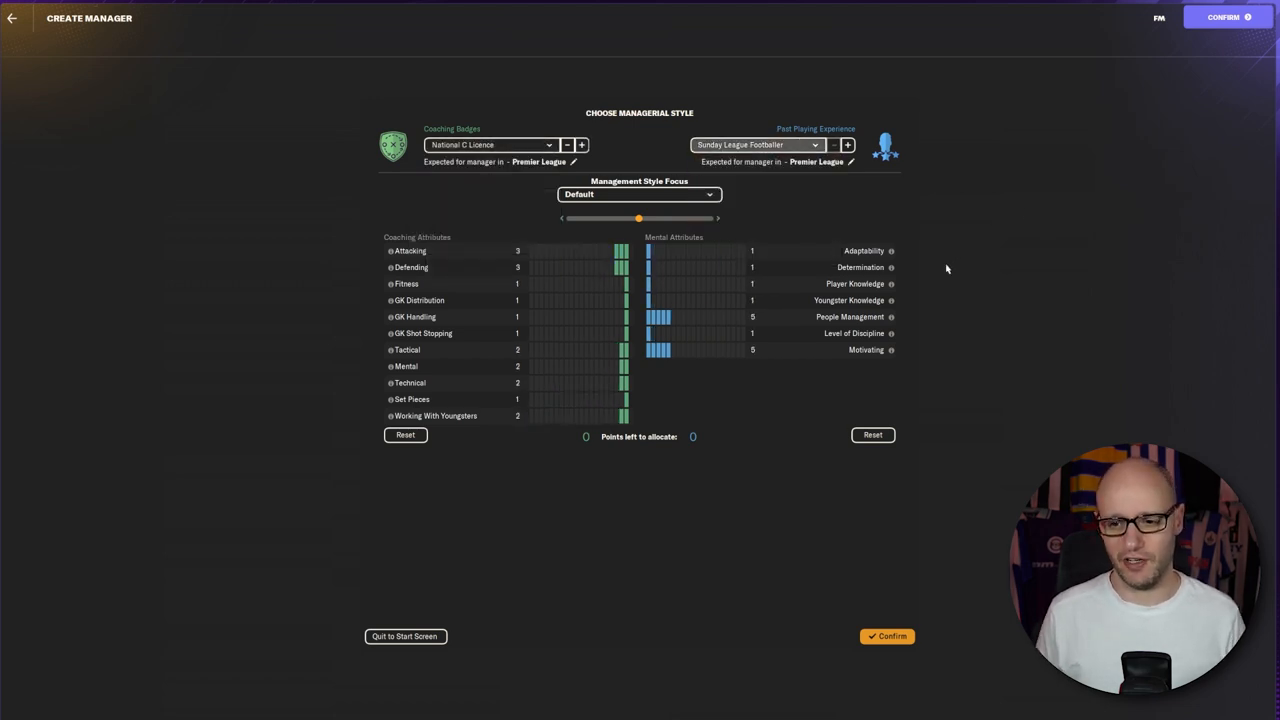
{"action": "left_click", "coordinate": [640, 194]}
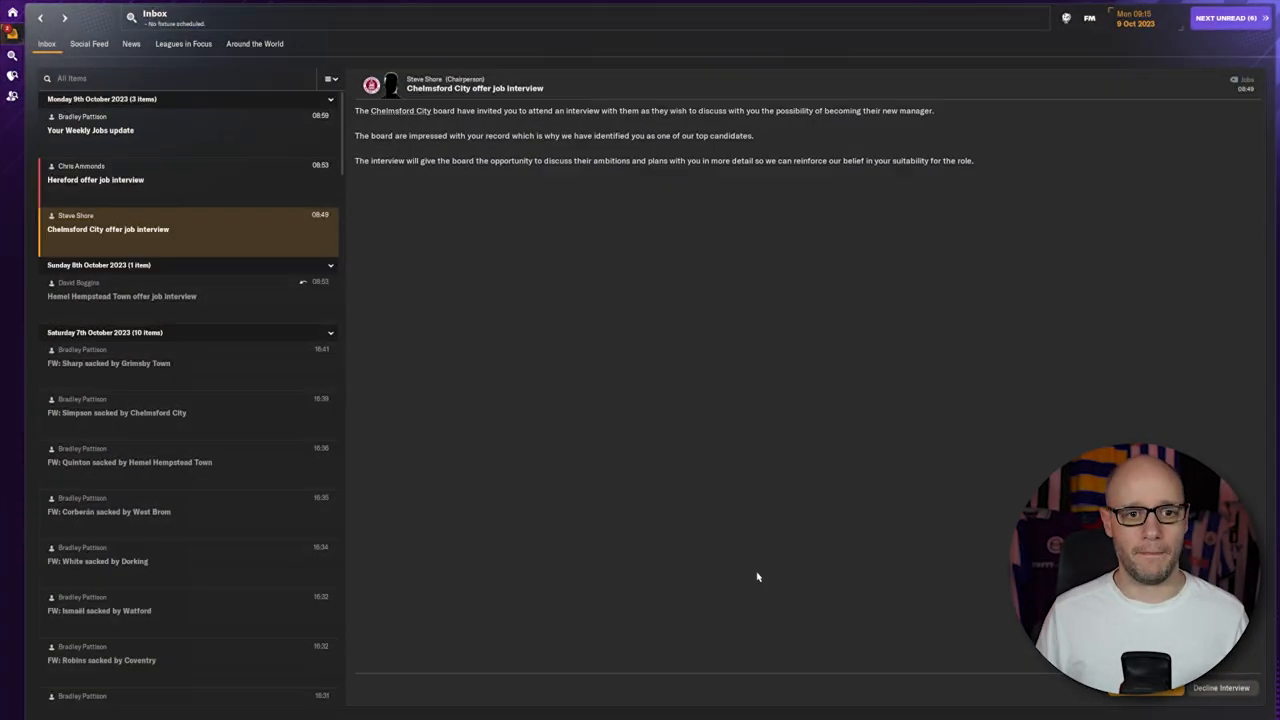
{"action": "mouse_move", "coordinate": [890, 124]}
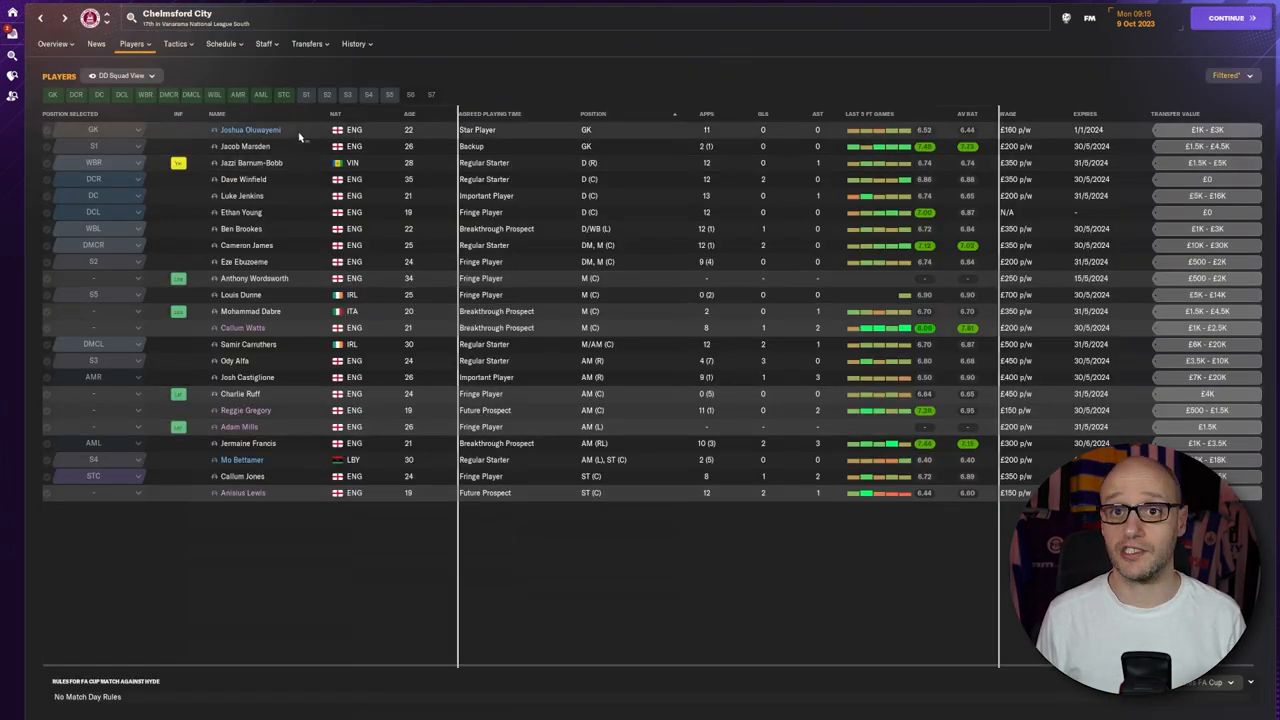
{"action": "mouse_move", "coordinate": [296, 540]}
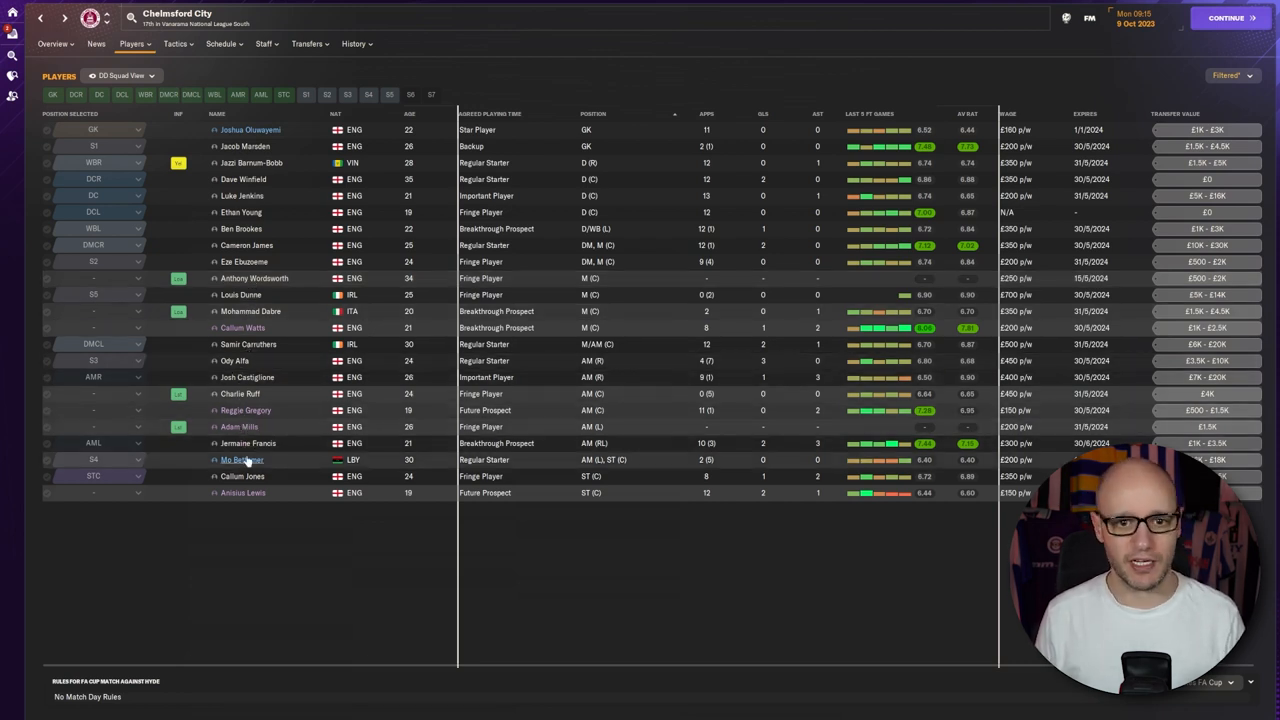
Review Chelmsford City's club overview and general details, then return toward the inbox
{"action": "left_click", "coordinate": [54, 44]}
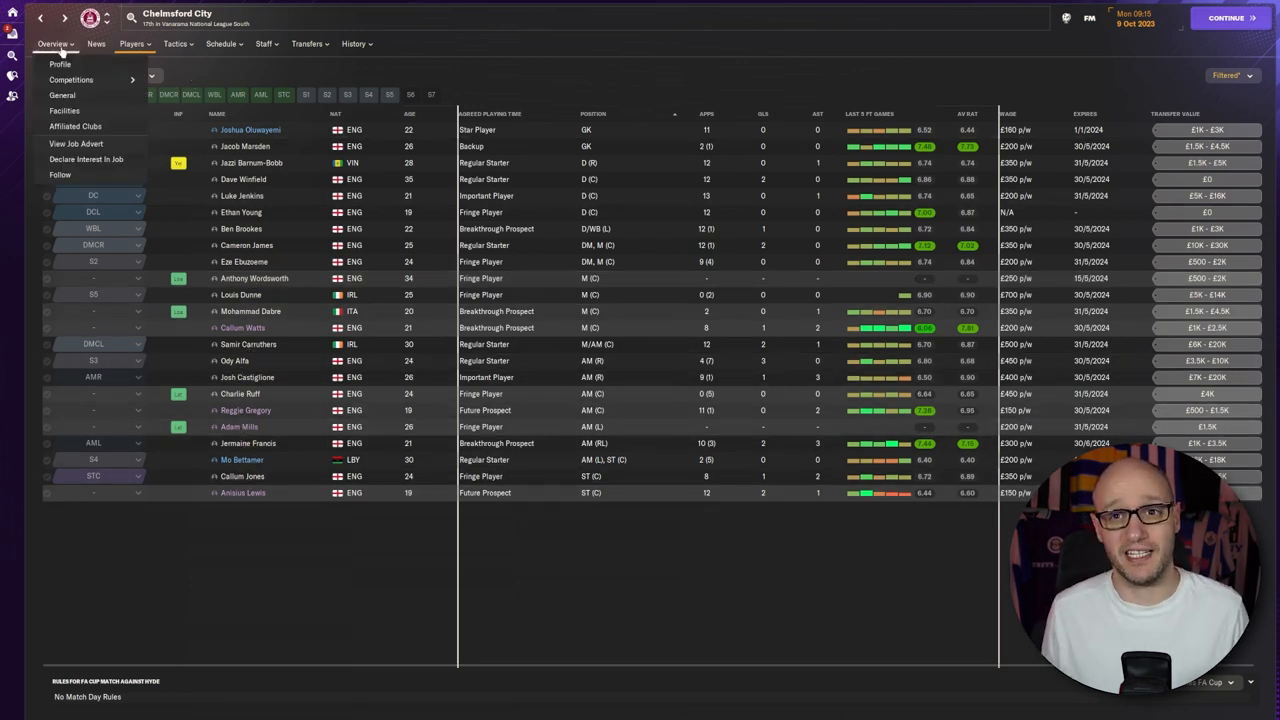
{"action": "left_click", "coordinate": [60, 64]}
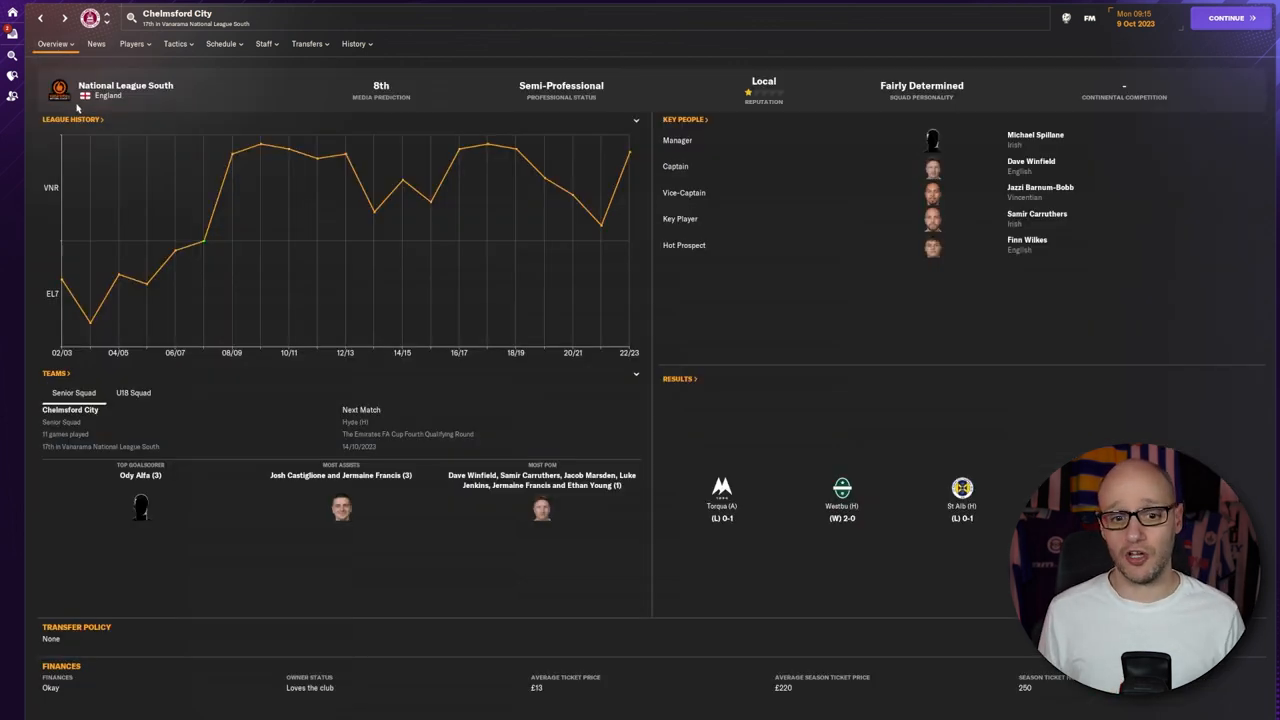
{"action": "mouse_move", "coordinate": [262, 152]}
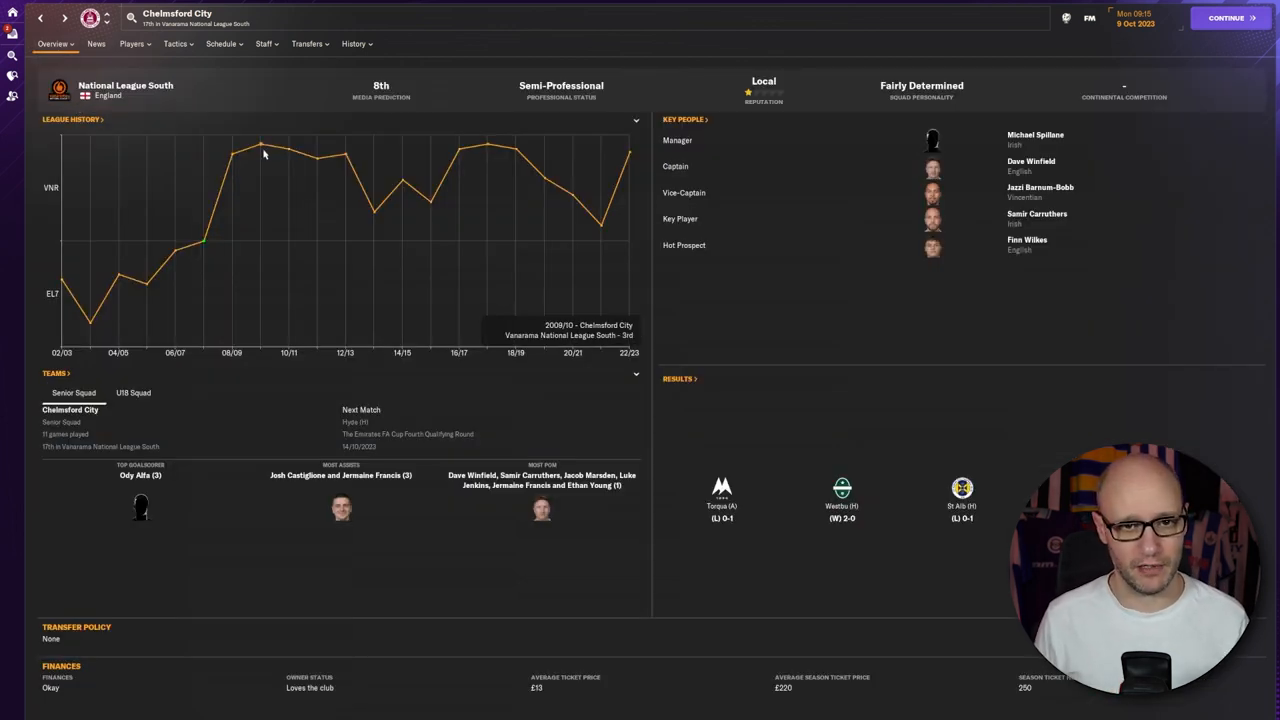
{"action": "mouse_move", "coordinate": [376, 216]}
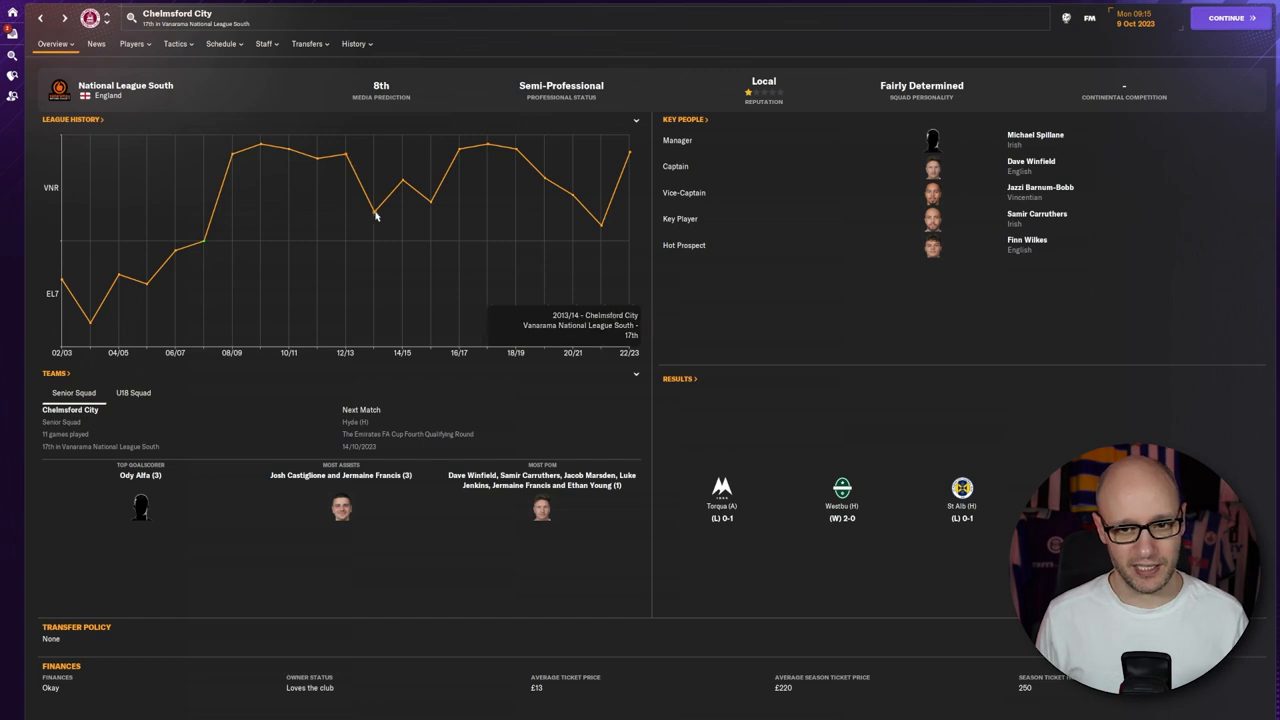
{"action": "mouse_move", "coordinate": [538, 180]}
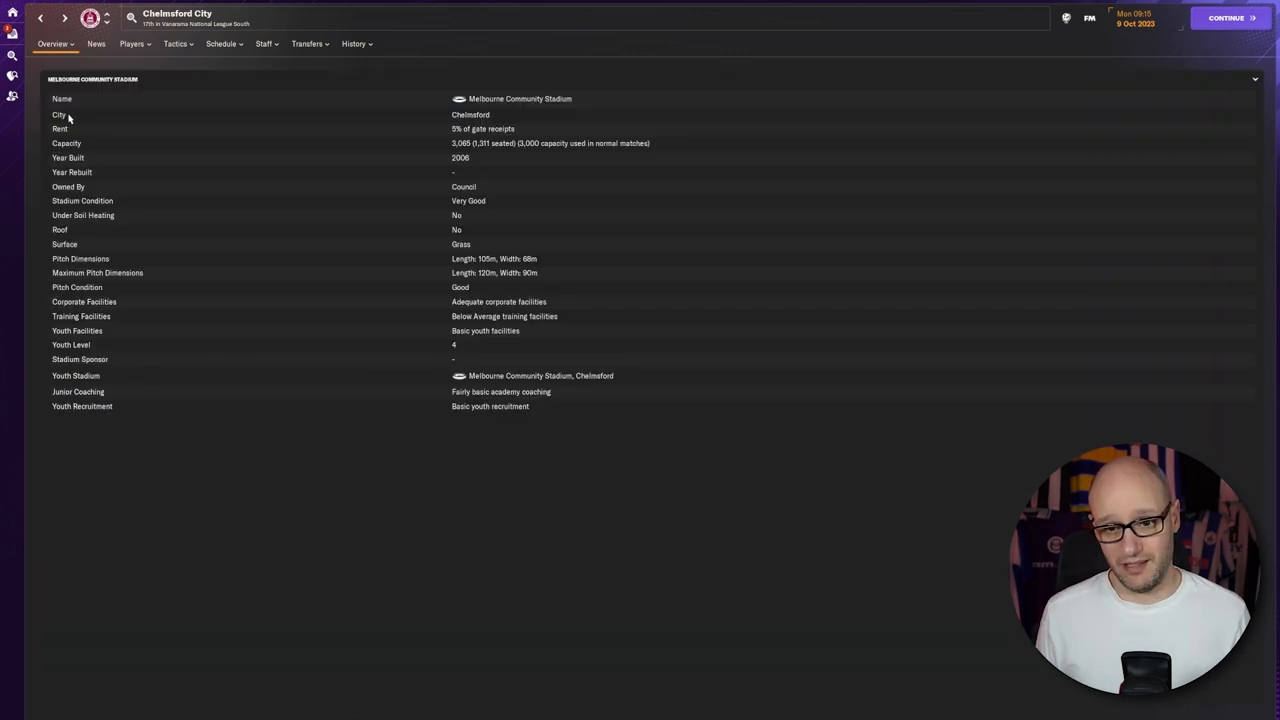
{"action": "left_click", "coordinate": [52, 44]}
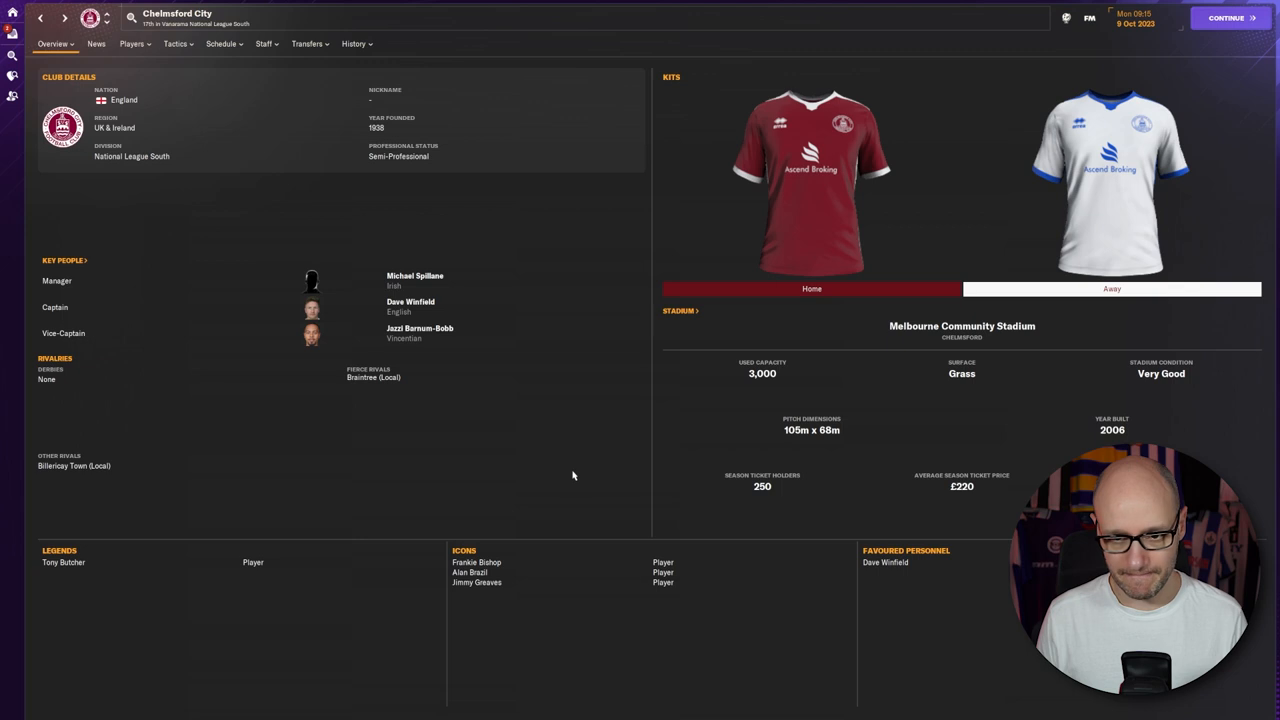
{"action": "mouse_move", "coordinate": [482, 374]}
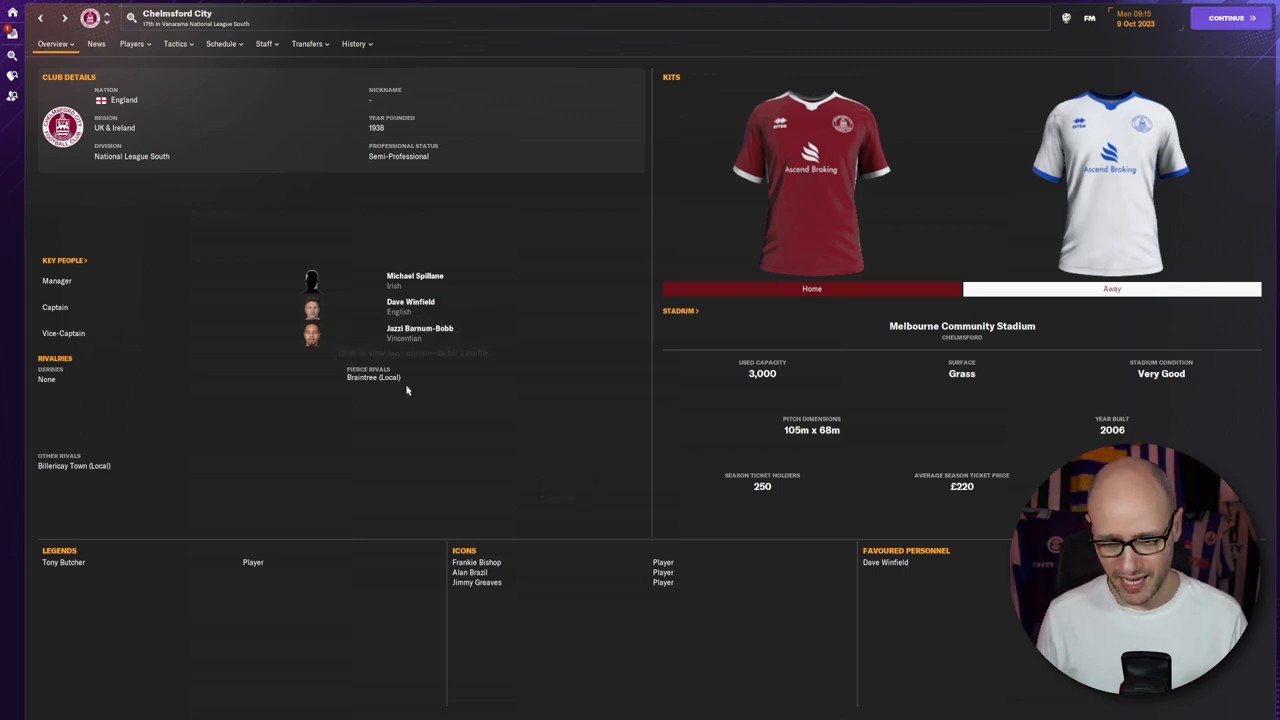
{"action": "left_click", "coordinate": [40, 18]}
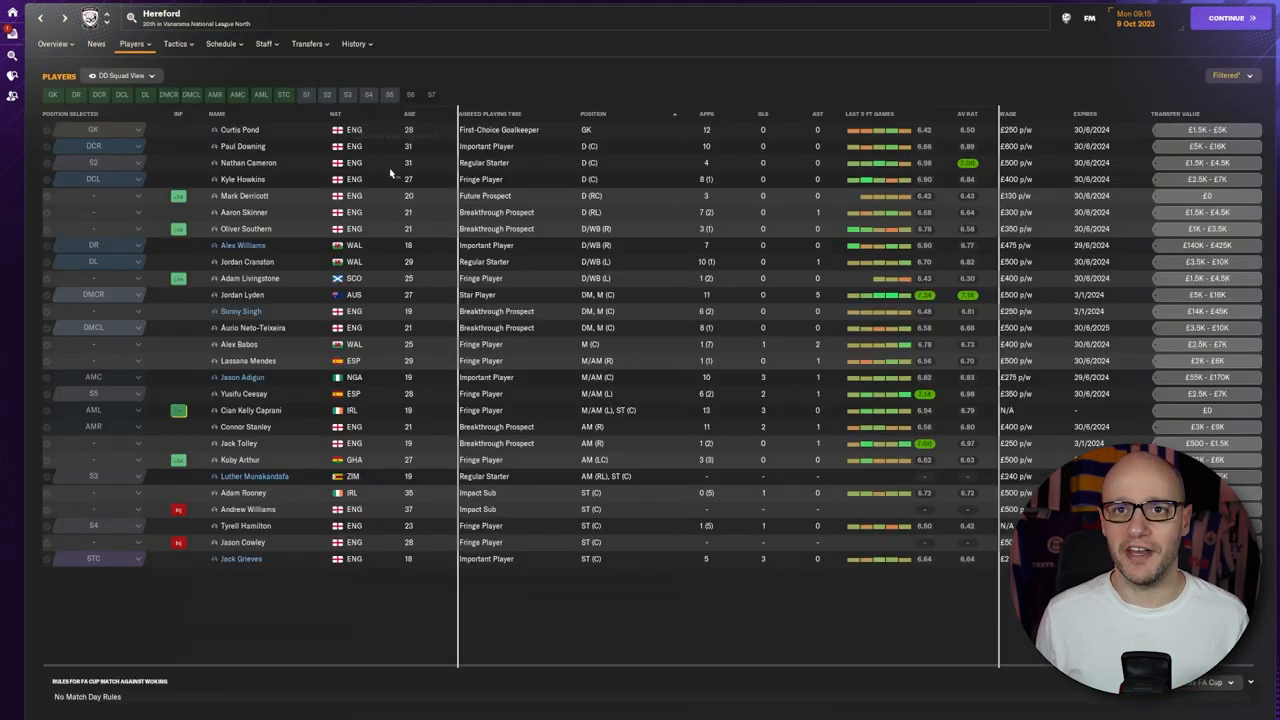
{"action": "mouse_move", "coordinate": [408, 312]}
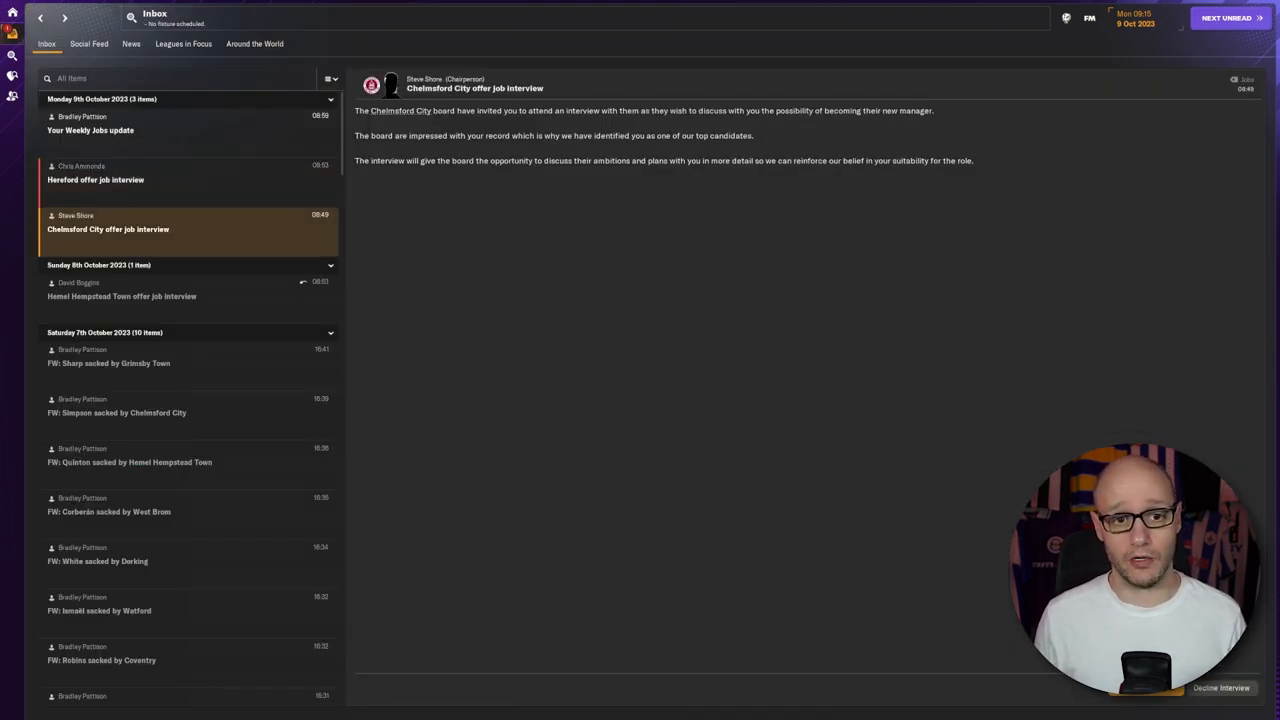
{"action": "mouse_move", "coordinate": [290, 296]}
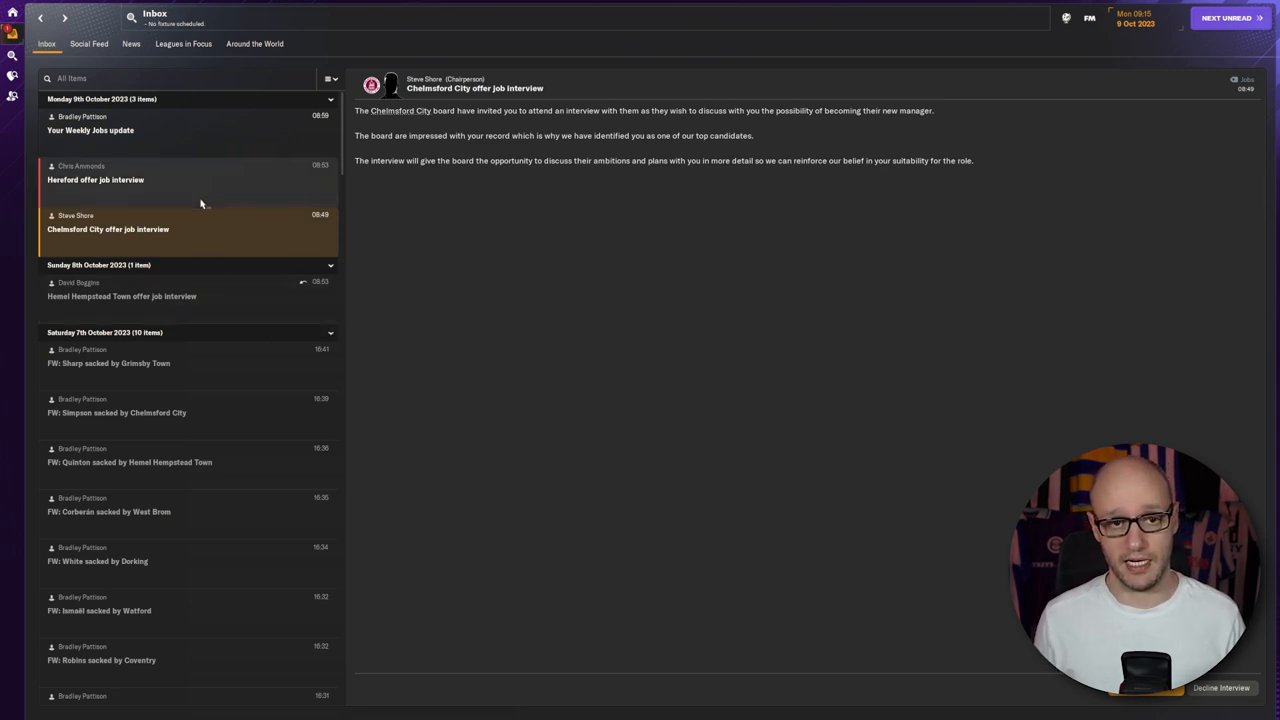
{"action": "mouse_move", "coordinate": [212, 298]}
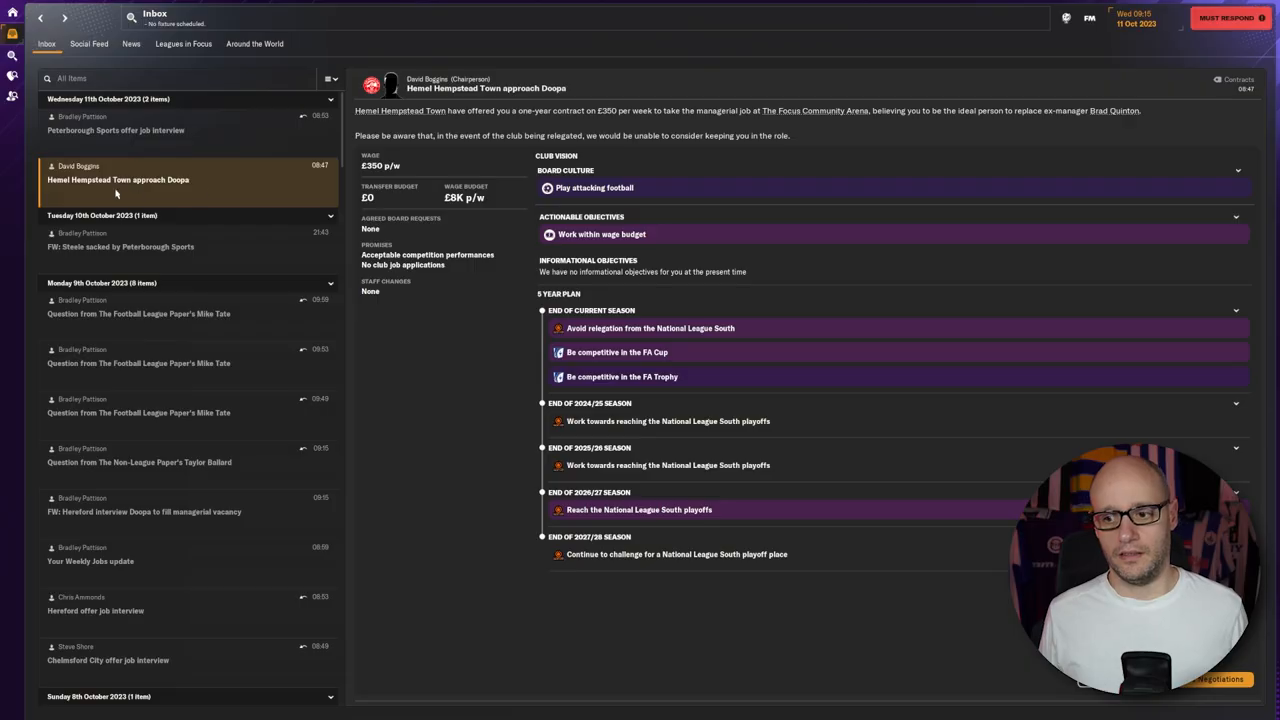
{"action": "mouse_move", "coordinate": [400, 110]}
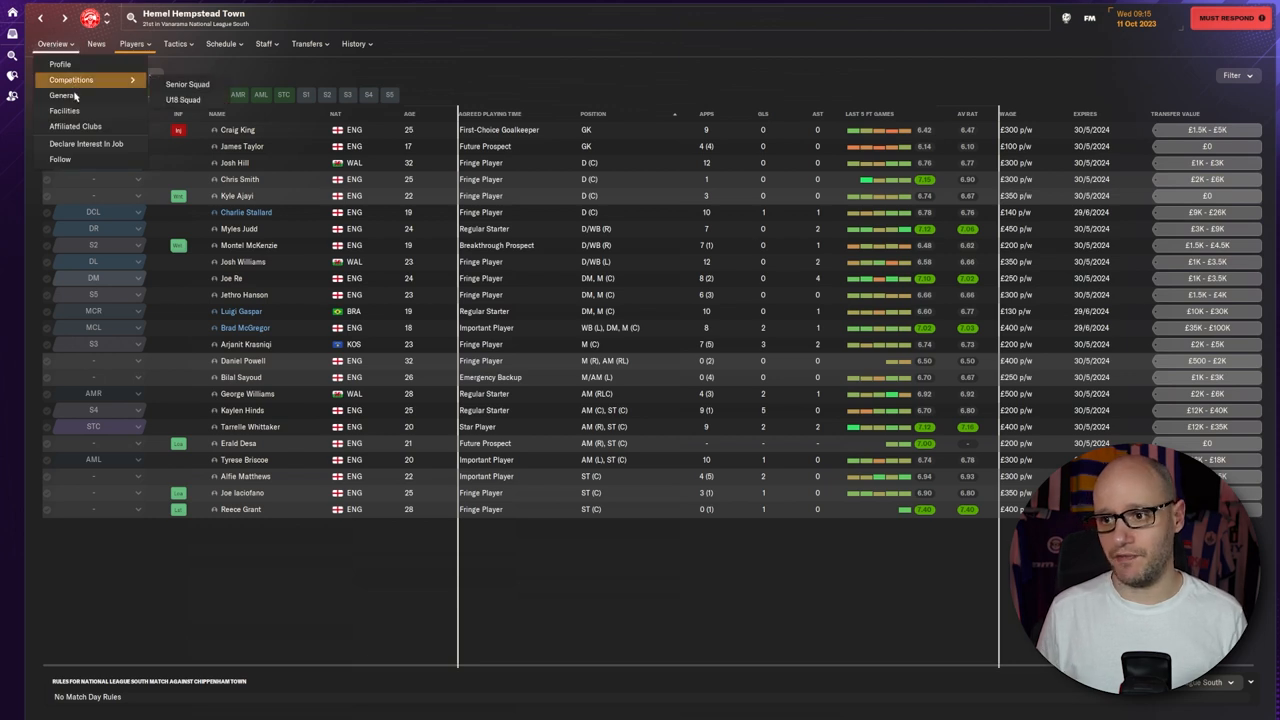
Enter contract talks for the Hemel Hempstead Town job and accept the deal
{"action": "left_click", "coordinate": [60, 64]}
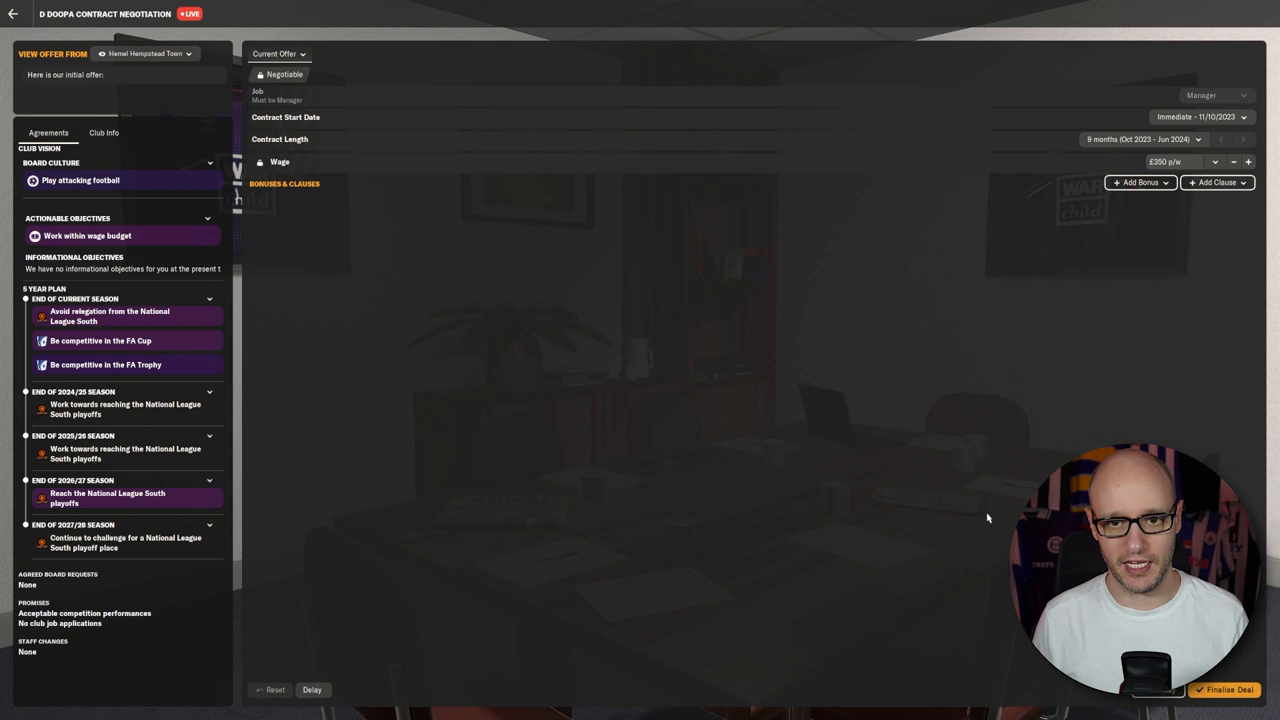
{"action": "mouse_move", "coordinate": [1258, 136]}
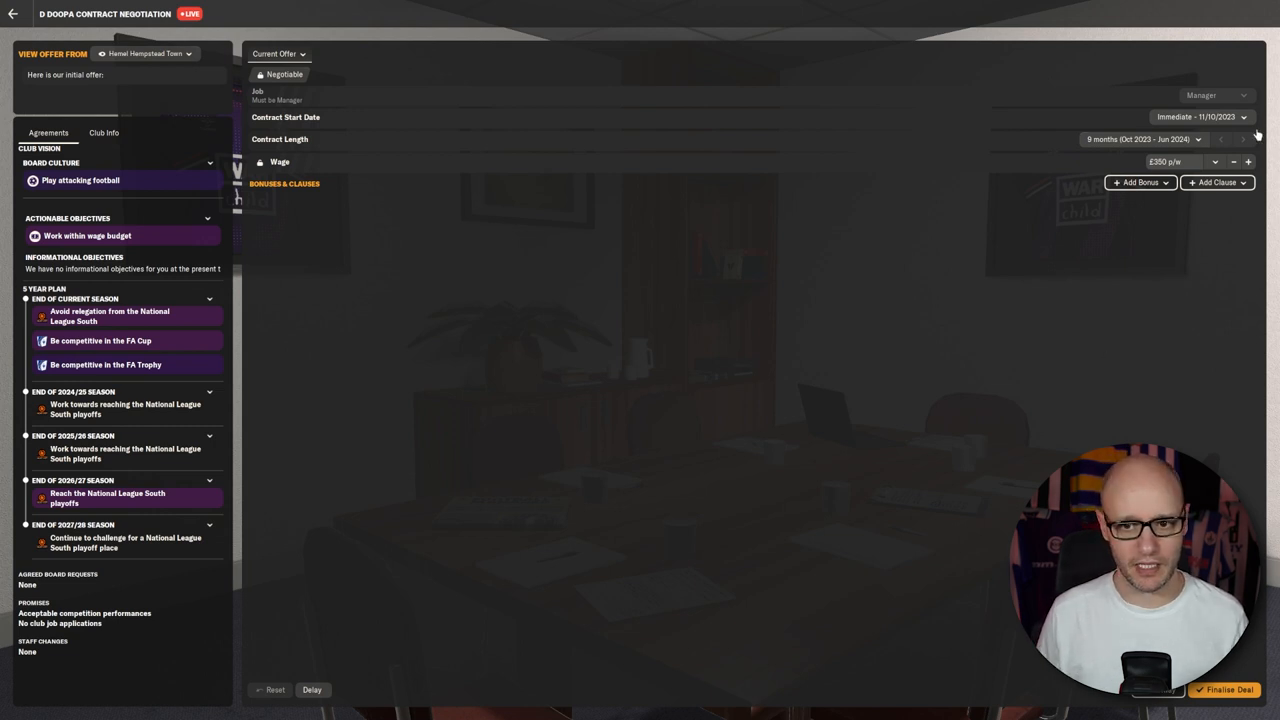
{"action": "left_click", "coordinate": [1224, 688]}
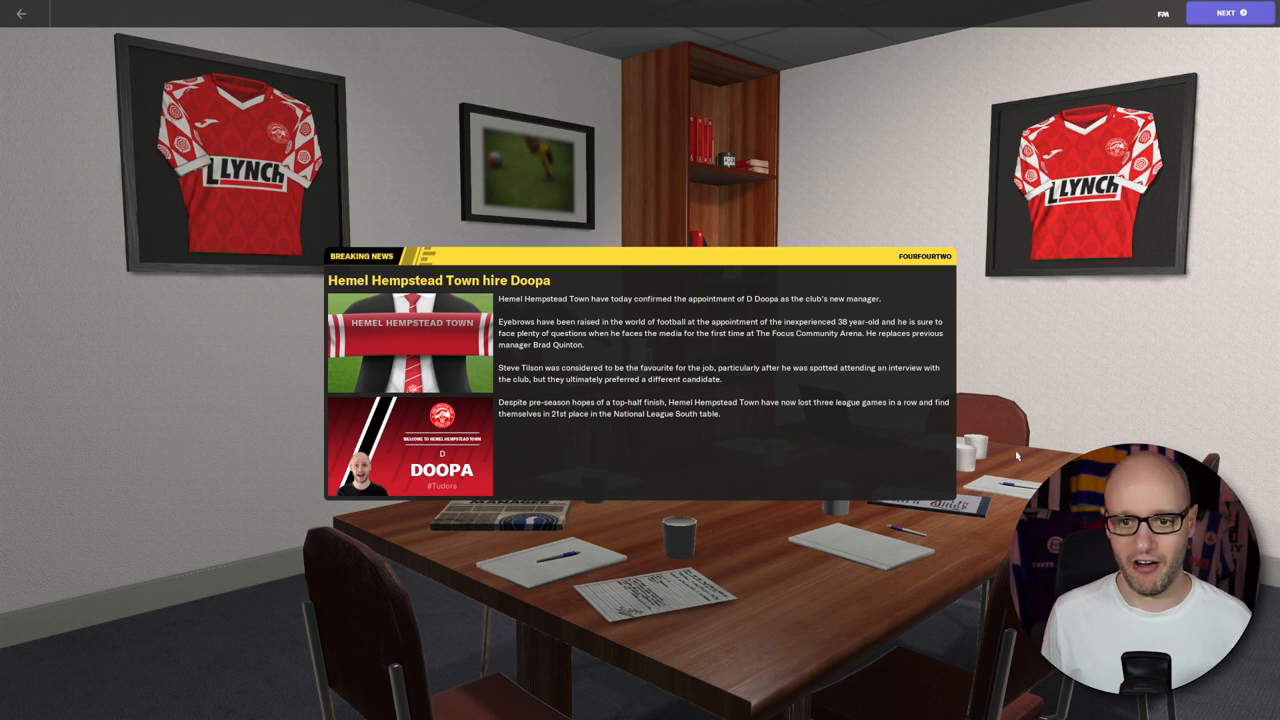
{"action": "mouse_move", "coordinate": [676, 428]}
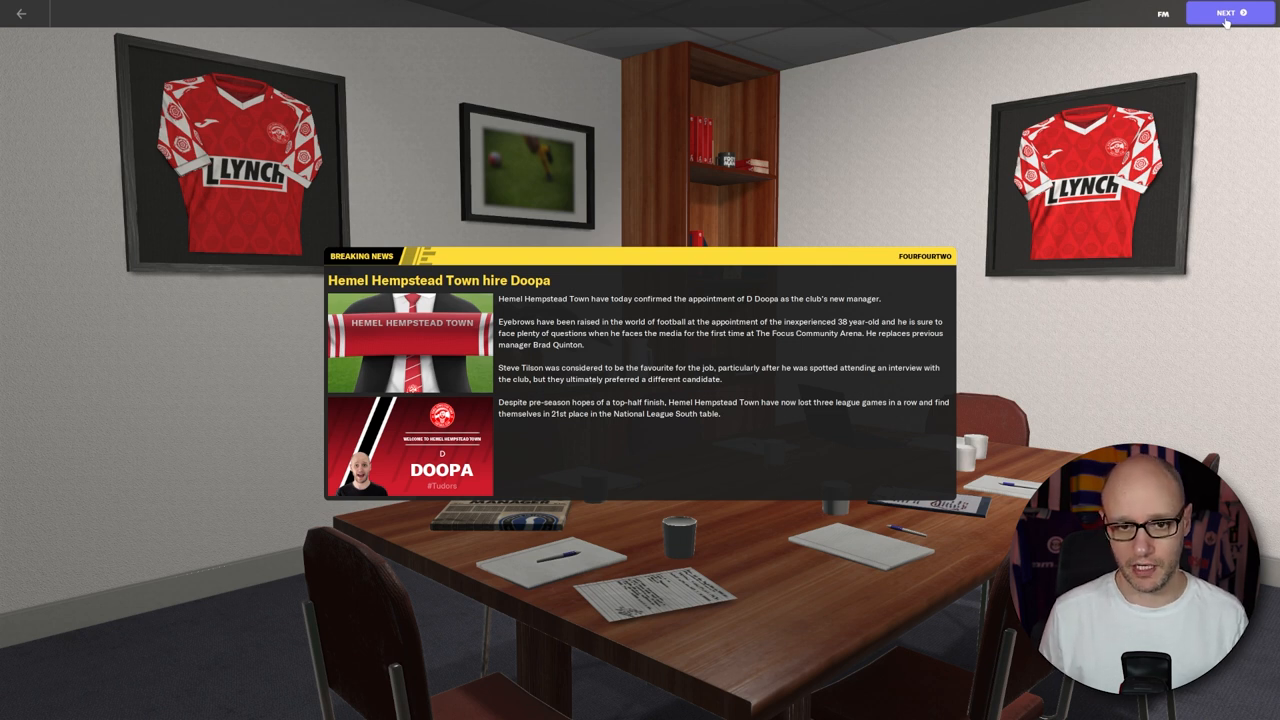
Continue past the hiring news, chairman's welcome overview and best-eleven team report
{"action": "left_click", "coordinate": [1228, 12]}
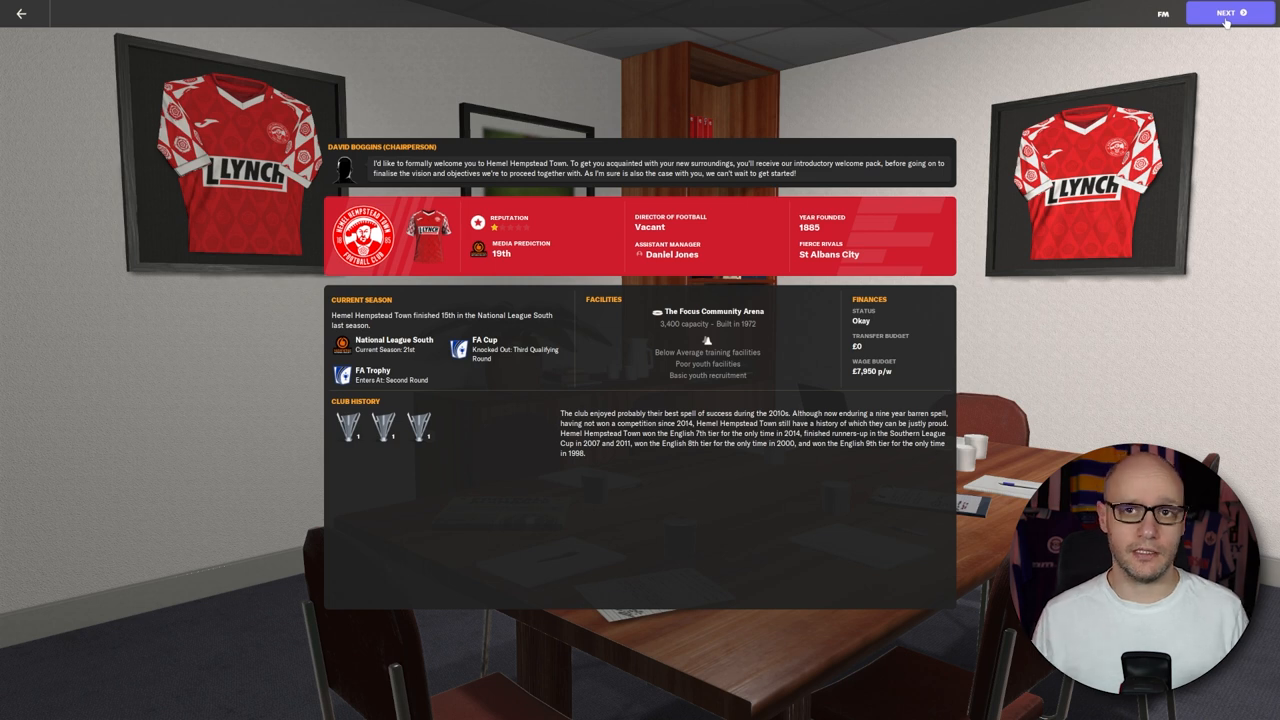
{"action": "left_click", "coordinate": [1228, 12]}
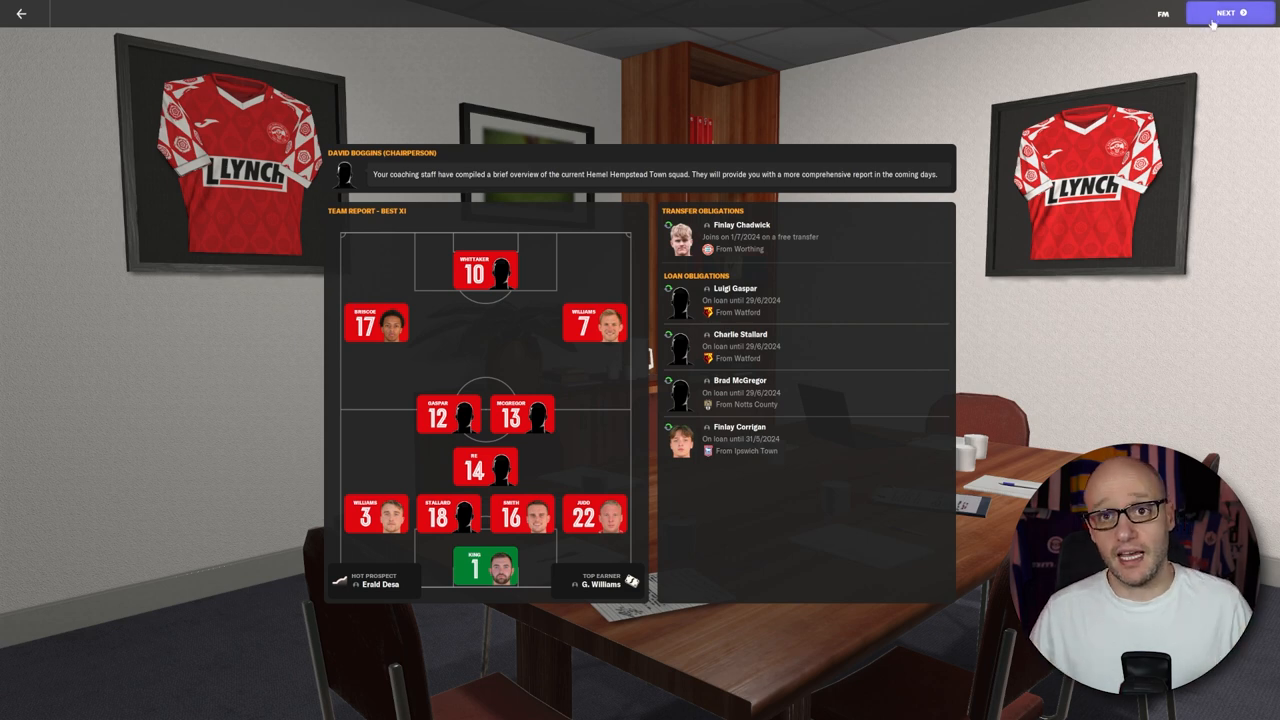
{"action": "left_click", "coordinate": [1228, 12]}
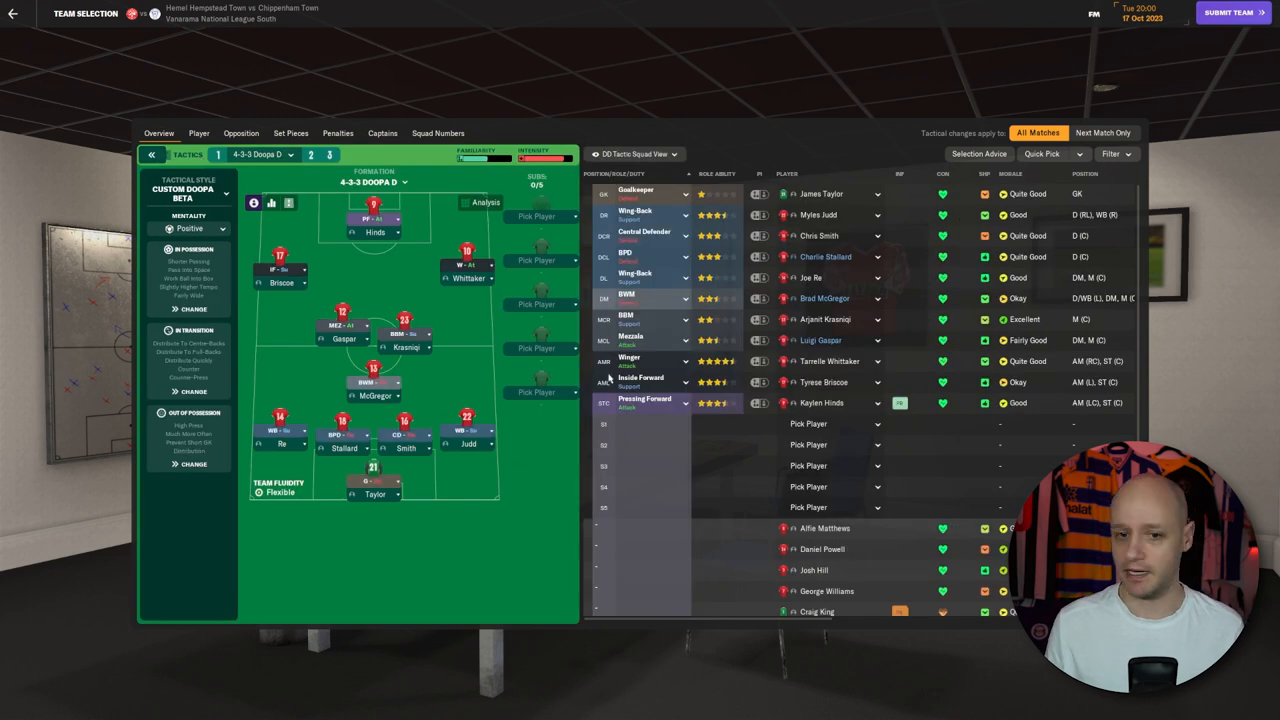
{"action": "mouse_move", "coordinate": [430, 352]}
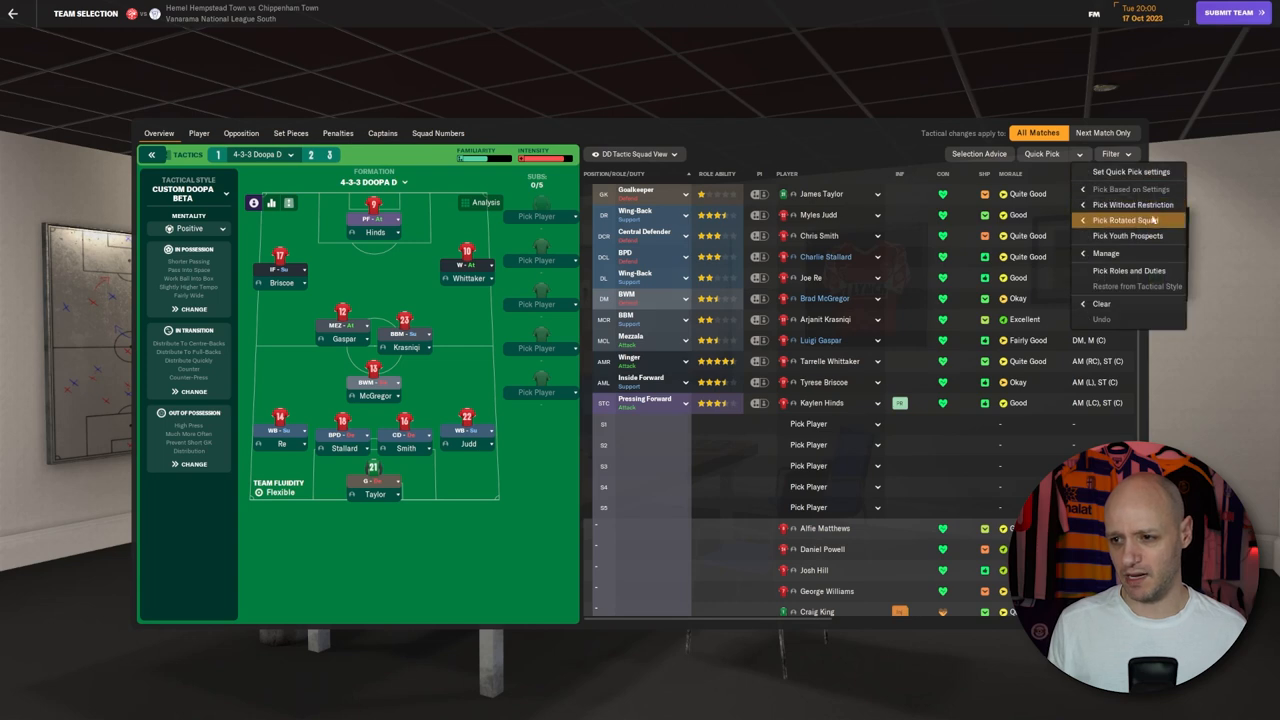
{"action": "mouse_move", "coordinate": [1132, 204]}
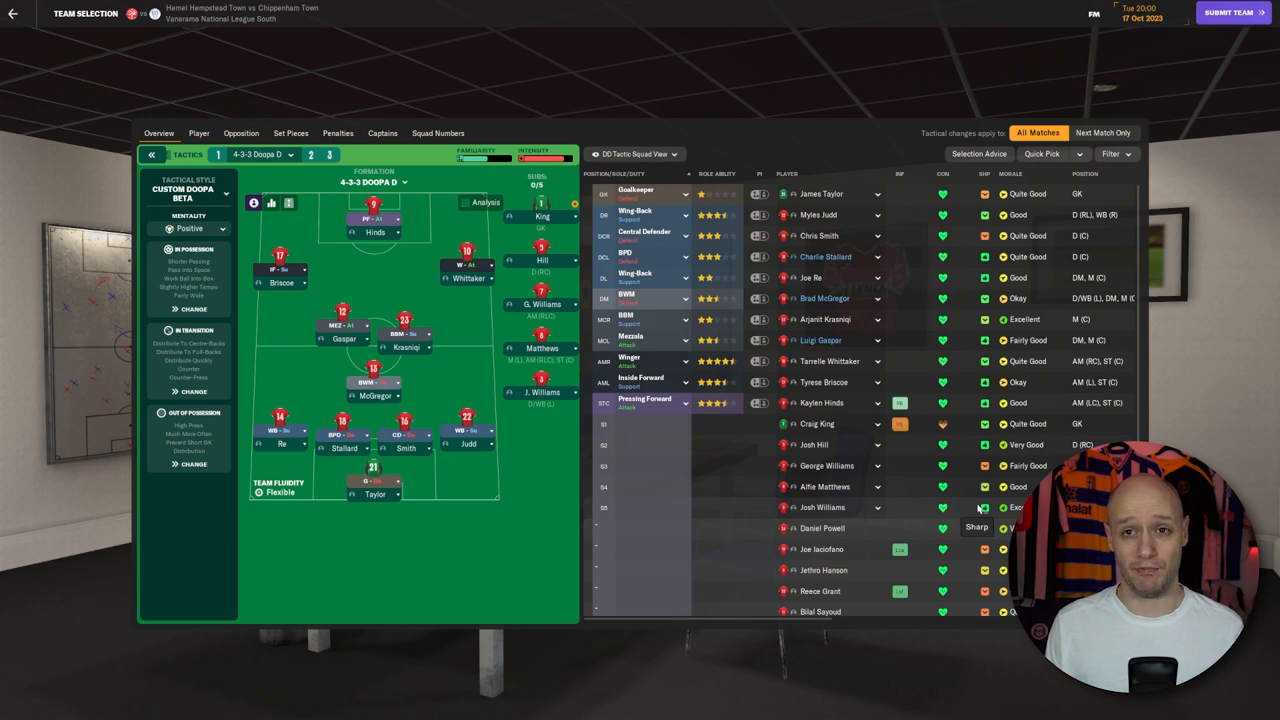
{"action": "mouse_move", "coordinate": [980, 510]}
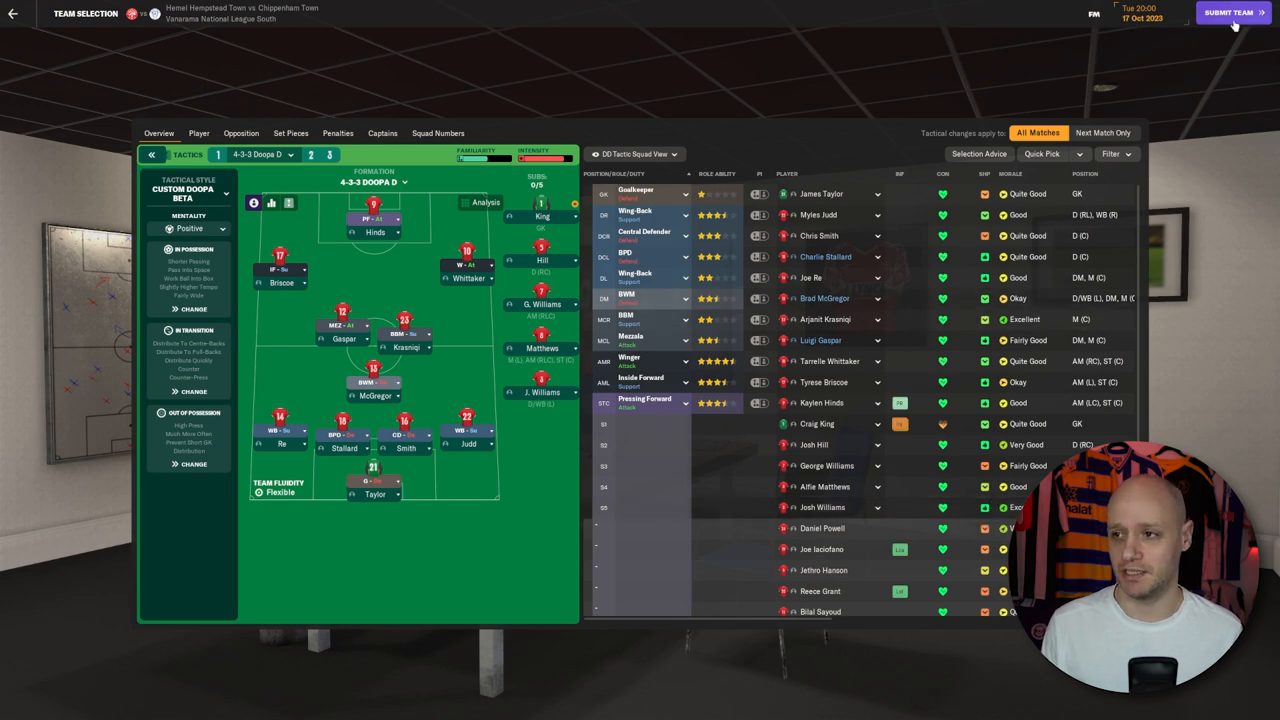
Submit the team and move past the team talk to the Chippenham Town line-ups
{"action": "left_click", "coordinate": [1232, 12]}
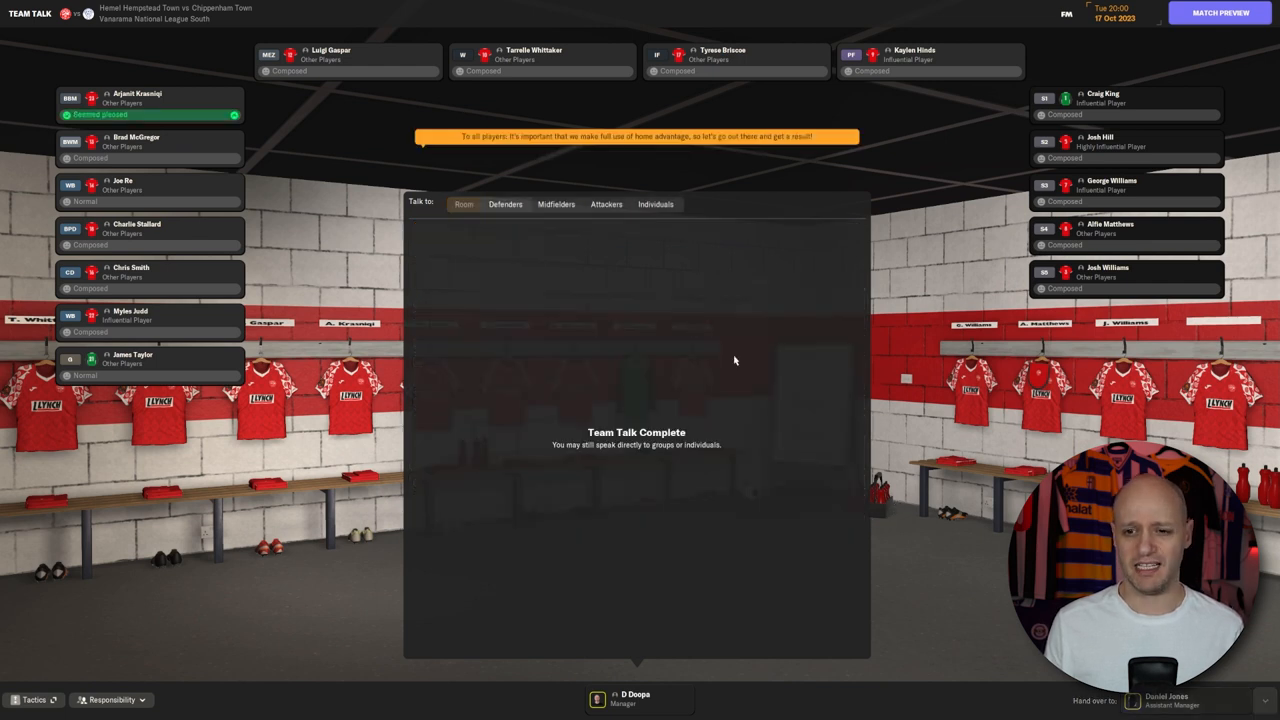
{"action": "left_click", "coordinate": [1220, 12]}
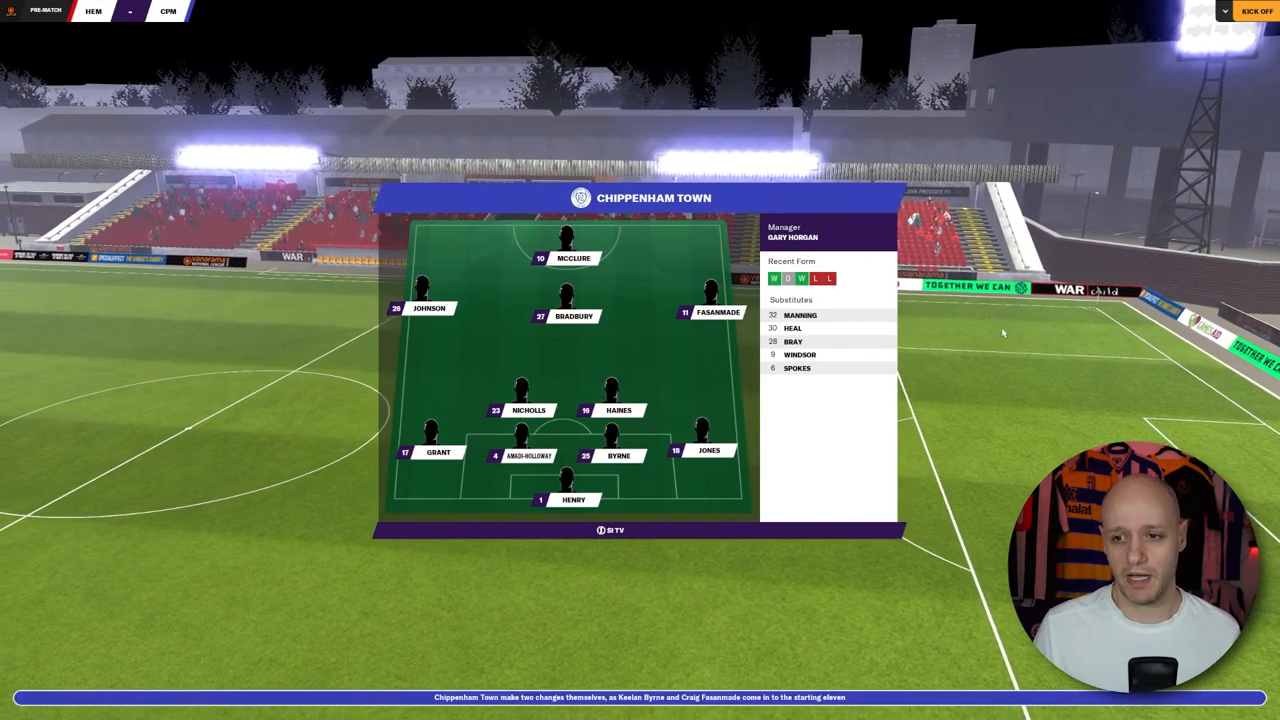
Kick off against Chippenham Town and let the first half run to half-time
{"action": "left_click", "coordinate": [1256, 12]}
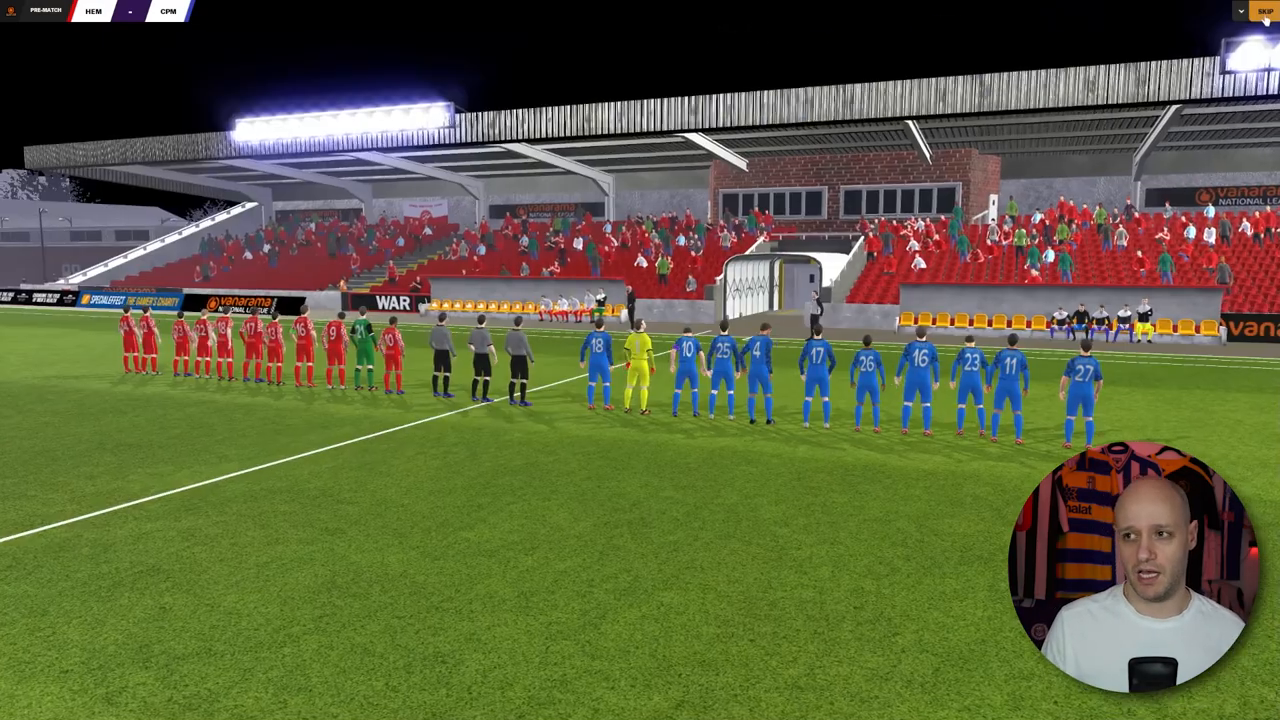
{"action": "left_click", "coordinate": [1262, 10]}
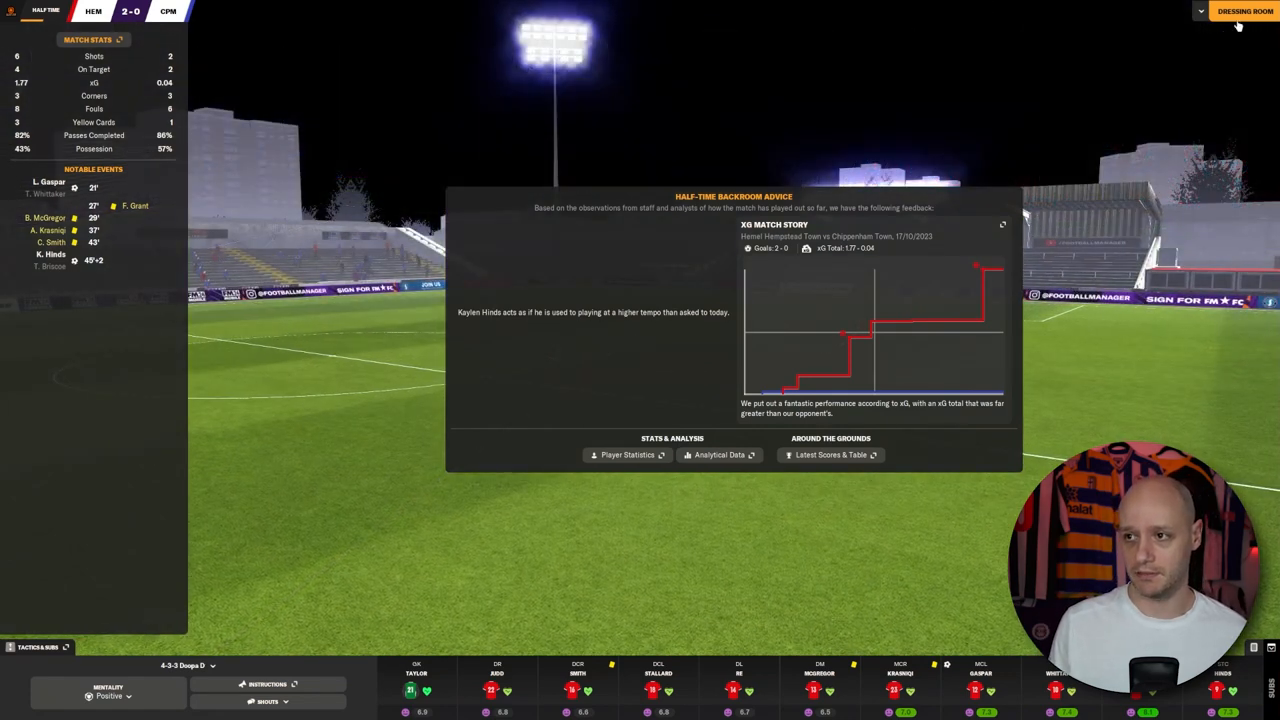
Continue into the second half through to the 4-0 full-time feedback
{"action": "left_click", "coordinate": [1244, 12]}
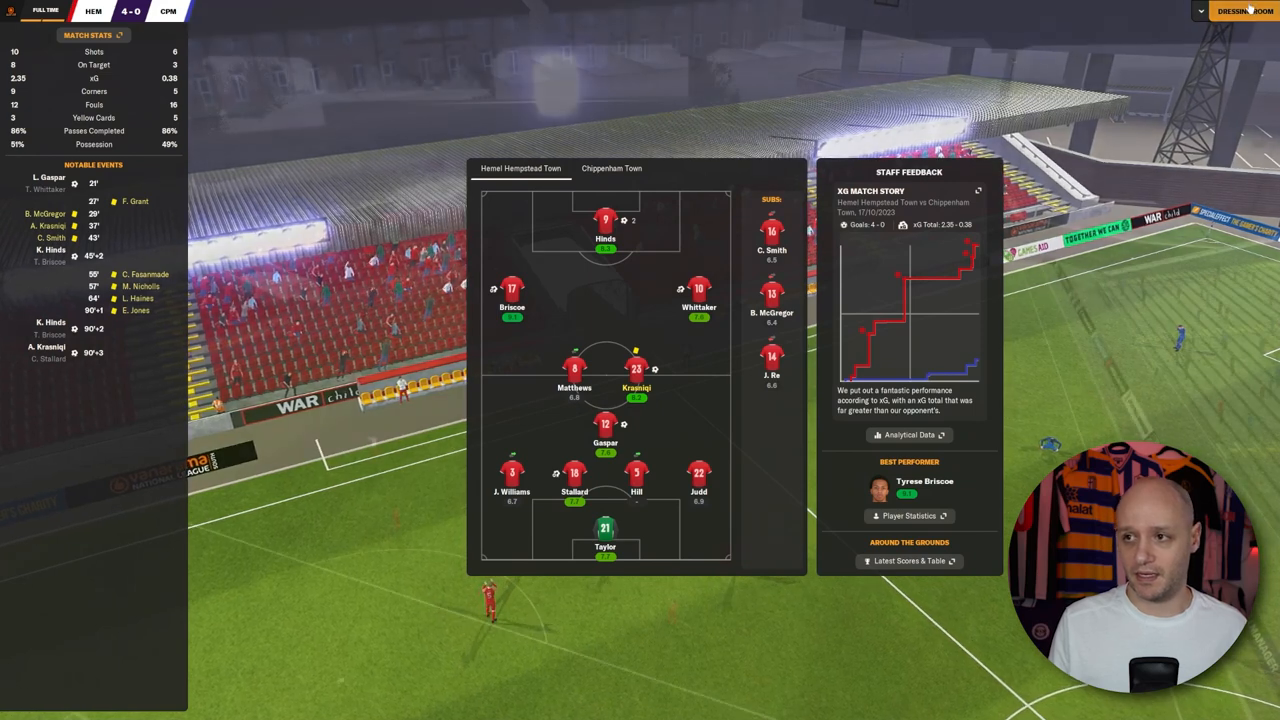
Continue past the staff feedback and scroll through the day's other results and the league table
{"action": "left_click", "coordinate": [1244, 12]}
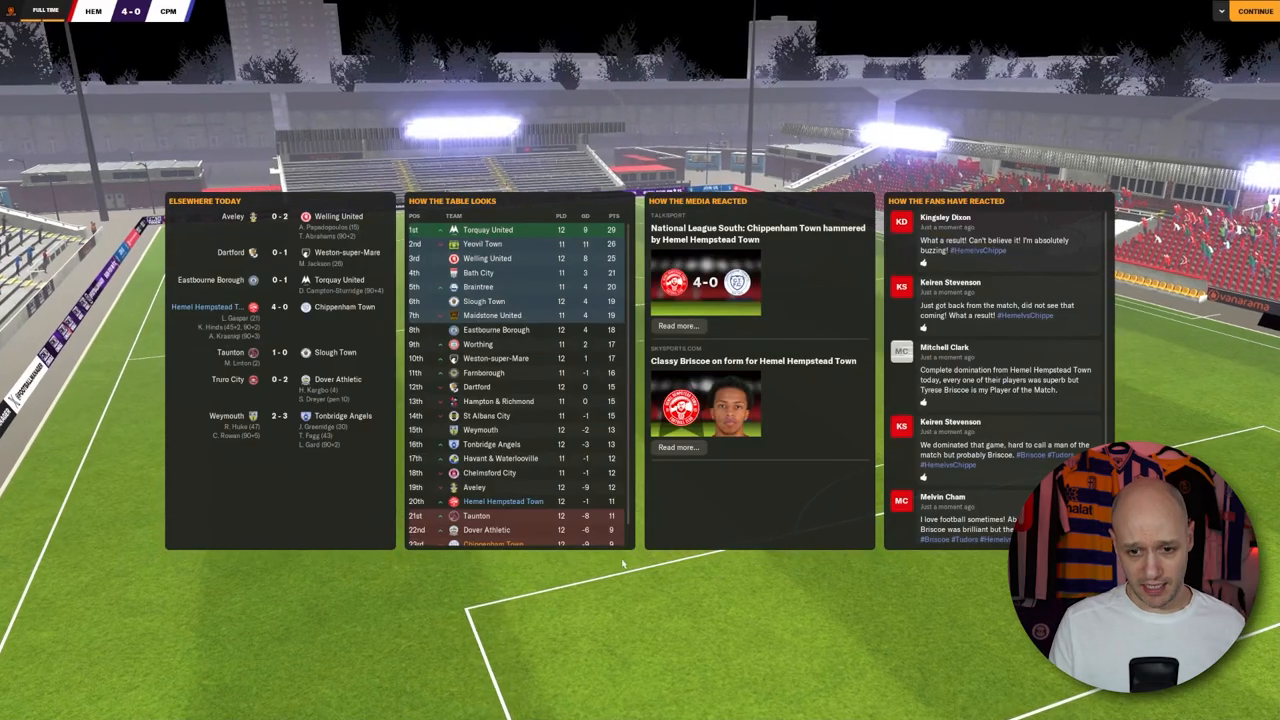
{"action": "scroll", "scroll_direction": "down", "scroll_amount": 3}
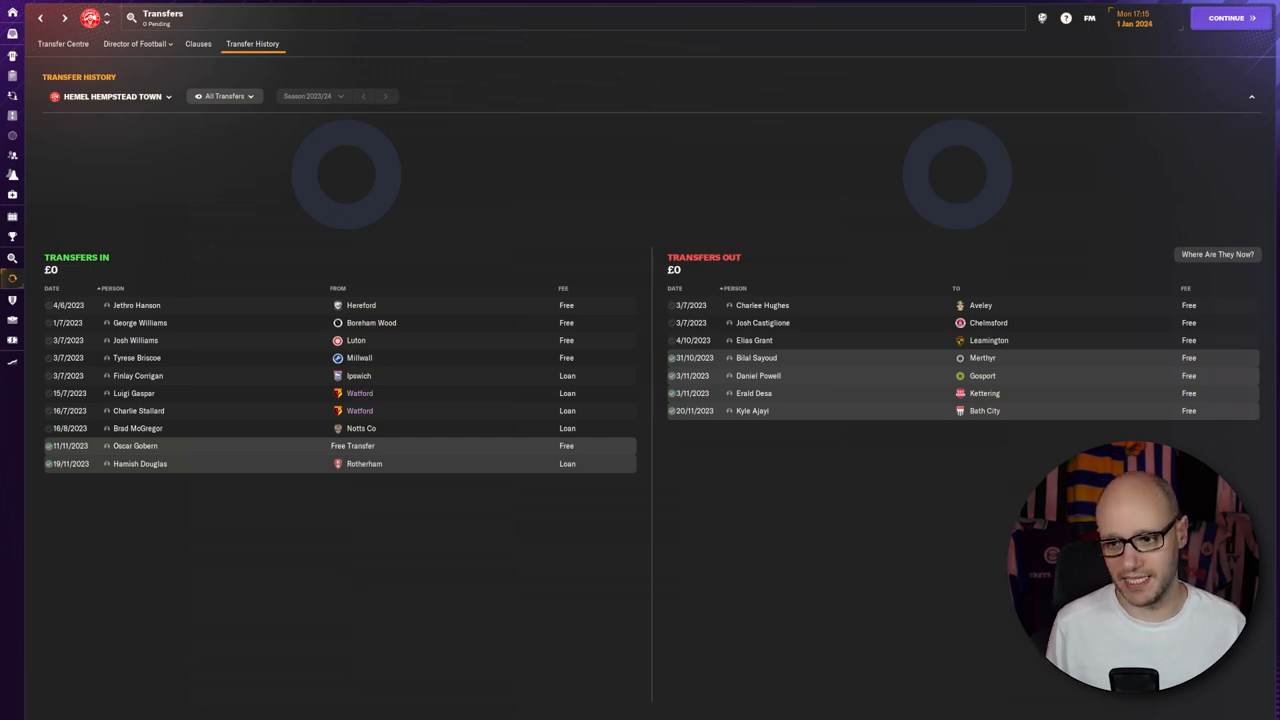
{"action": "mouse_move", "coordinate": [880, 466]}
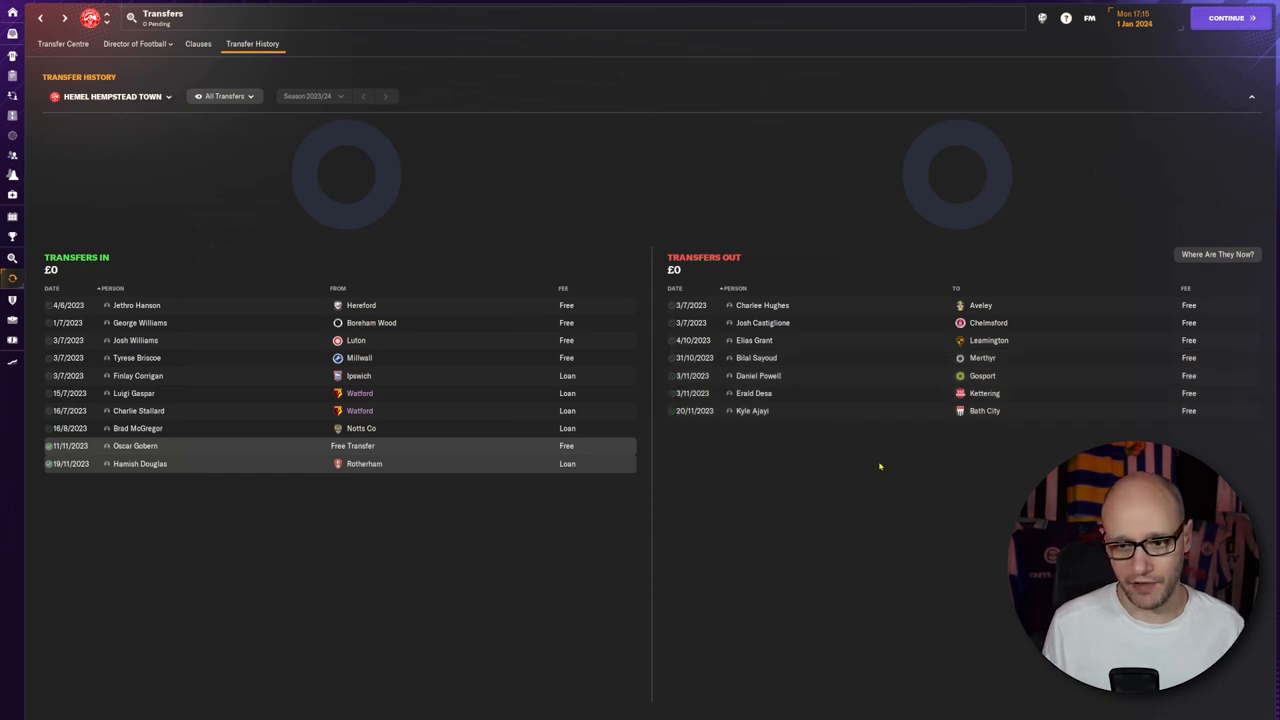
View the career history of a transferred-out player from the 2023/24 transfer history
{"action": "left_click", "coordinate": [756, 356]}
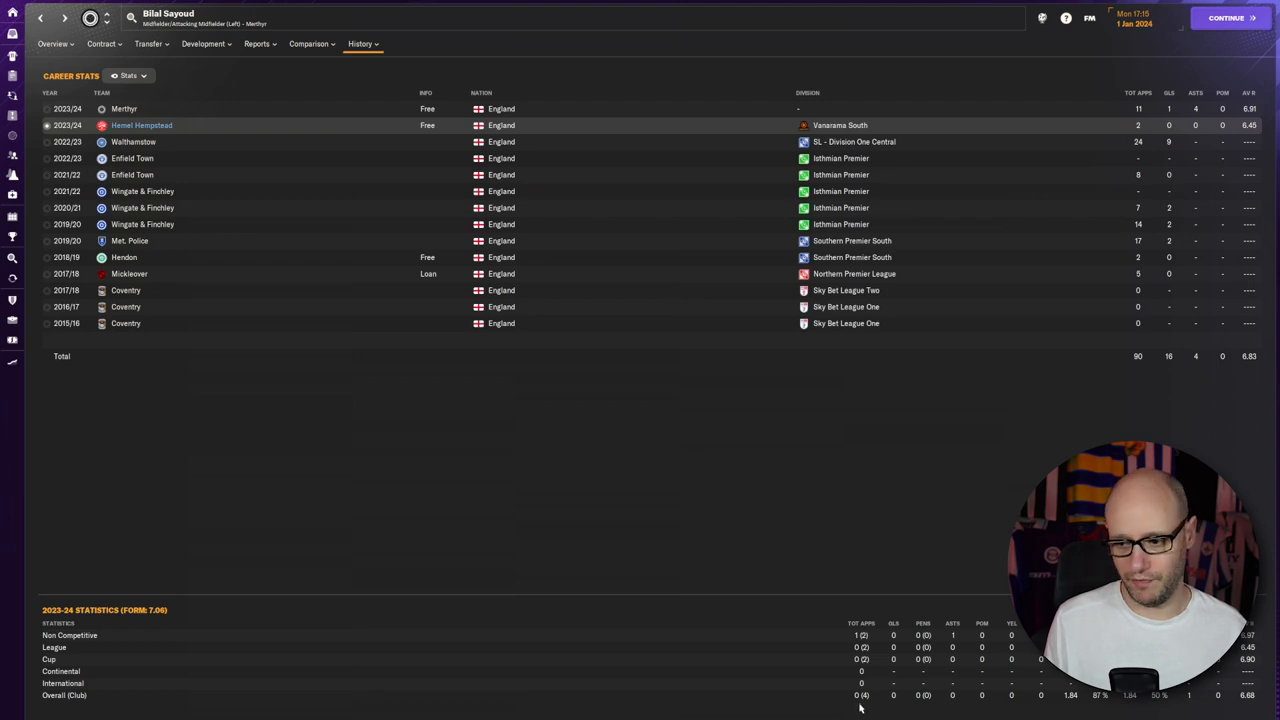
{"action": "mouse_move", "coordinate": [658, 624]}
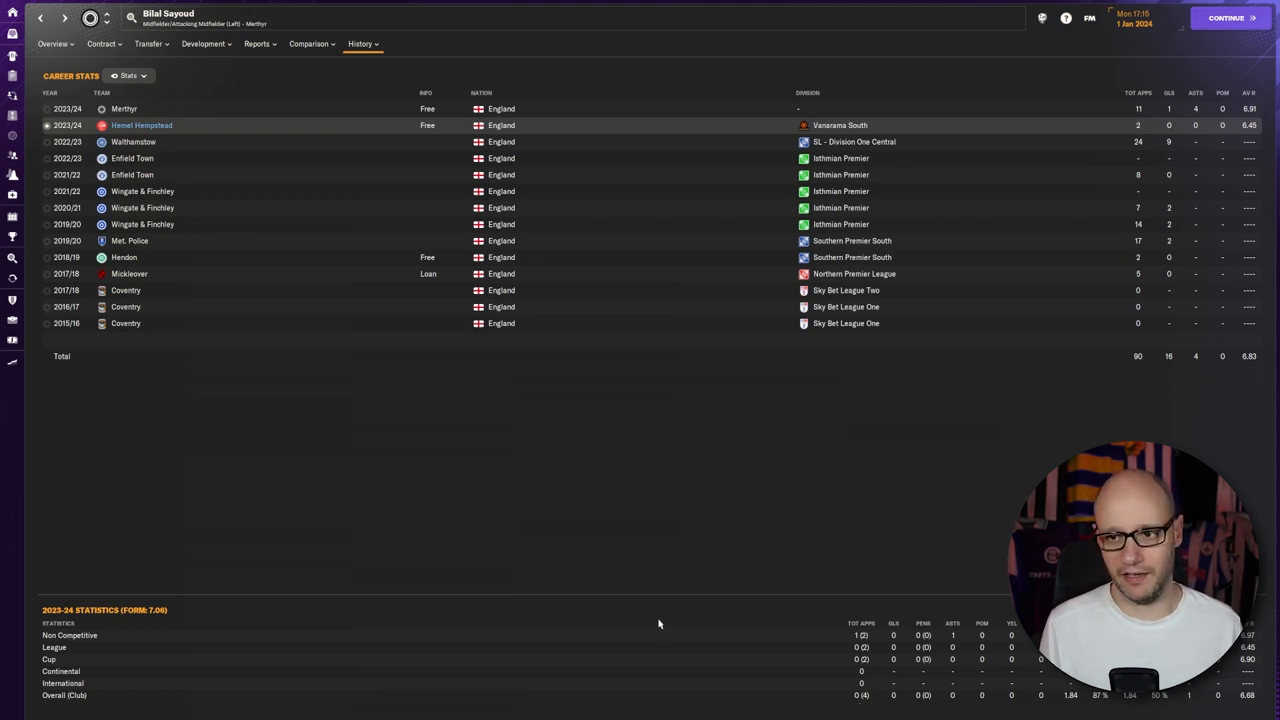
{"action": "mouse_move", "coordinate": [524, 414]}
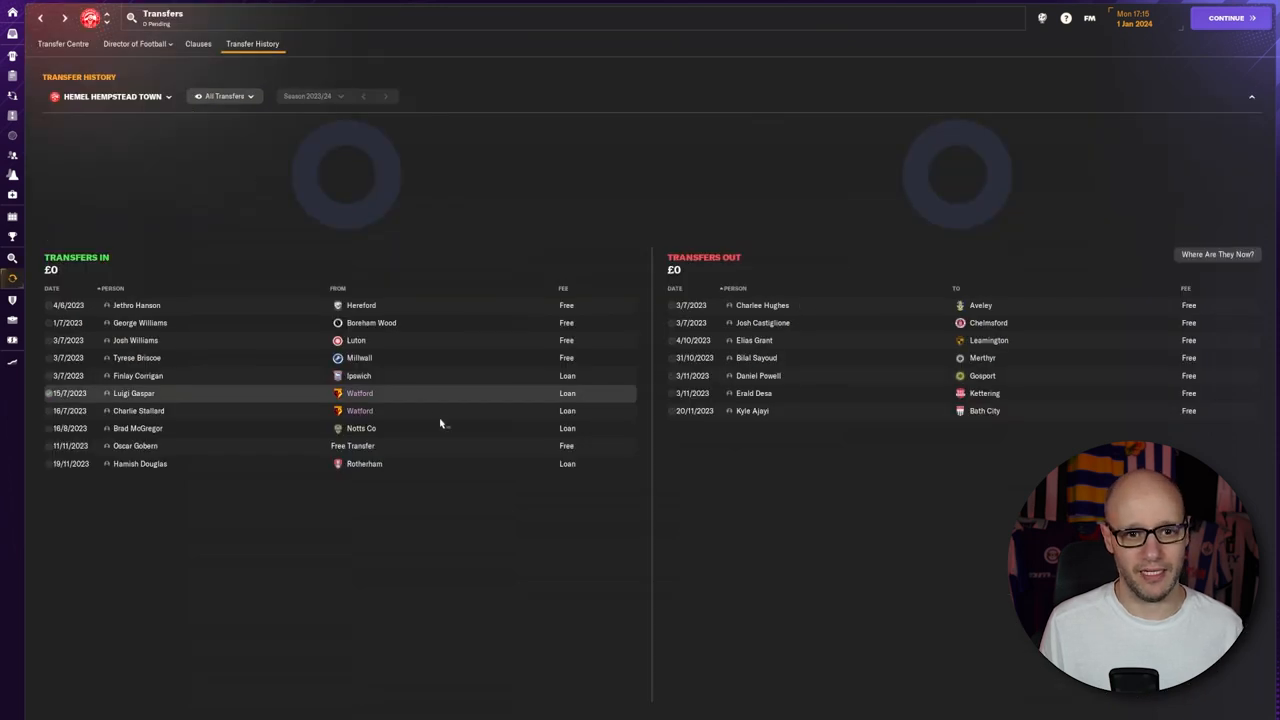
{"action": "mouse_move", "coordinate": [652, 430]}
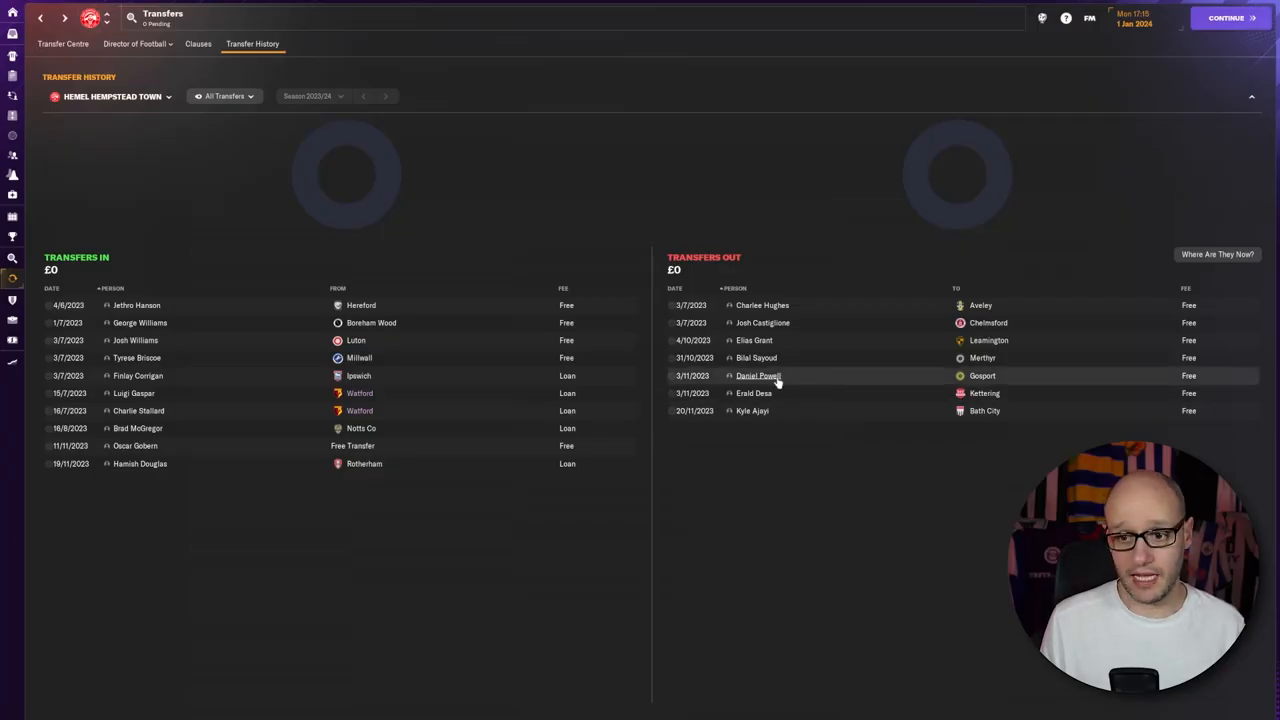
{"action": "mouse_move", "coordinate": [784, 392]}
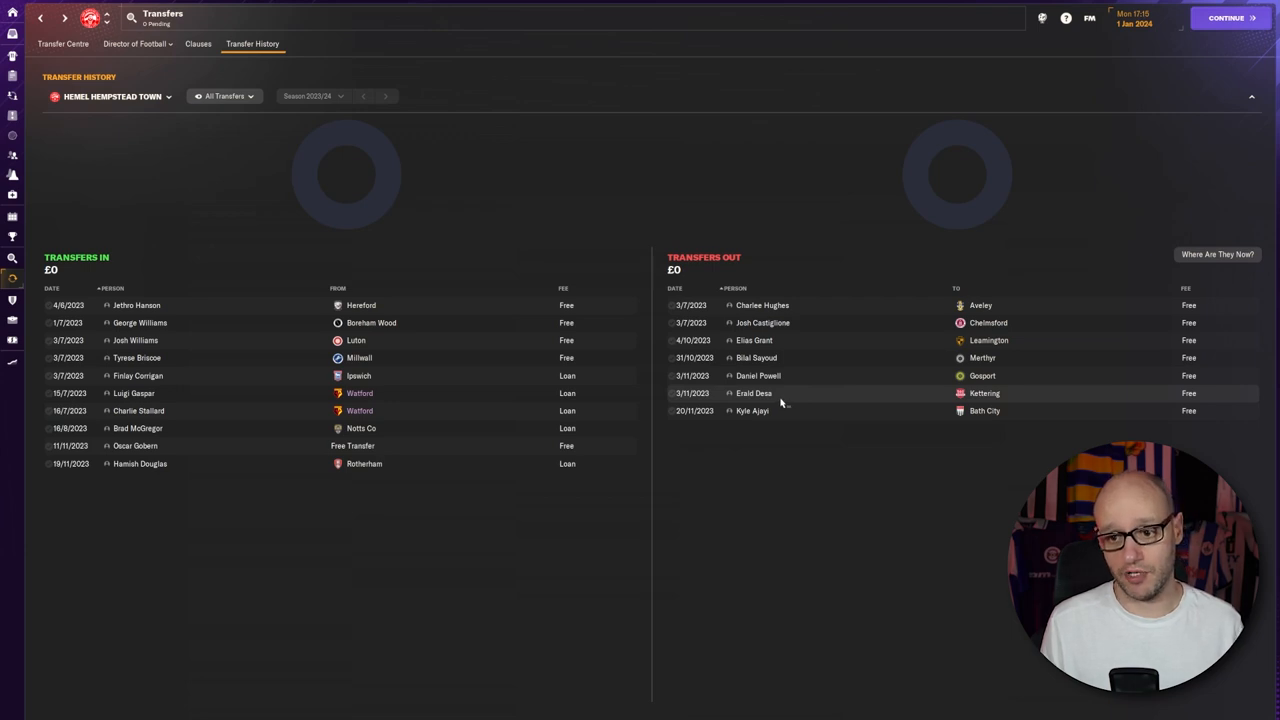
{"action": "mouse_move", "coordinate": [802, 496]}
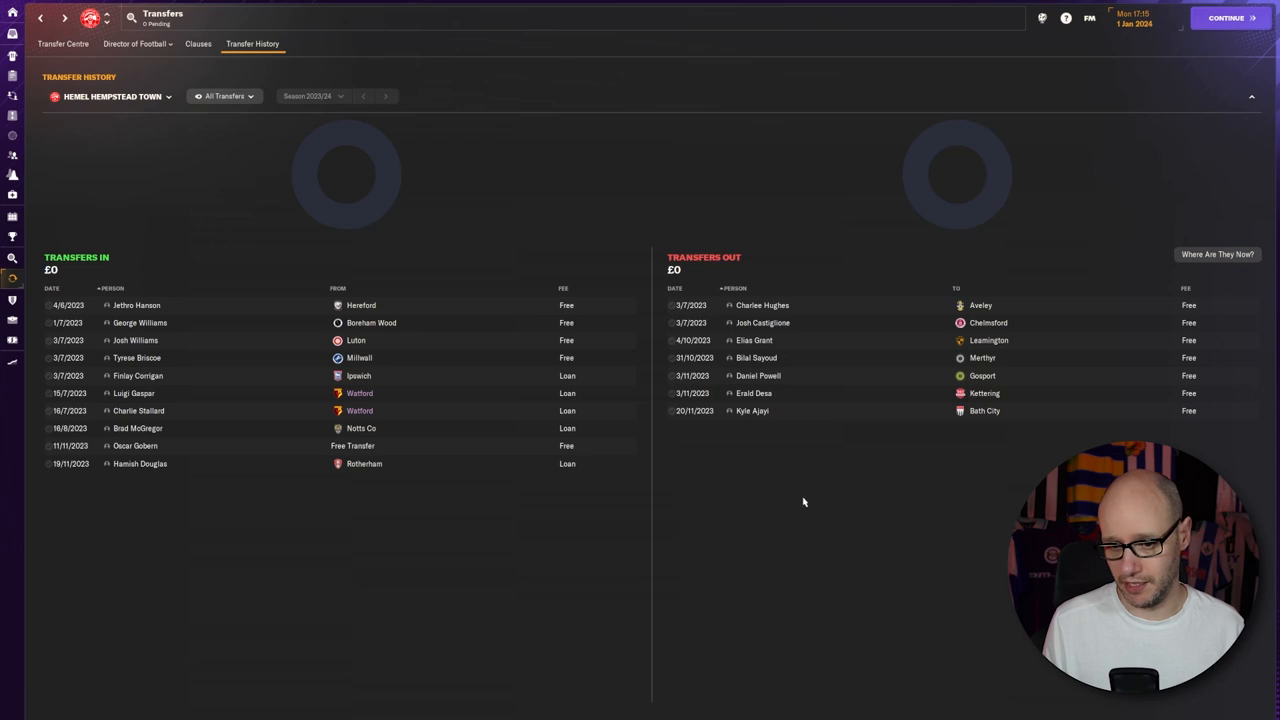
{"action": "mouse_move", "coordinate": [776, 536]}
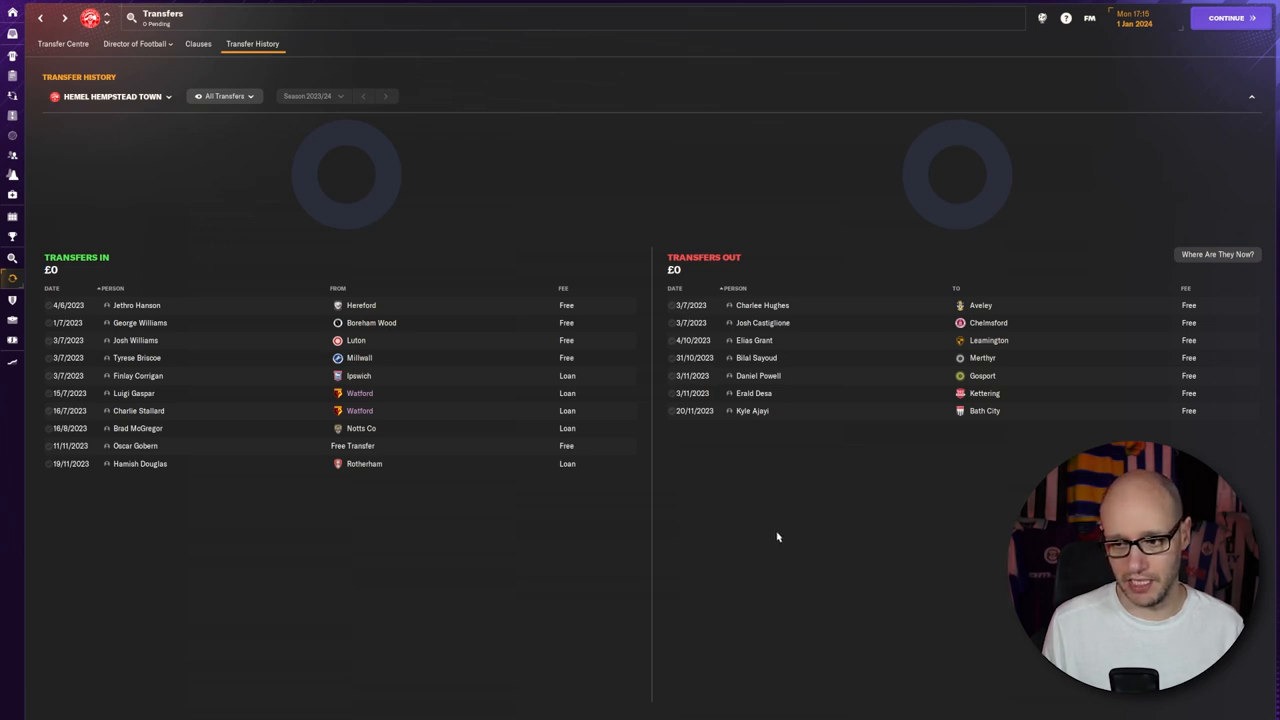
{"action": "mouse_move", "coordinate": [696, 474]}
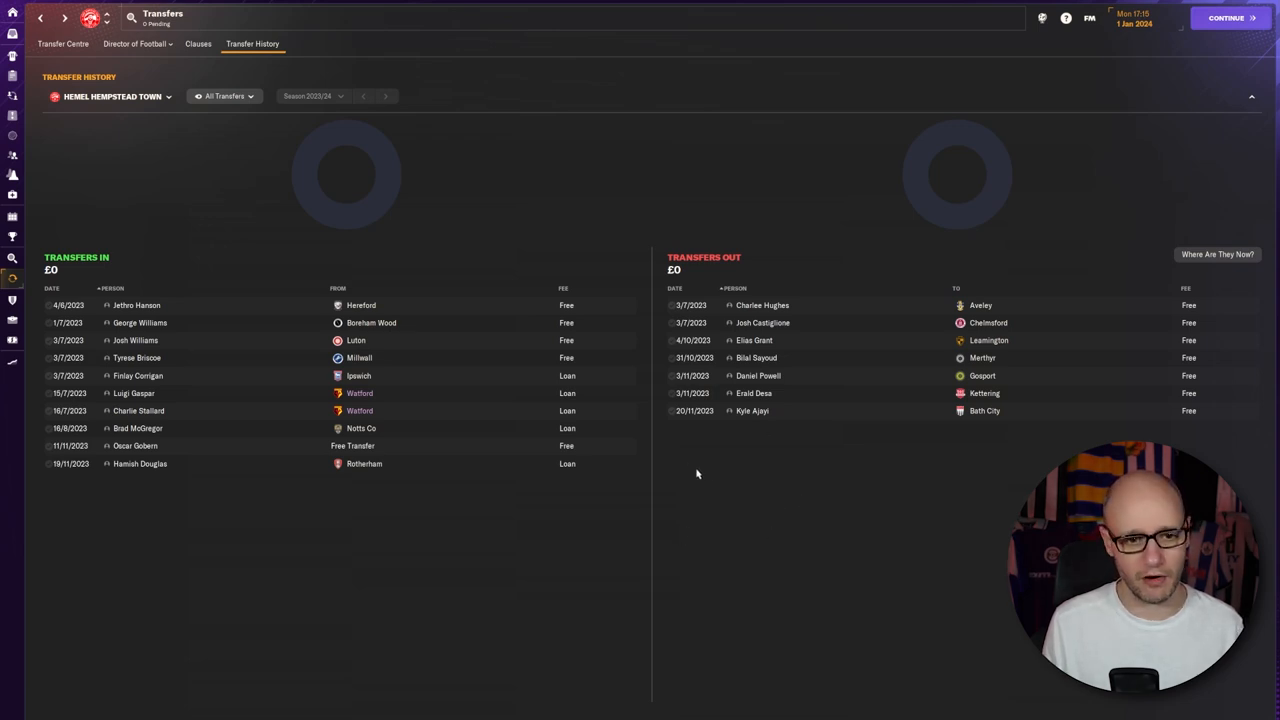
{"action": "mouse_move", "coordinate": [320, 544]}
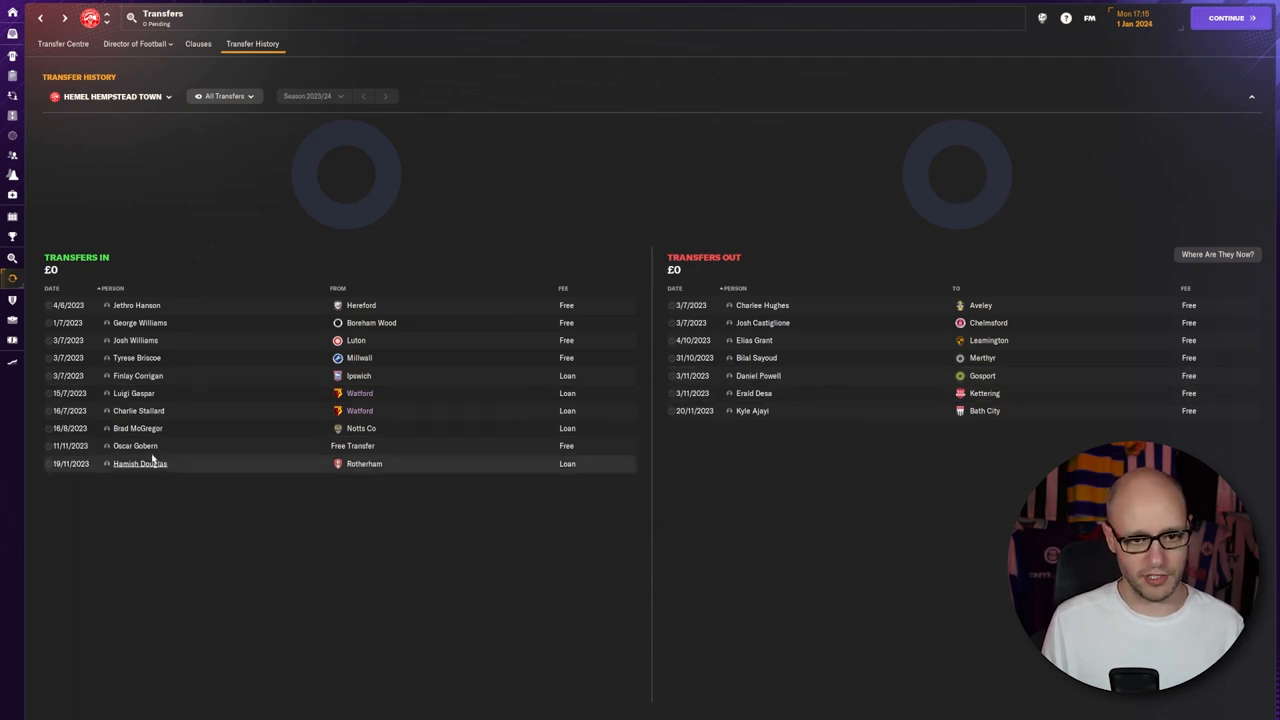
{"action": "left_click", "coordinate": [136, 444]}
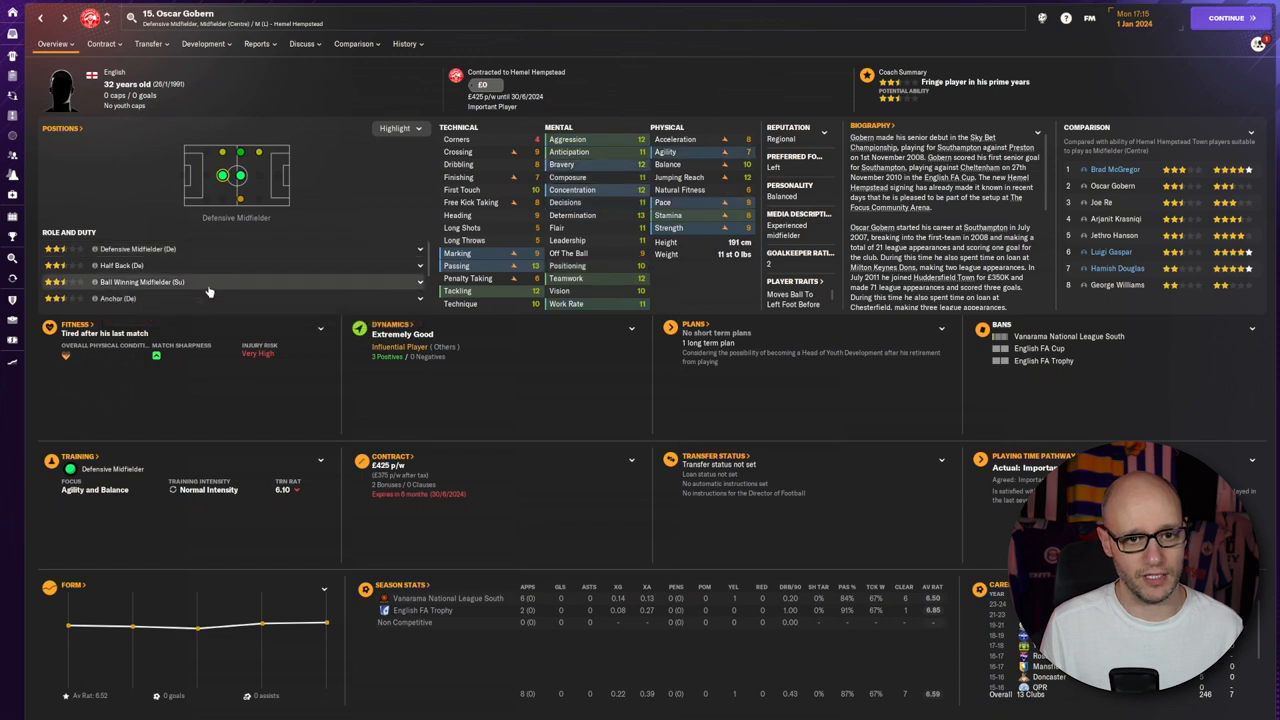
{"action": "mouse_move", "coordinate": [540, 450]}
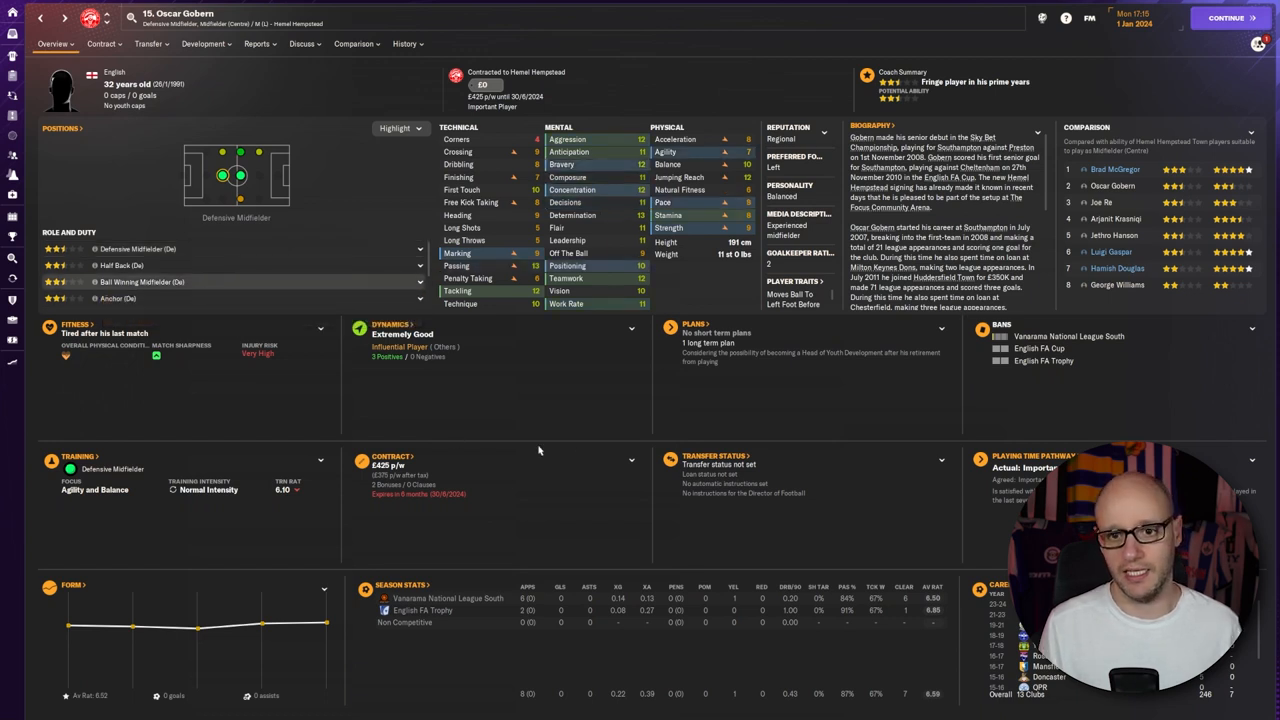
{"action": "mouse_move", "coordinate": [624, 250]}
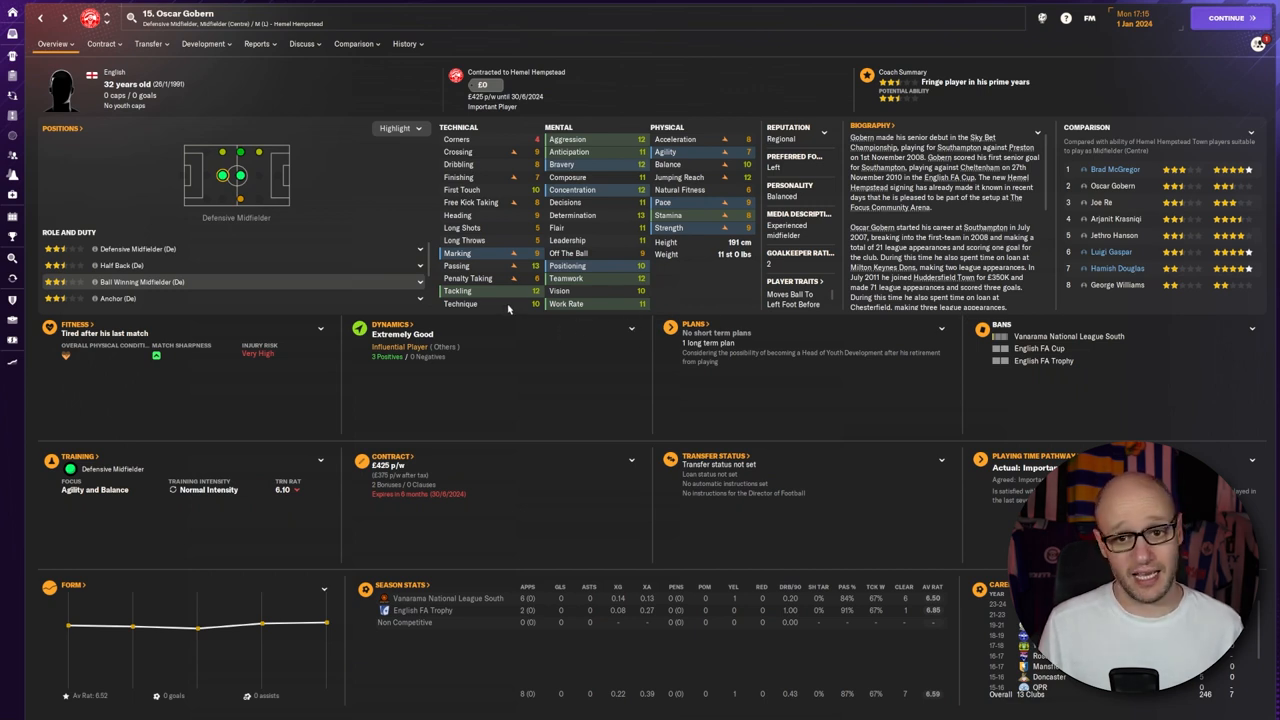
{"action": "mouse_move", "coordinate": [530, 304]}
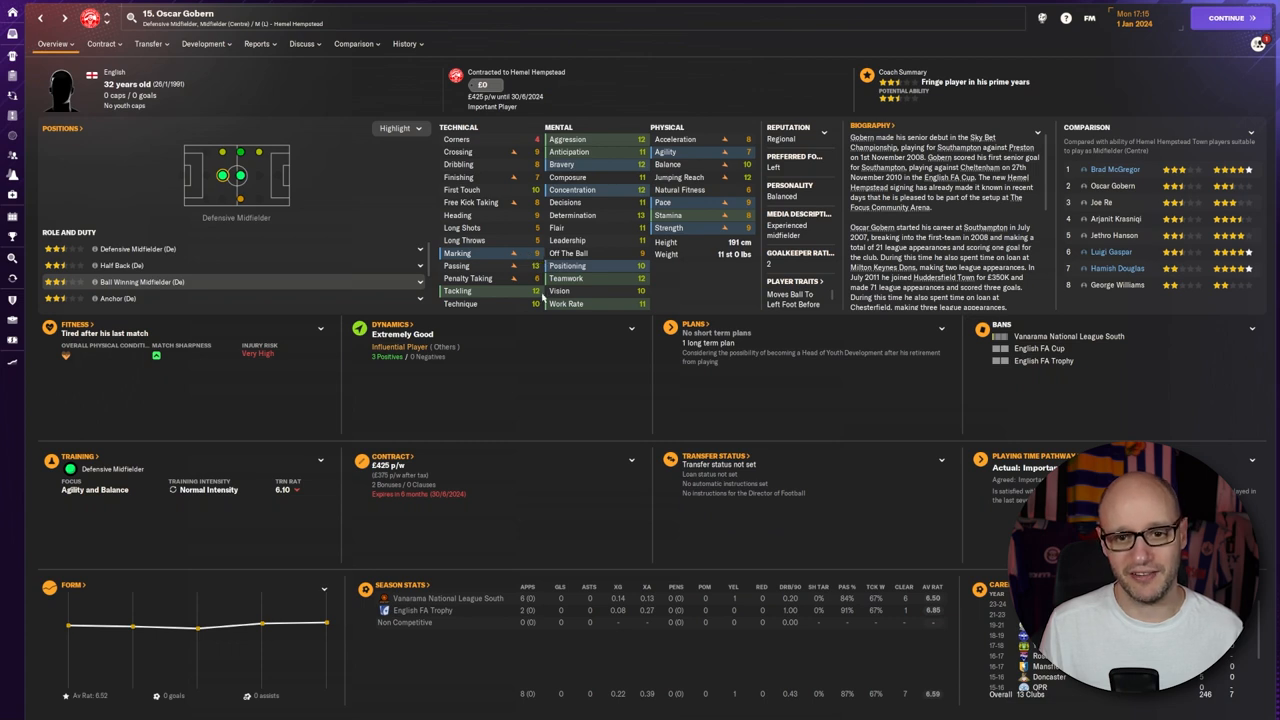
{"action": "mouse_move", "coordinate": [540, 296]}
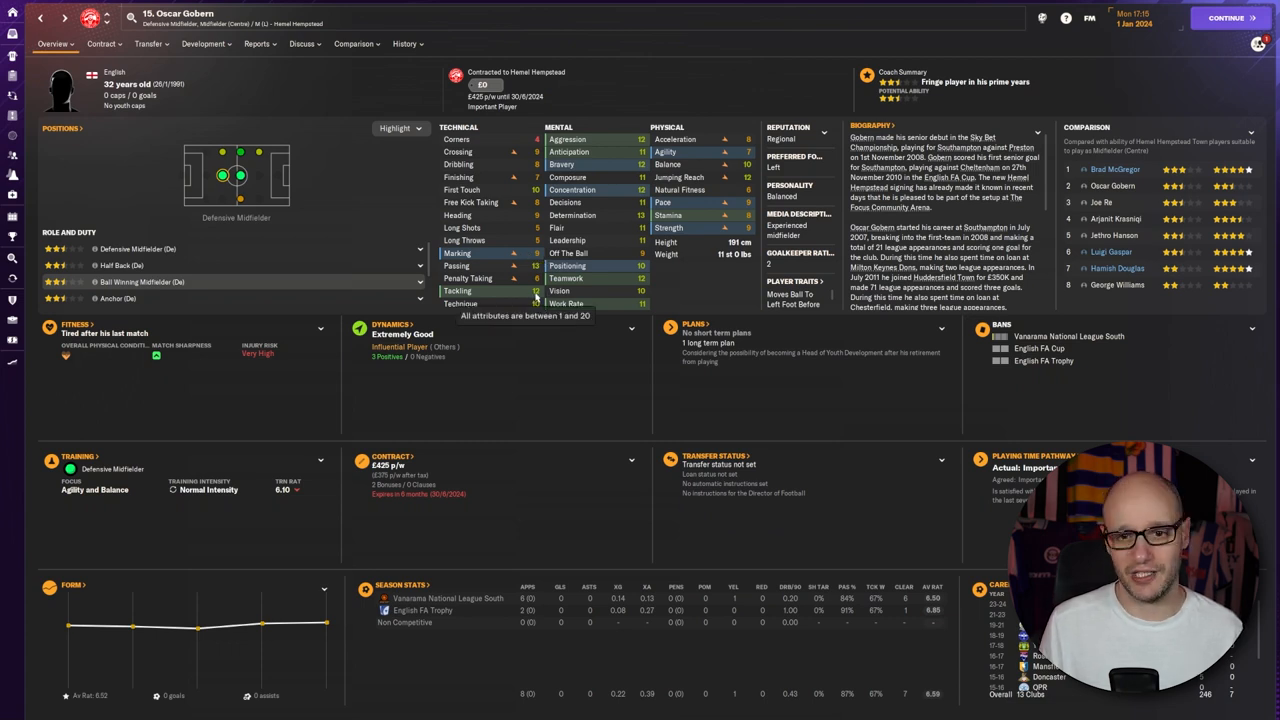
{"action": "mouse_move", "coordinate": [560, 378]}
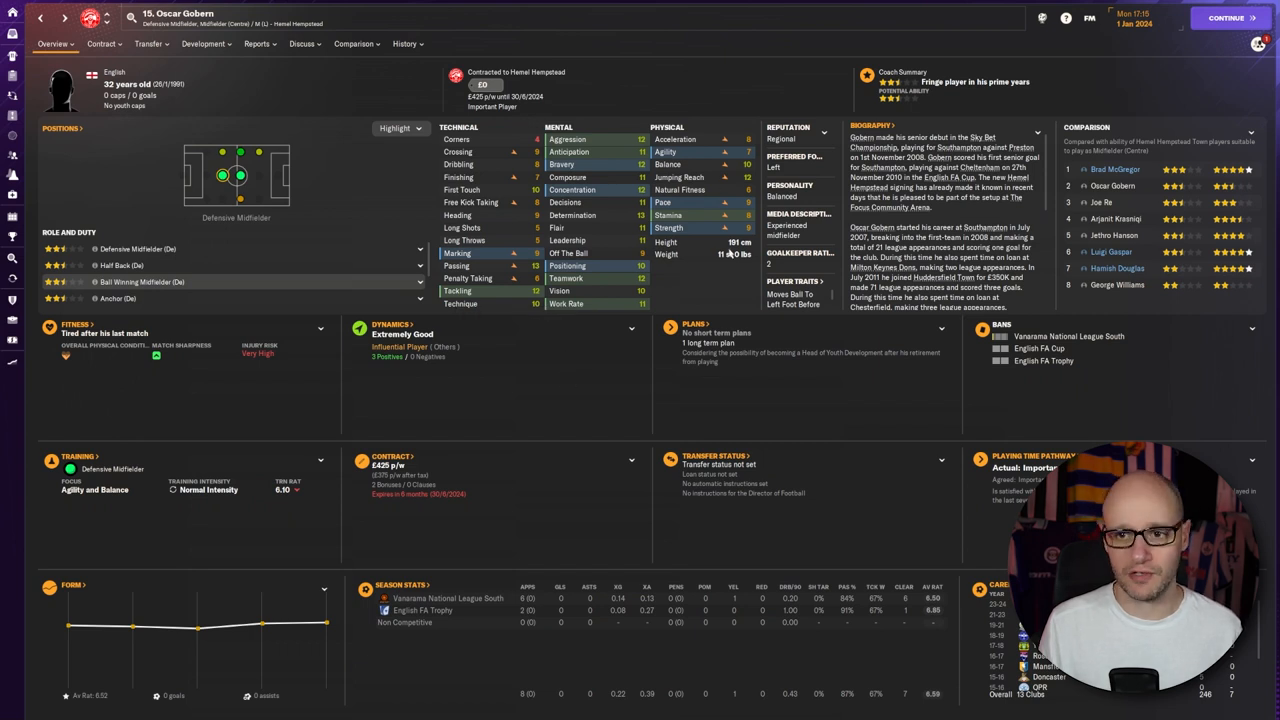
{"action": "mouse_move", "coordinate": [700, 396]}
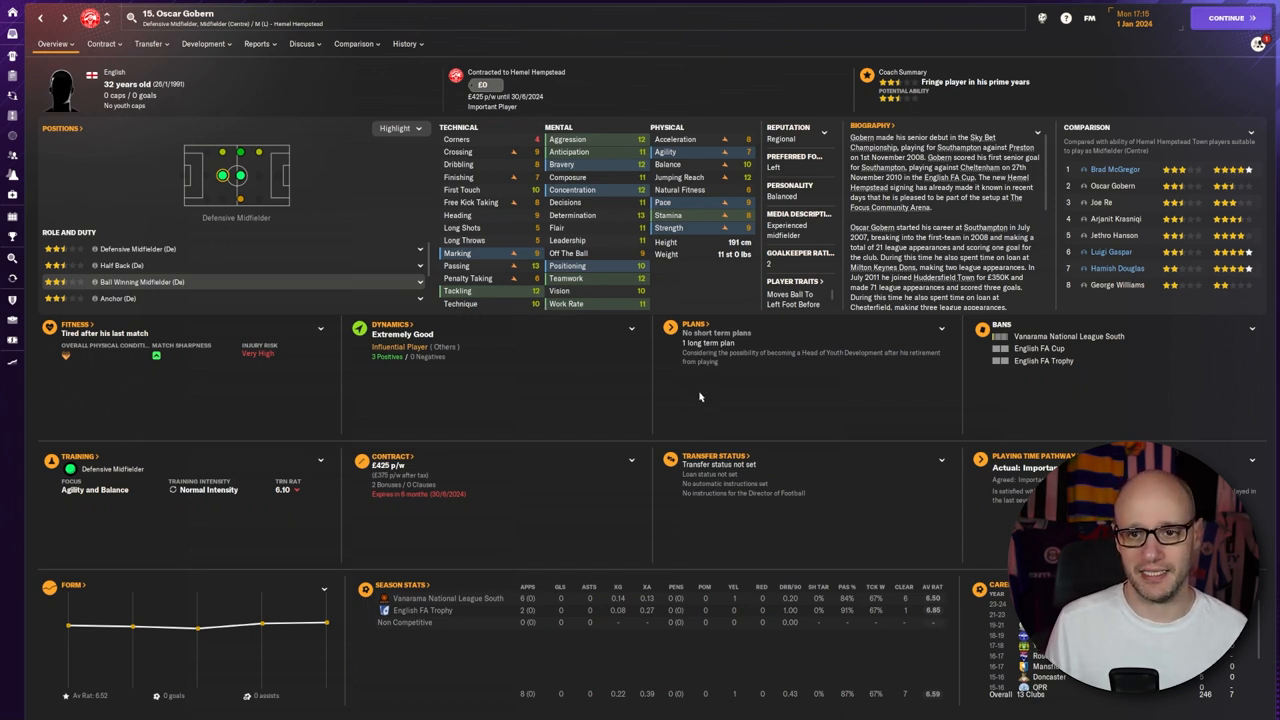
{"action": "mouse_move", "coordinate": [504, 308]}
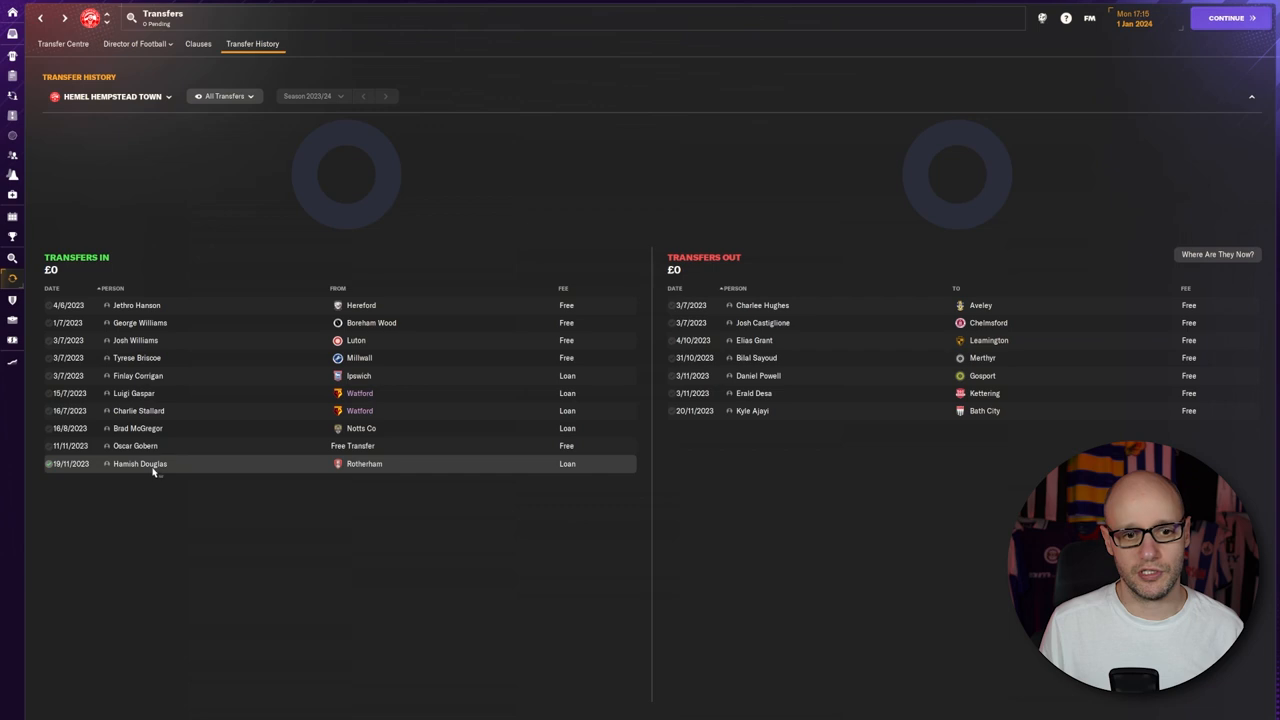
Review departed player Kyle Ajayi's overview, contract and season-by-season career stats, then return to transfer history
{"action": "left_click", "coordinate": [140, 464]}
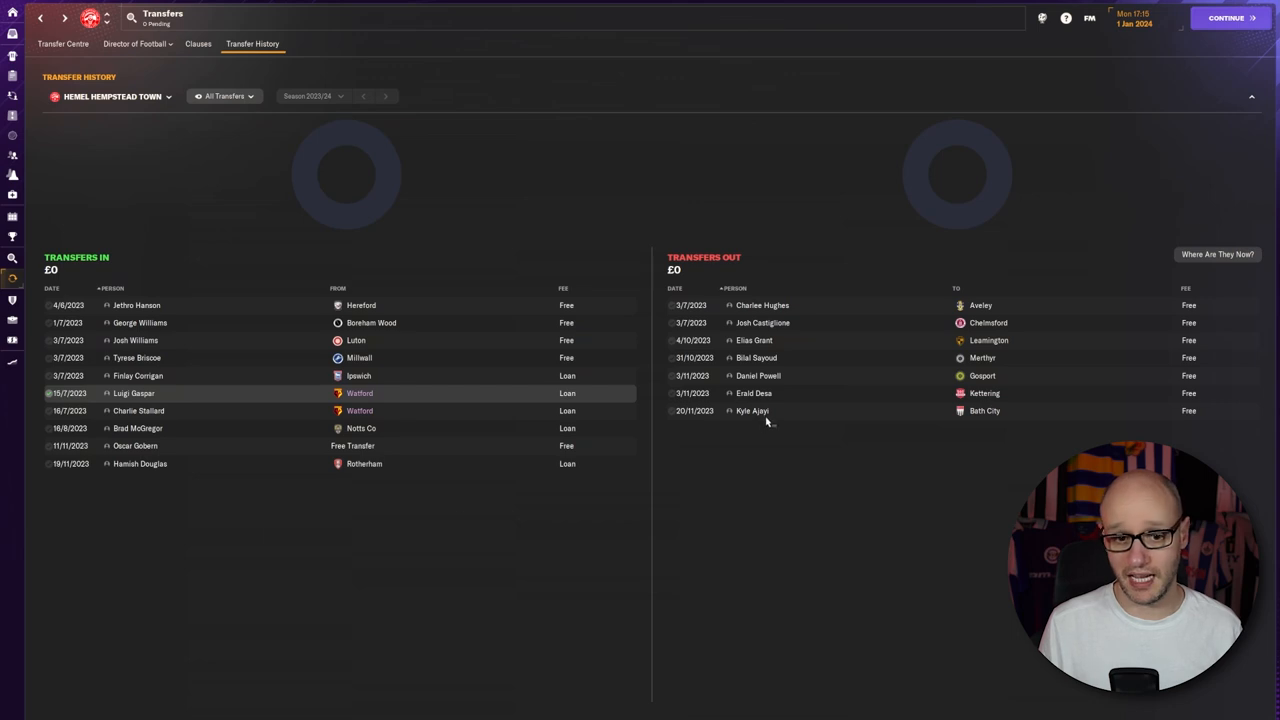
{"action": "left_click", "coordinate": [752, 412]}
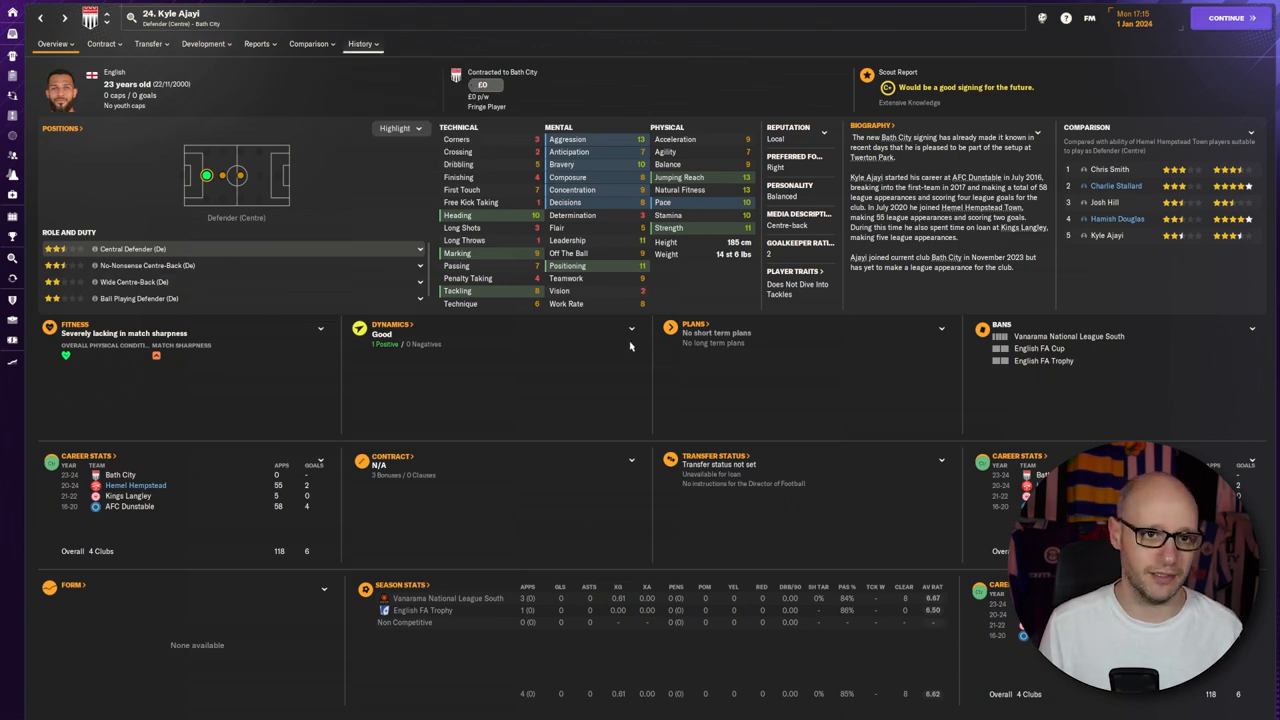
{"action": "left_click", "coordinate": [52, 44]}
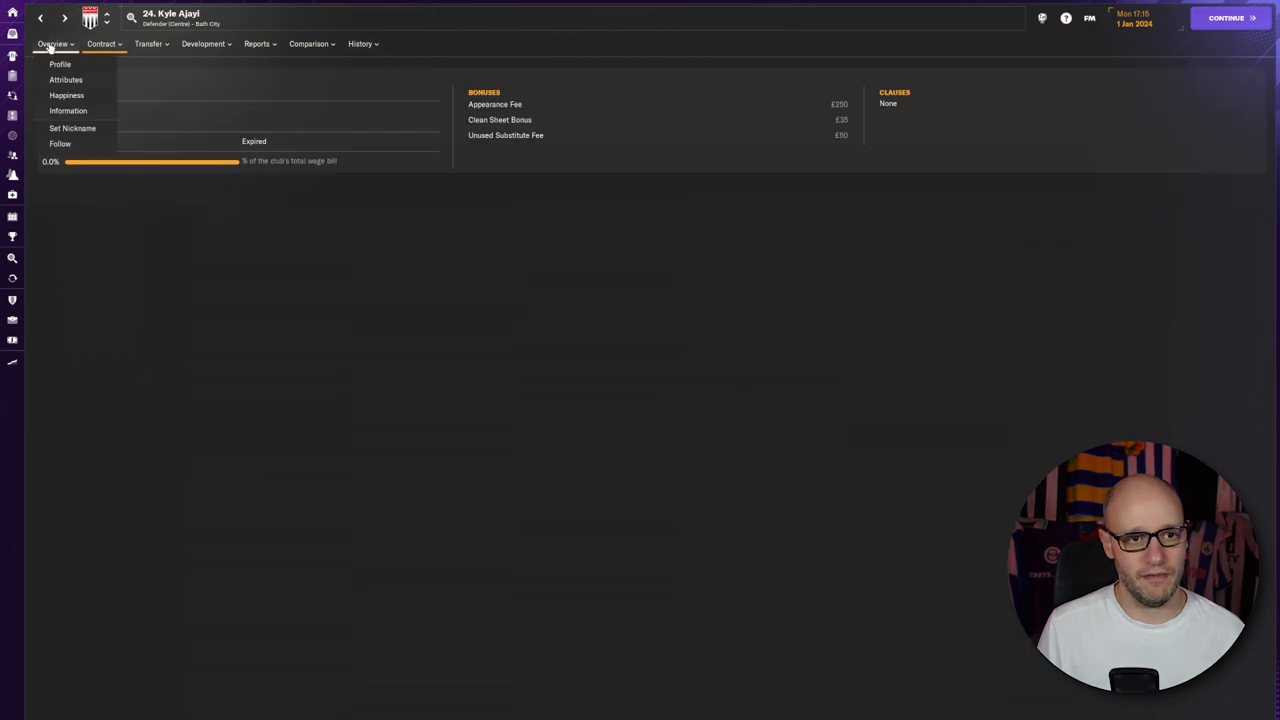
{"action": "left_click", "coordinate": [360, 44]}
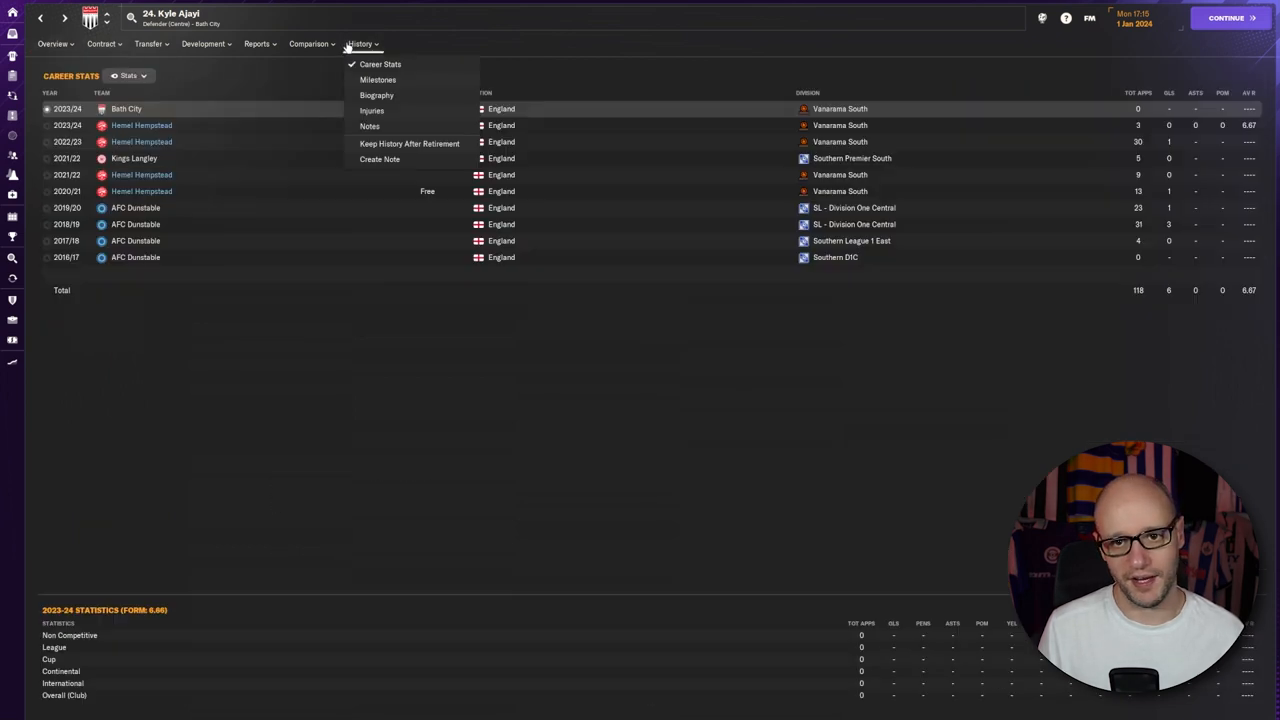
{"action": "left_click", "coordinate": [360, 44]}
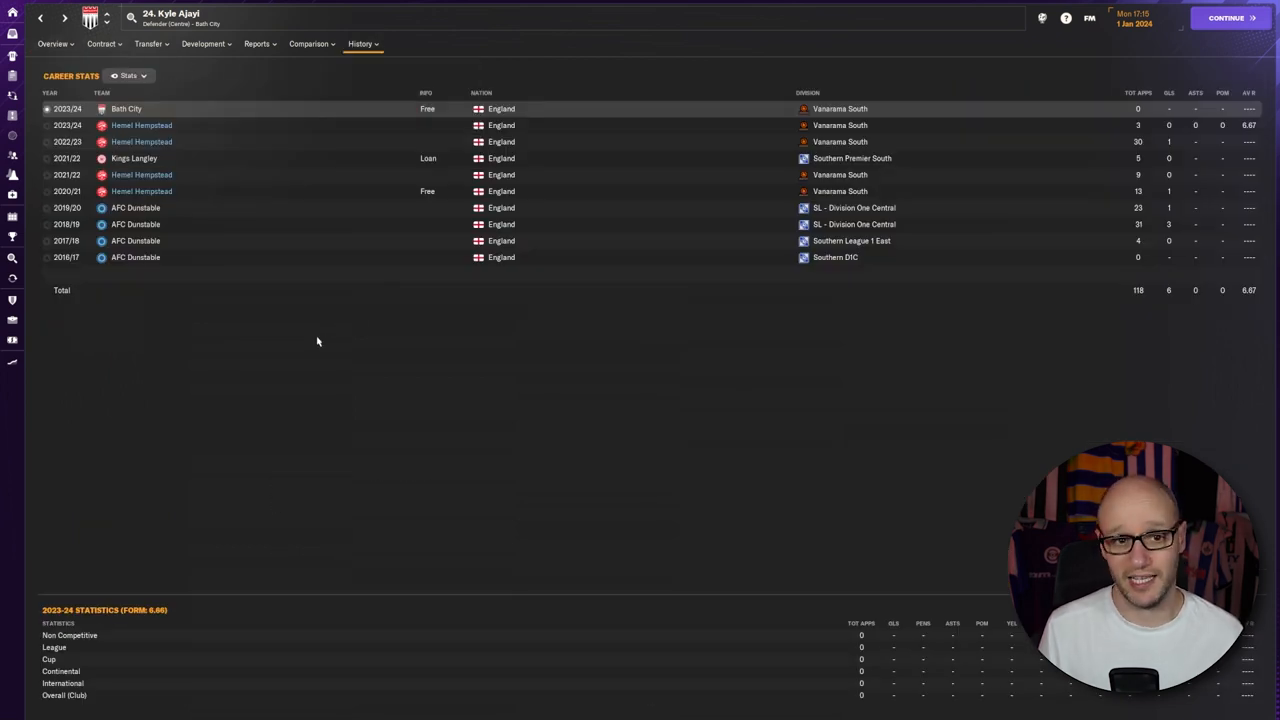
{"action": "left_click", "coordinate": [52, 44]}
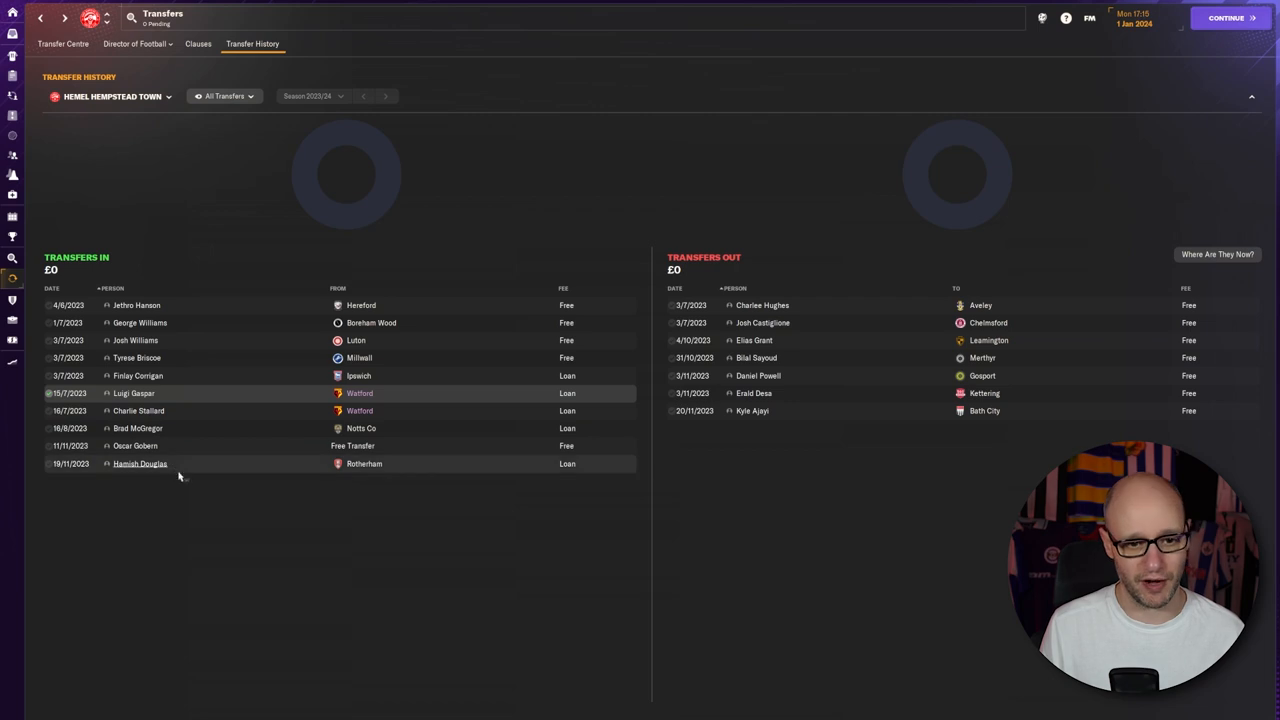
Bring up the profile of young loan defender Hamish Douglas
{"action": "left_click", "coordinate": [140, 464]}
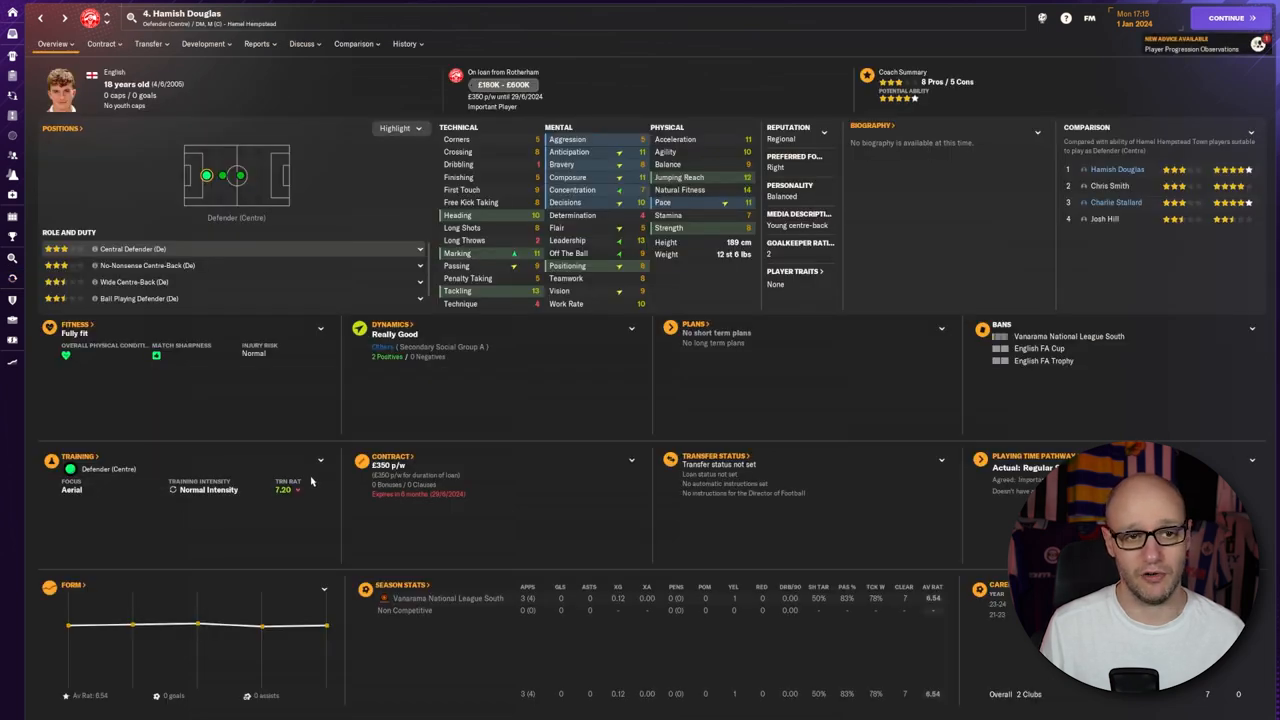
{"action": "mouse_move", "coordinate": [756, 286]}
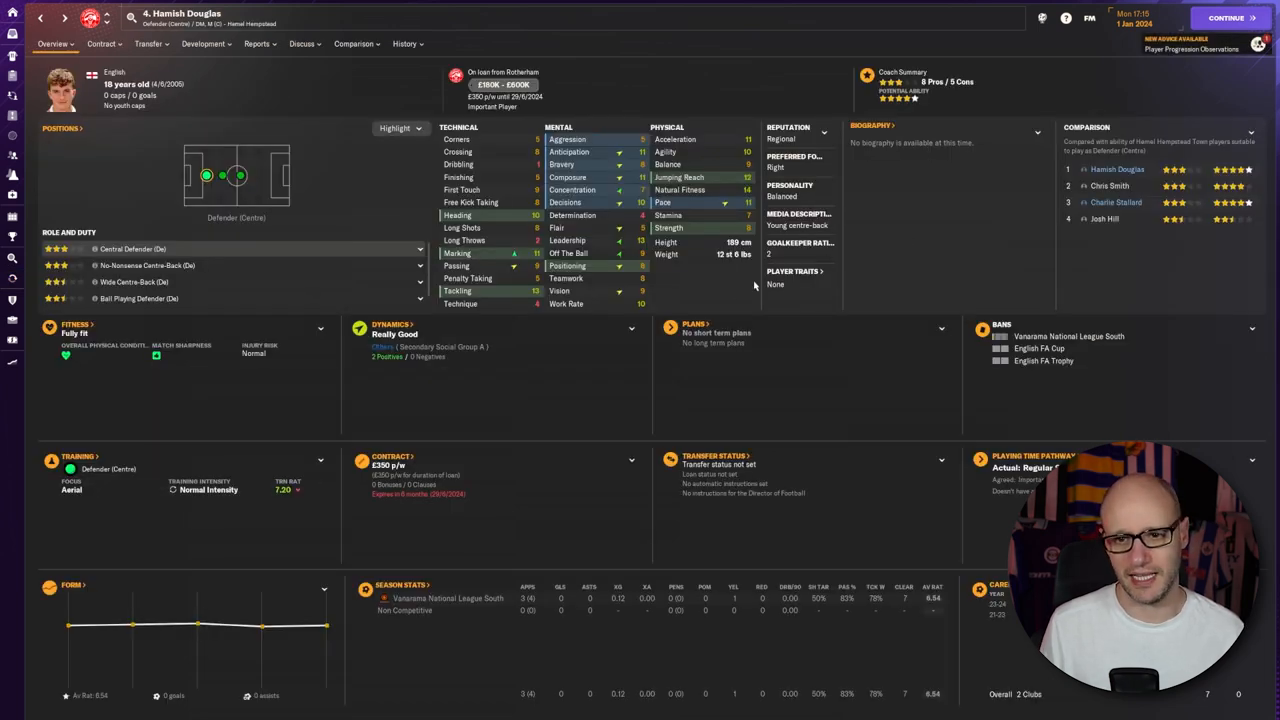
{"action": "mouse_move", "coordinate": [538, 308]}
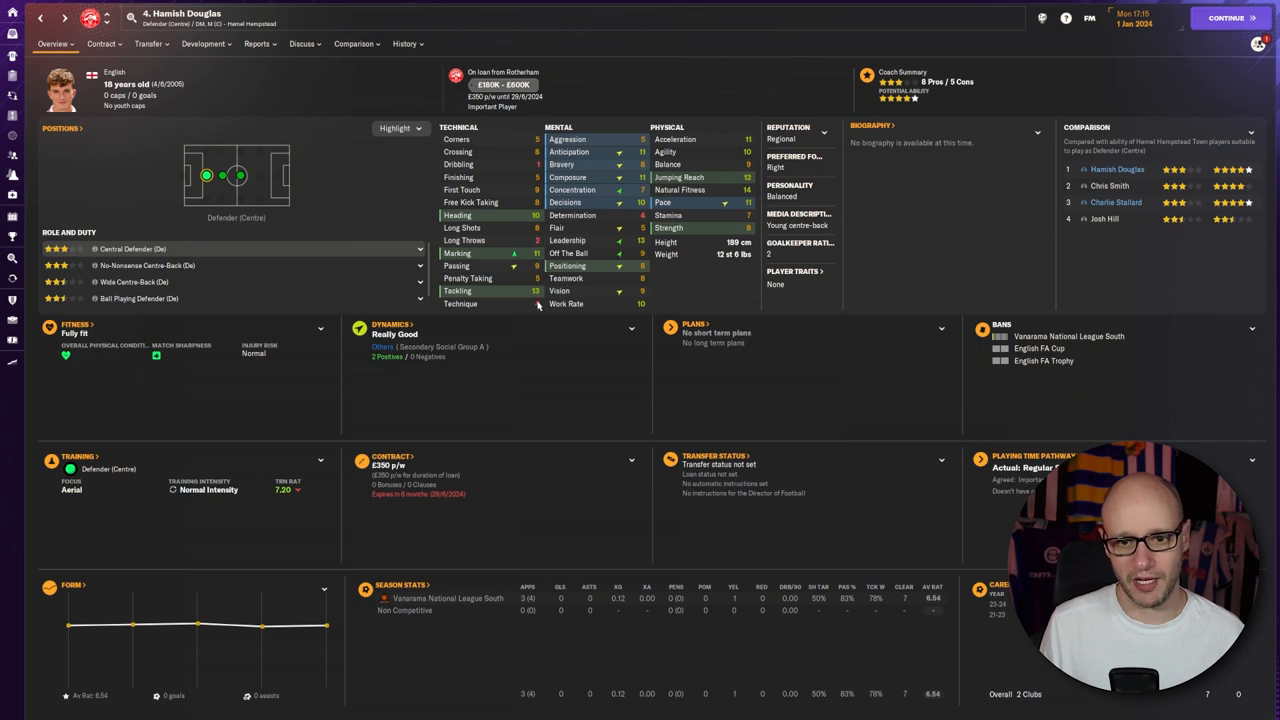
{"action": "mouse_move", "coordinate": [644, 188]}
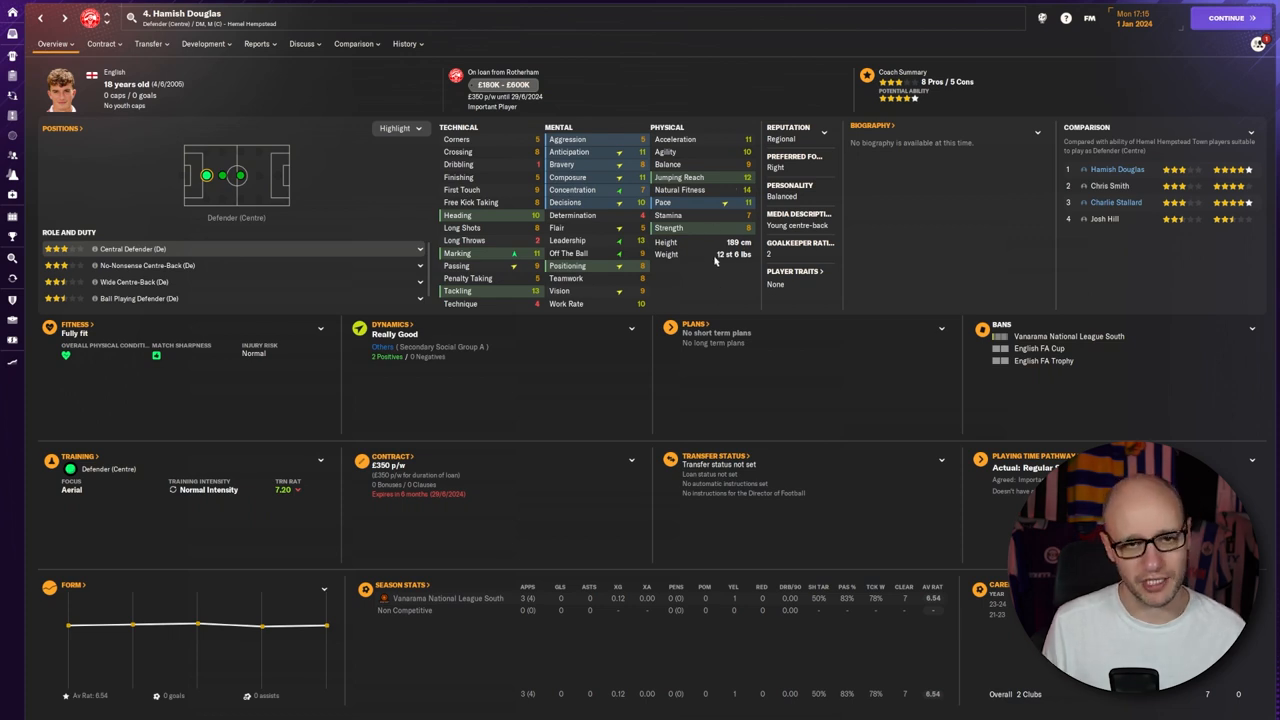
{"action": "mouse_move", "coordinate": [216, 94]}
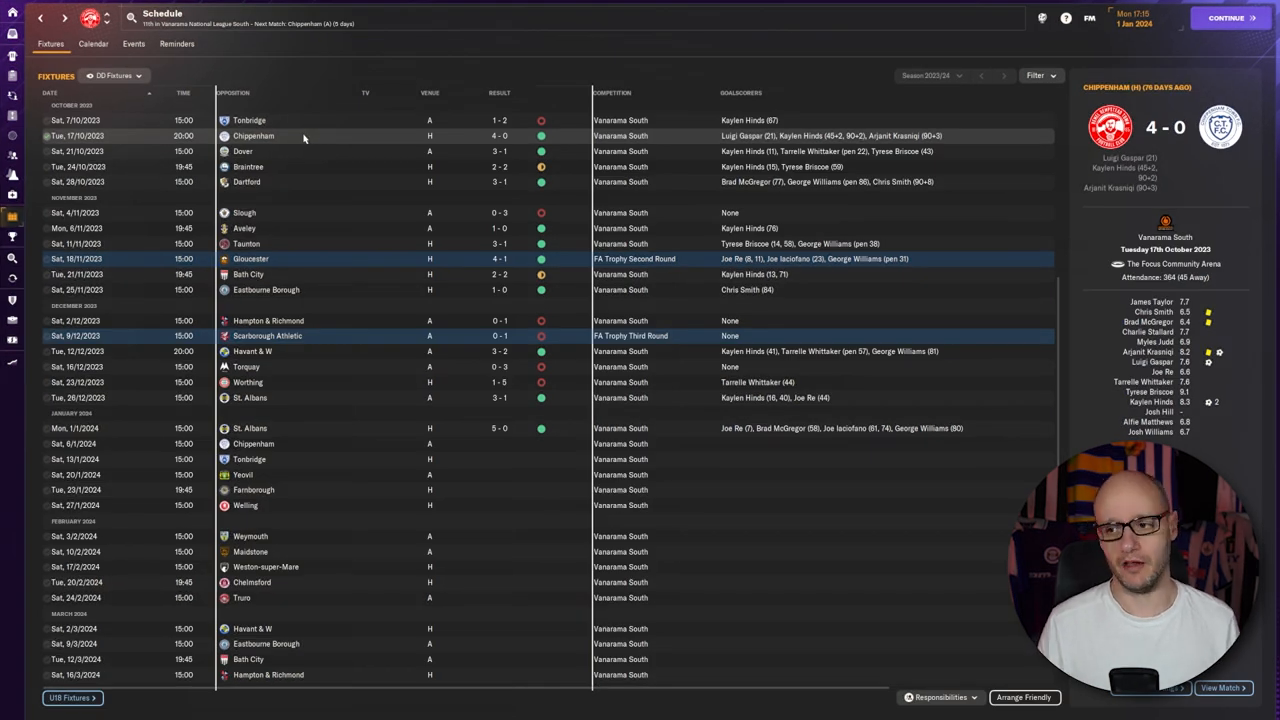
{"action": "mouse_move", "coordinate": [344, 160]}
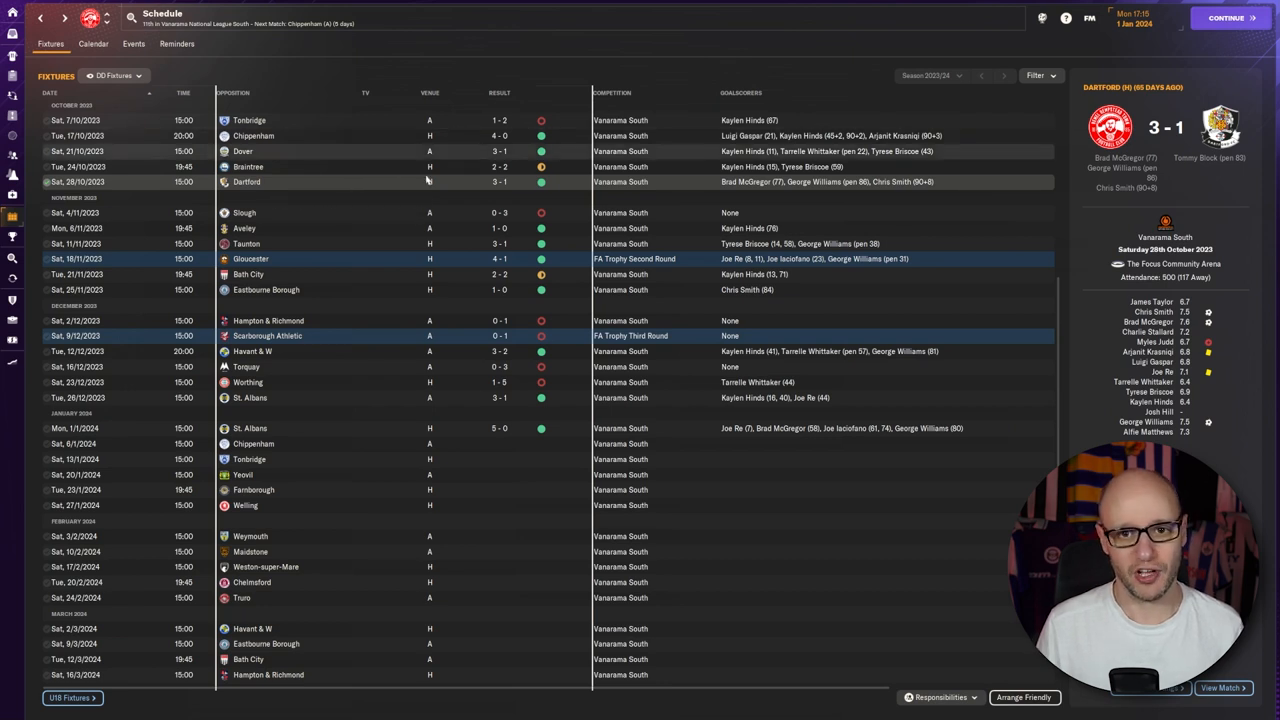
{"action": "mouse_move", "coordinate": [364, 160]}
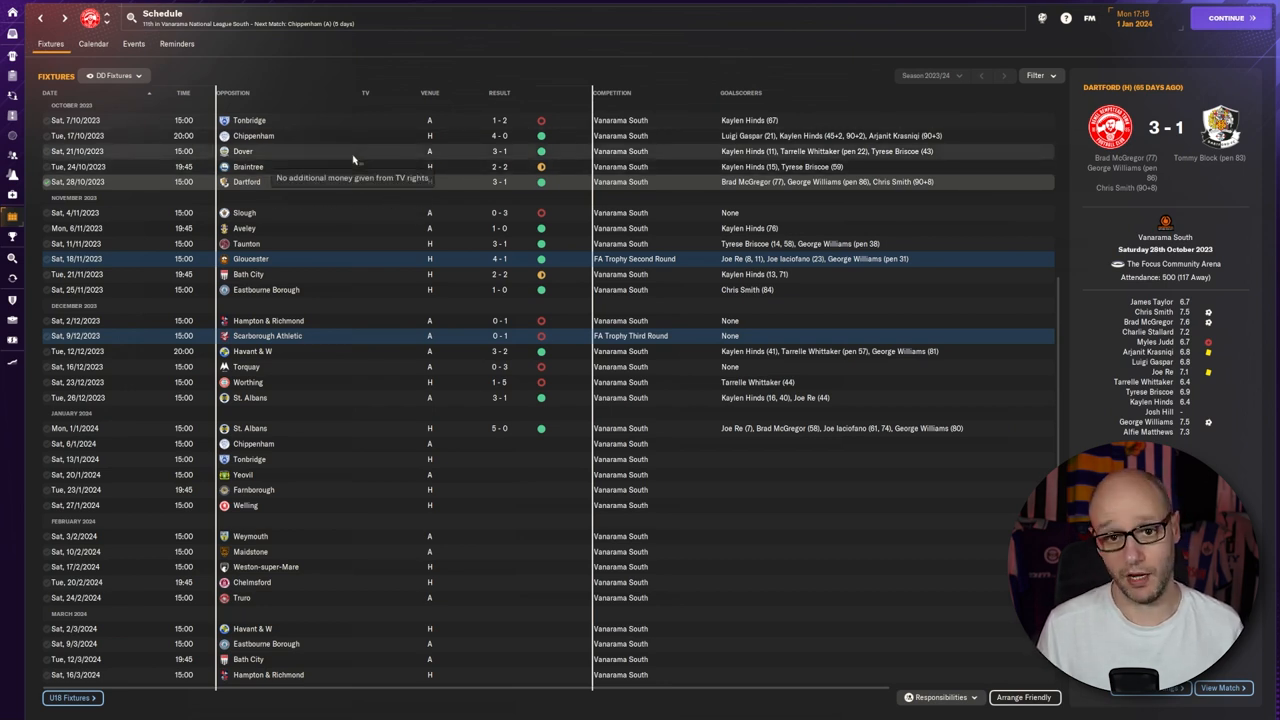
{"action": "mouse_move", "coordinate": [376, 204]}
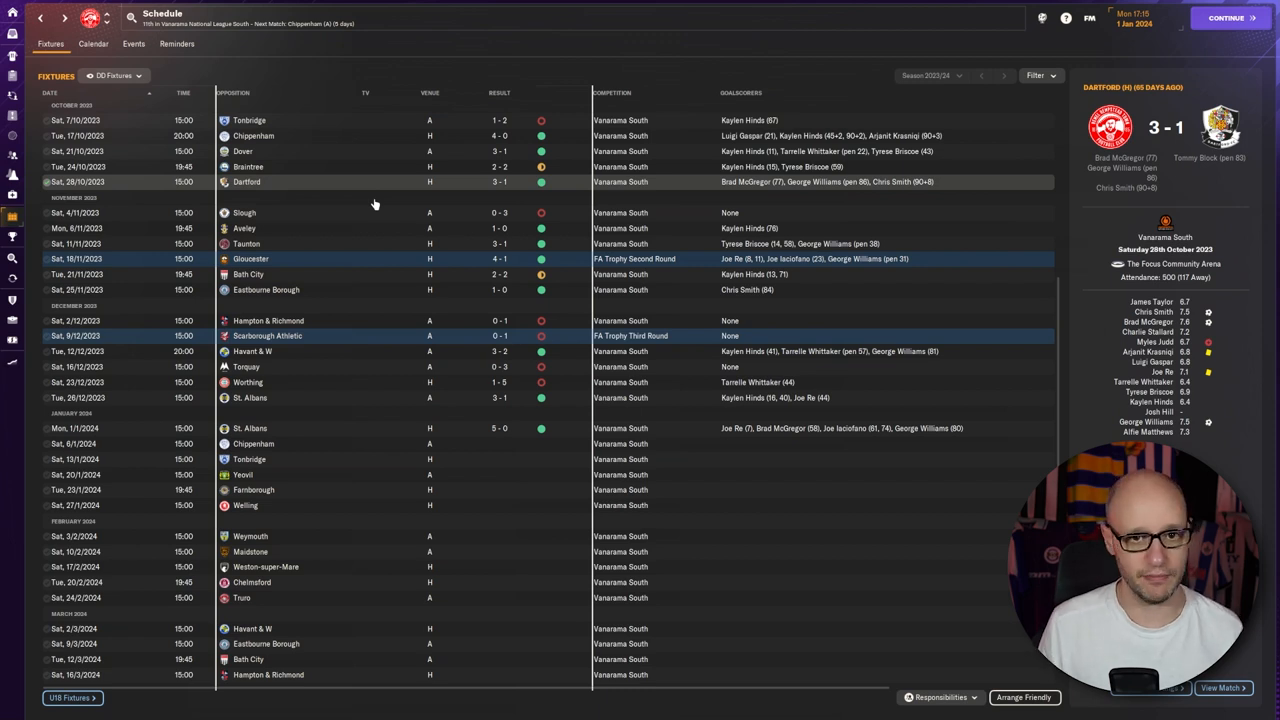
{"action": "mouse_move", "coordinate": [370, 182]}
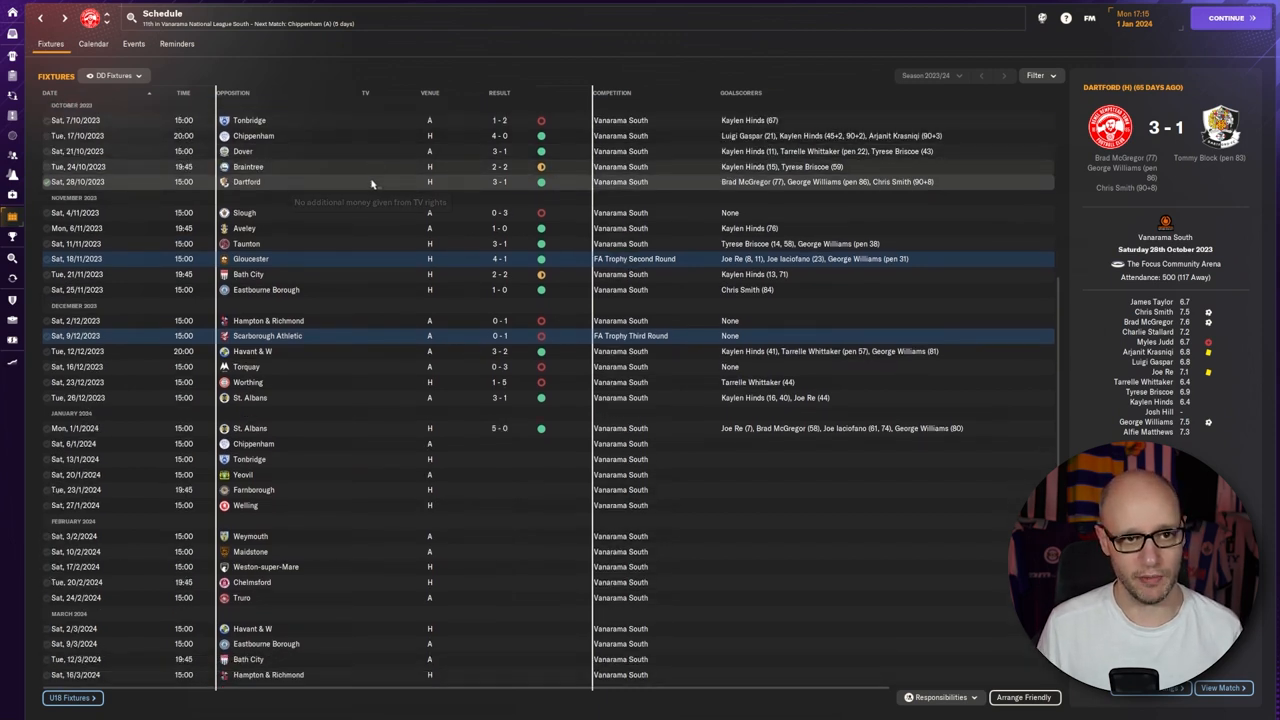
{"action": "mouse_move", "coordinate": [378, 128]}
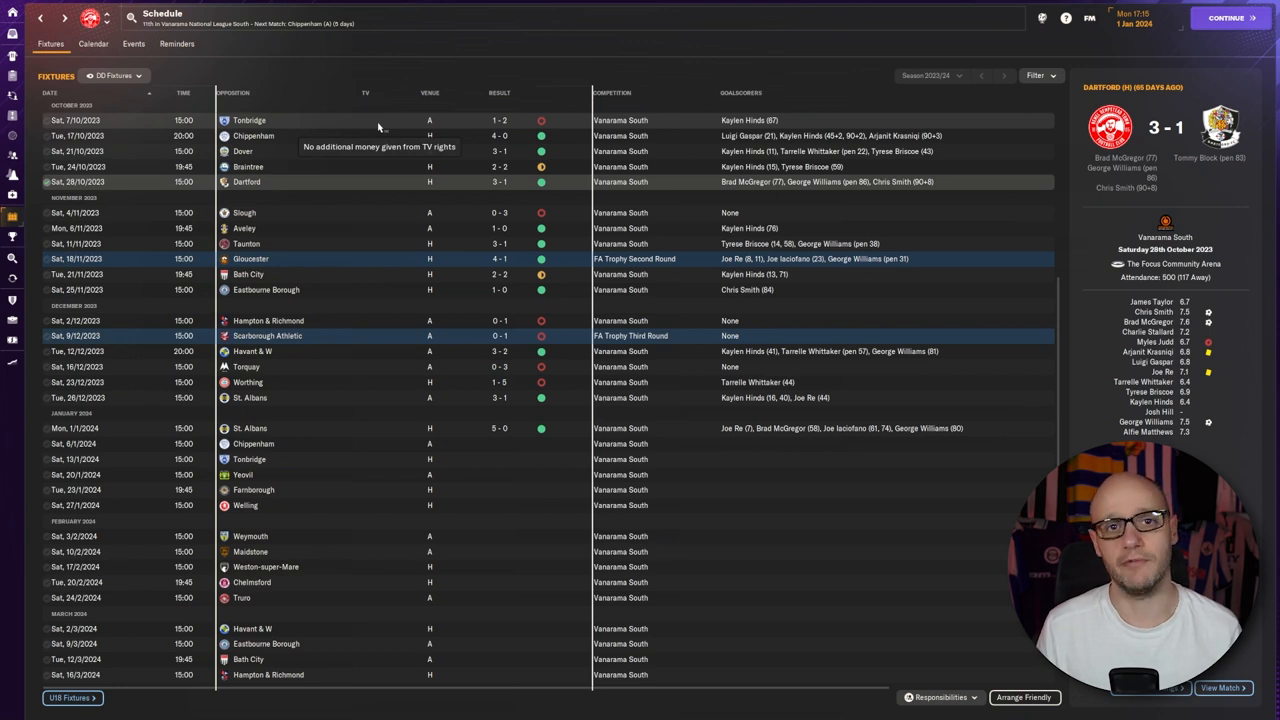
{"action": "mouse_move", "coordinate": [392, 210]}
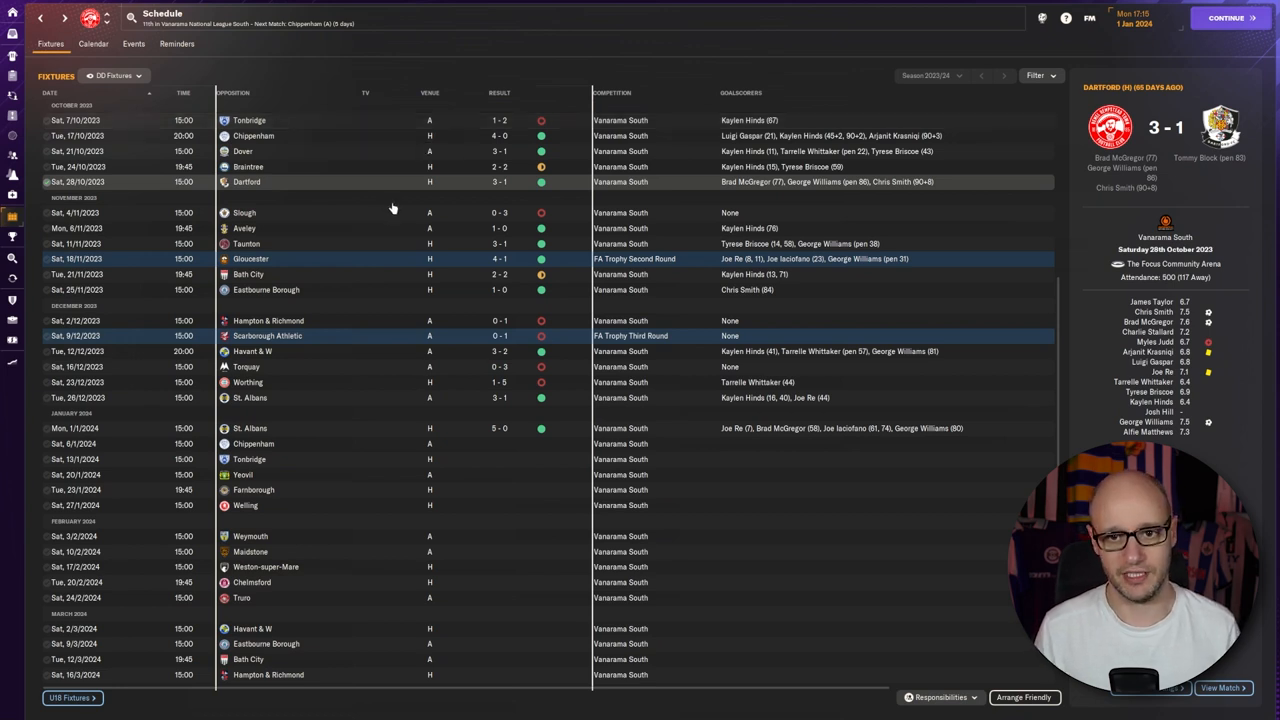
Scroll through the season's fixture results to locate the 0-3 defeat at Slough
{"action": "scroll", "scroll_direction": "up", "scroll_amount": 3}
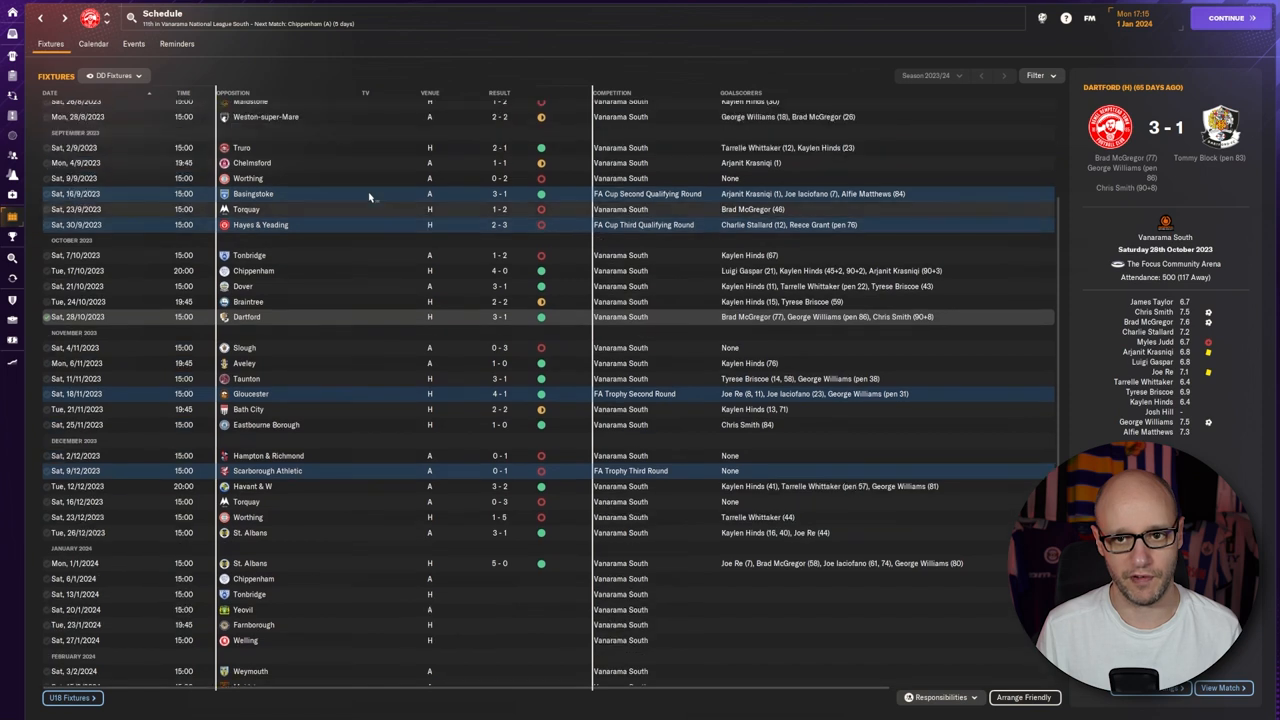
{"action": "scroll", "scroll_direction": "up", "scroll_amount": 3}
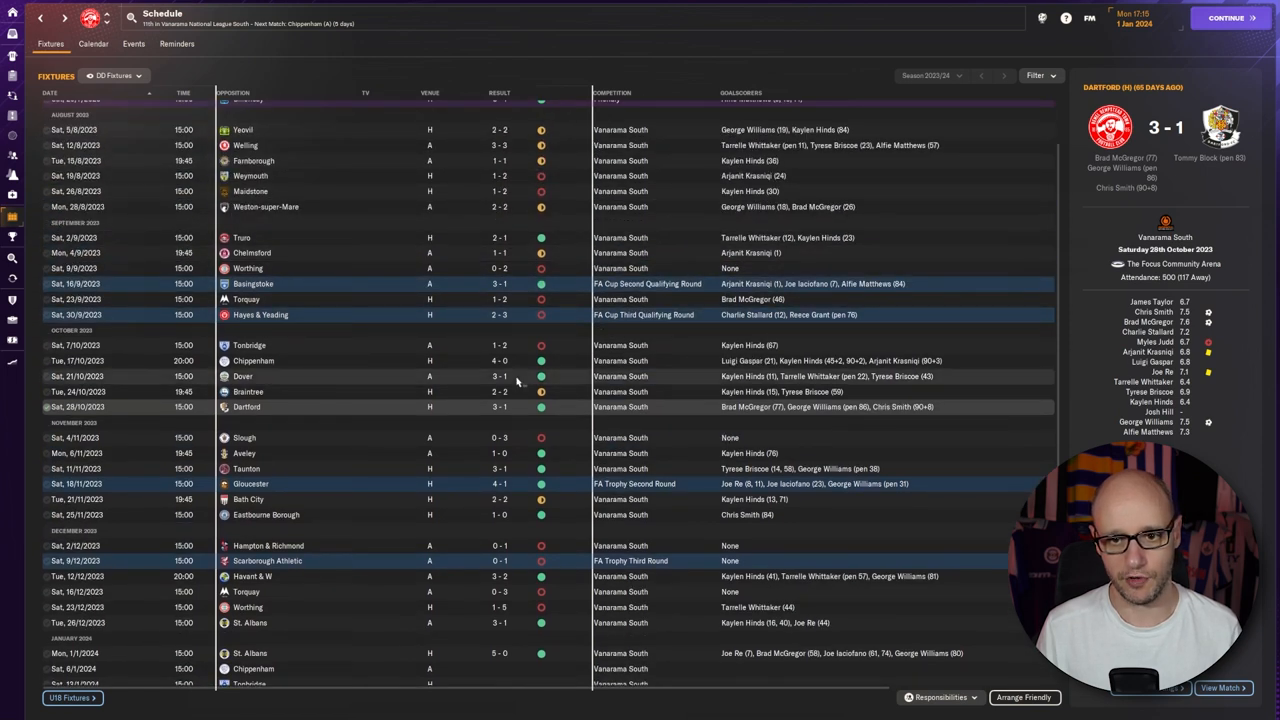
{"action": "scroll", "scroll_direction": "up", "scroll_amount": 3}
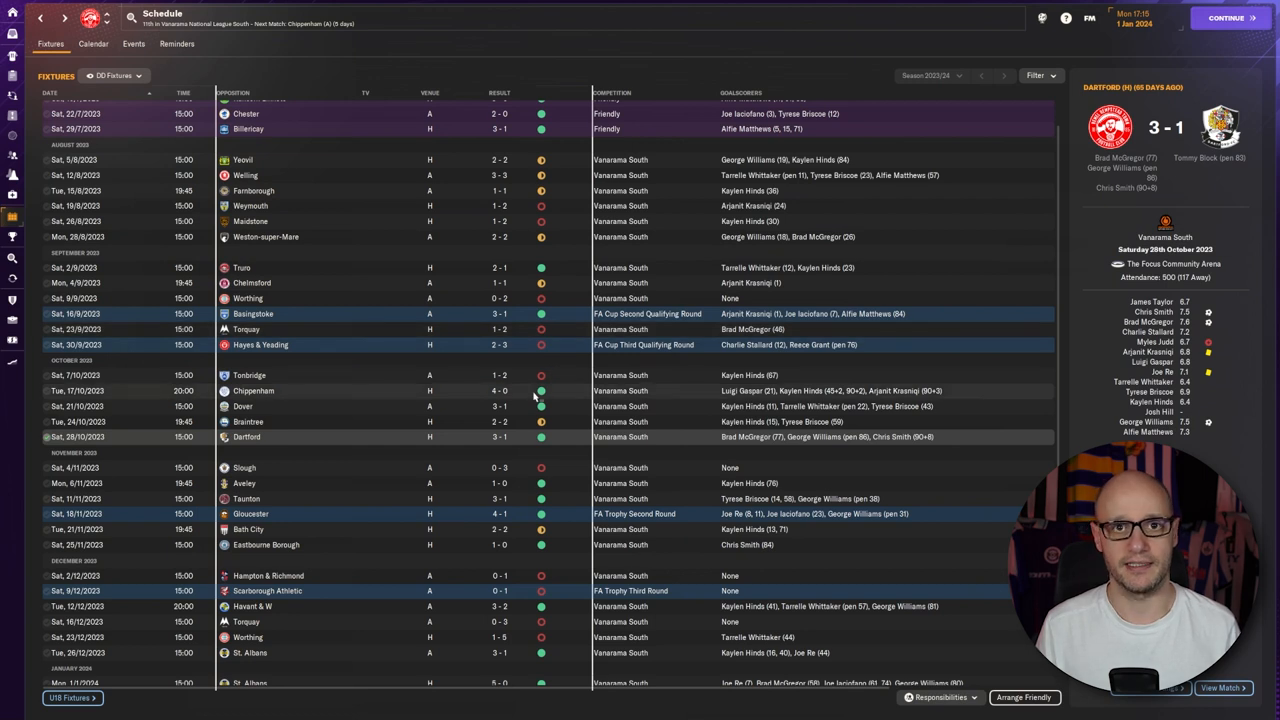
{"action": "mouse_move", "coordinate": [442, 336]}
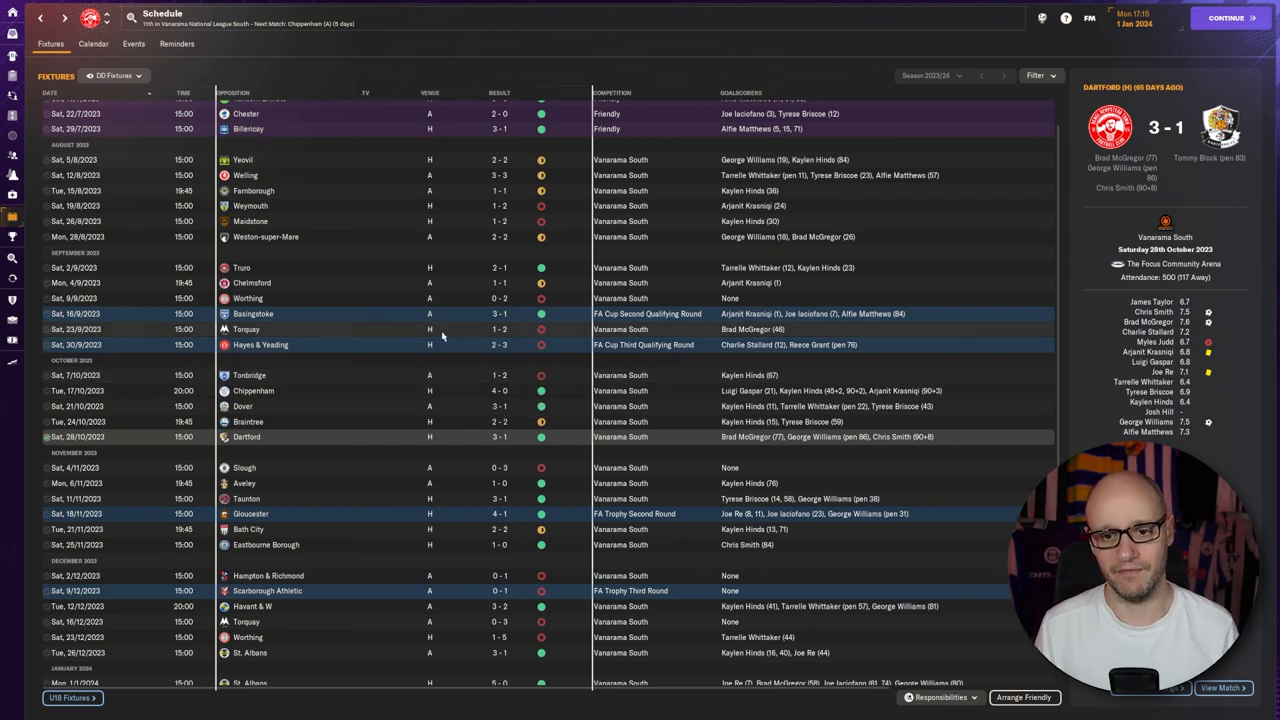
{"action": "scroll", "scroll_direction": "down", "scroll_amount": 3}
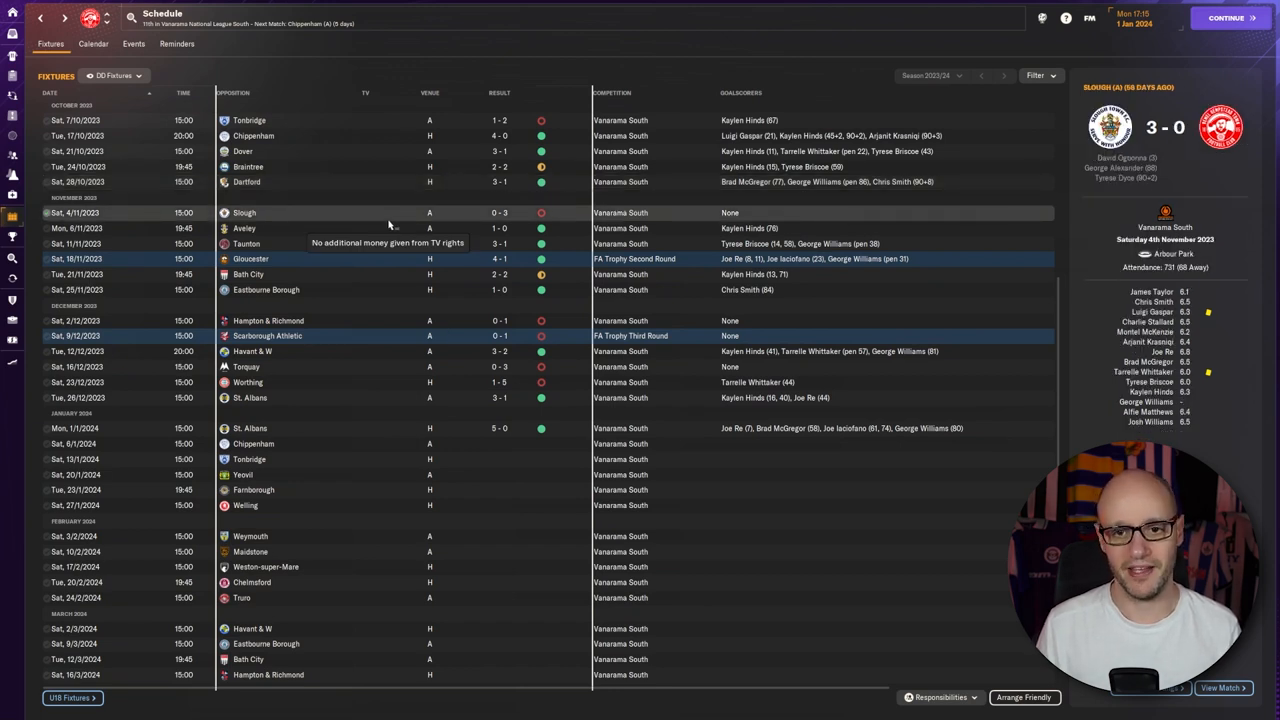
{"action": "mouse_move", "coordinate": [368, 252]}
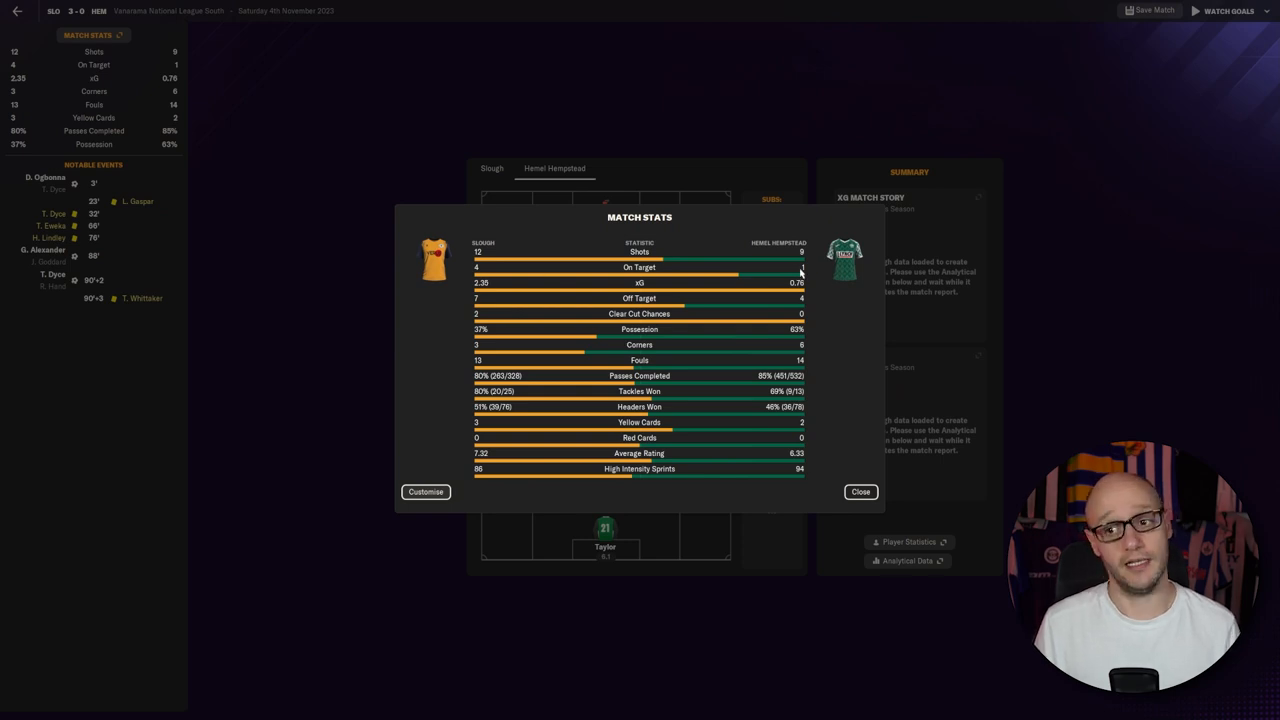
{"action": "mouse_move", "coordinate": [800, 280]}
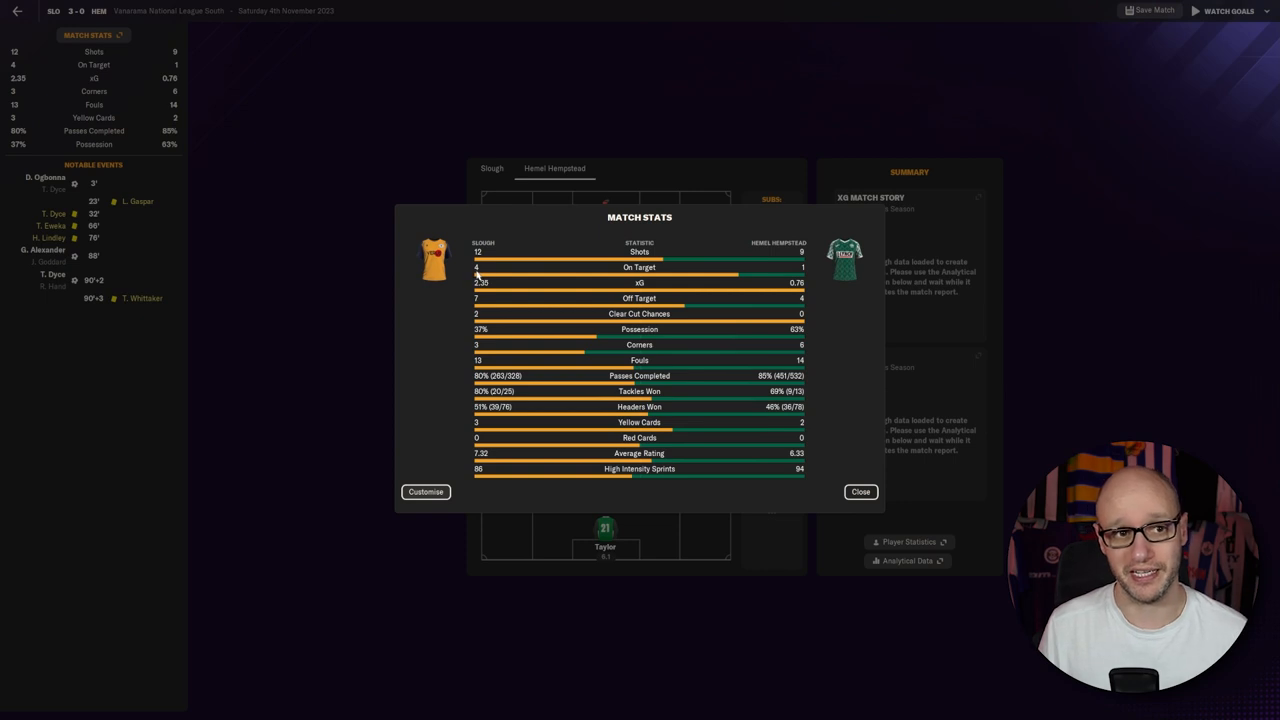
{"action": "mouse_move", "coordinate": [566, 326]}
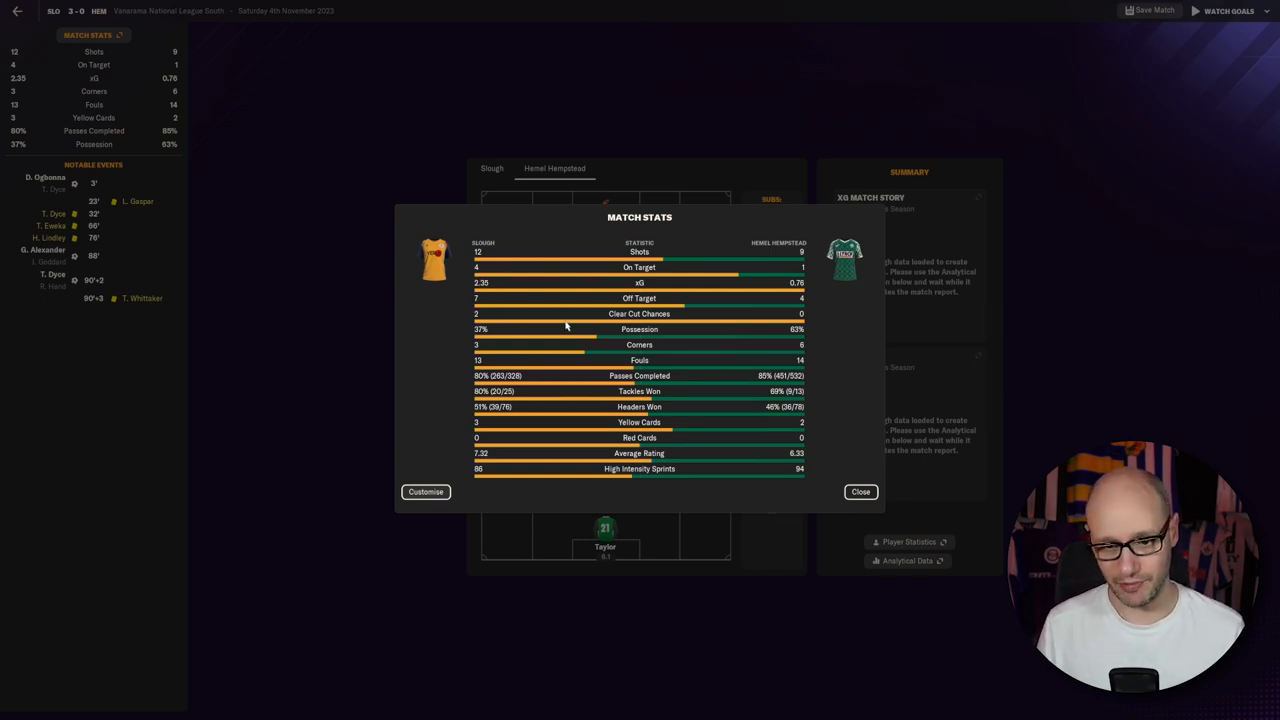
{"action": "mouse_move", "coordinate": [792, 350]}
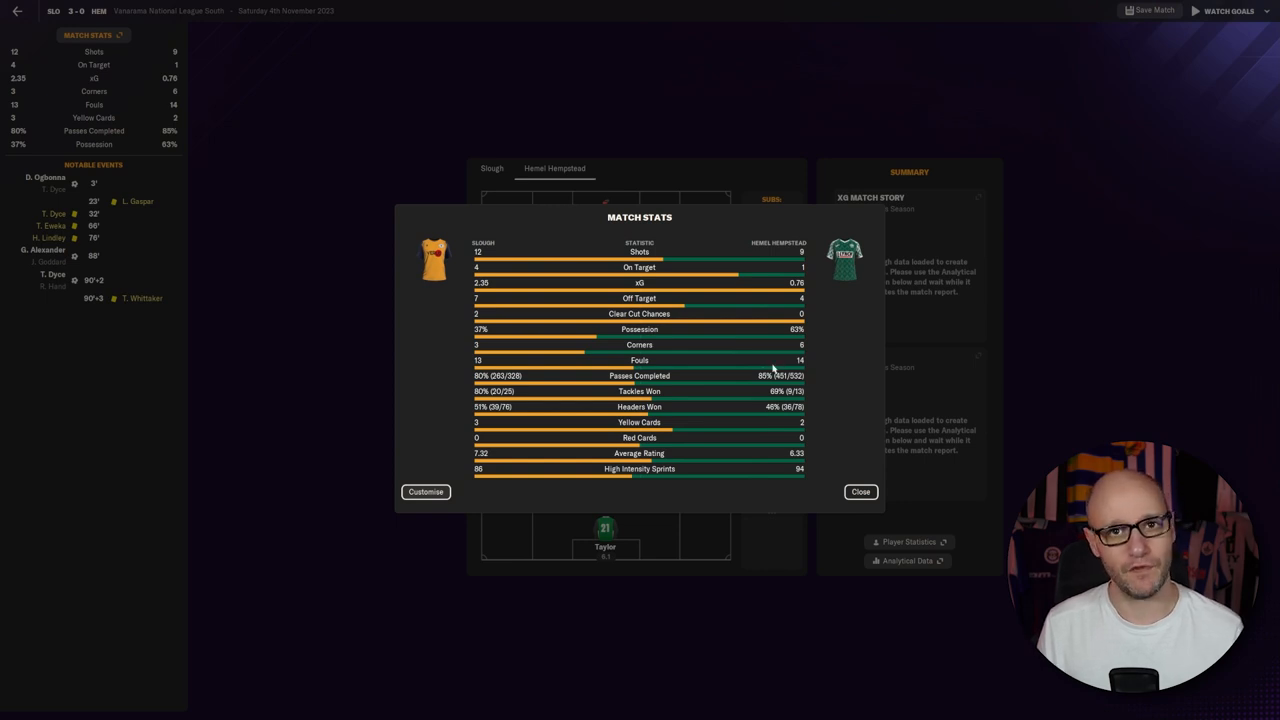
{"action": "mouse_move", "coordinate": [638, 496]}
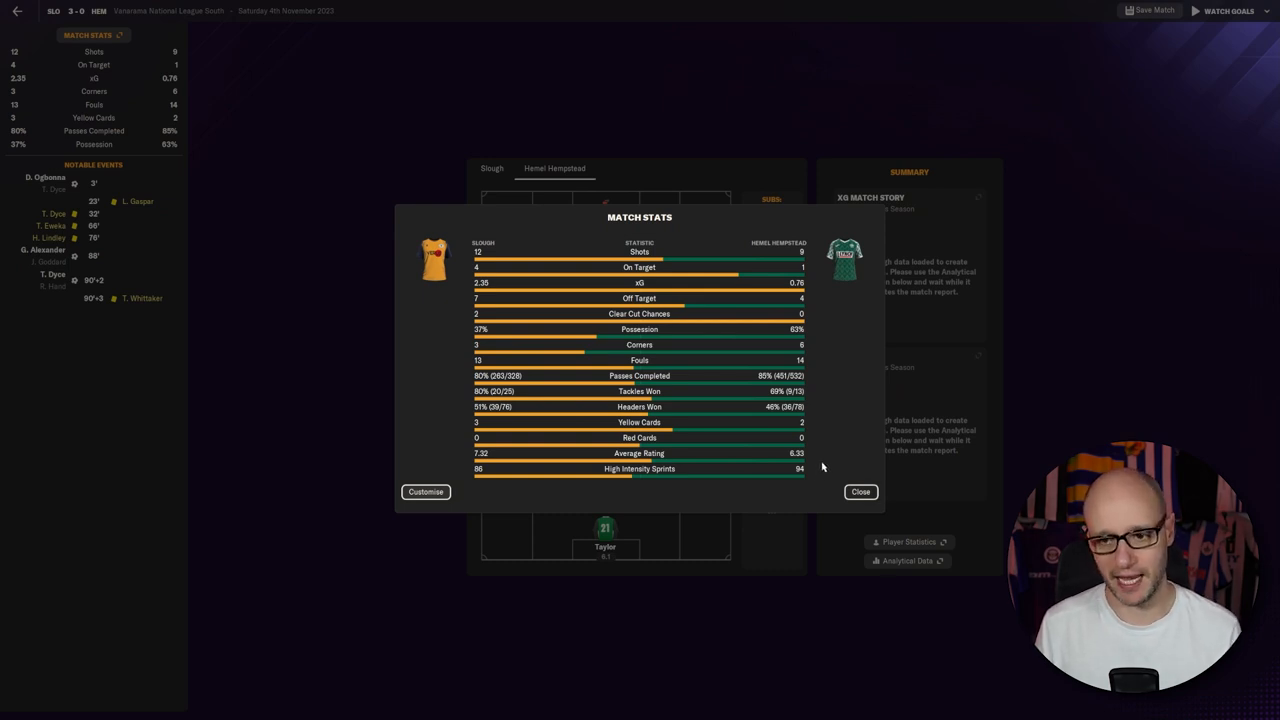
{"action": "mouse_move", "coordinate": [892, 488]}
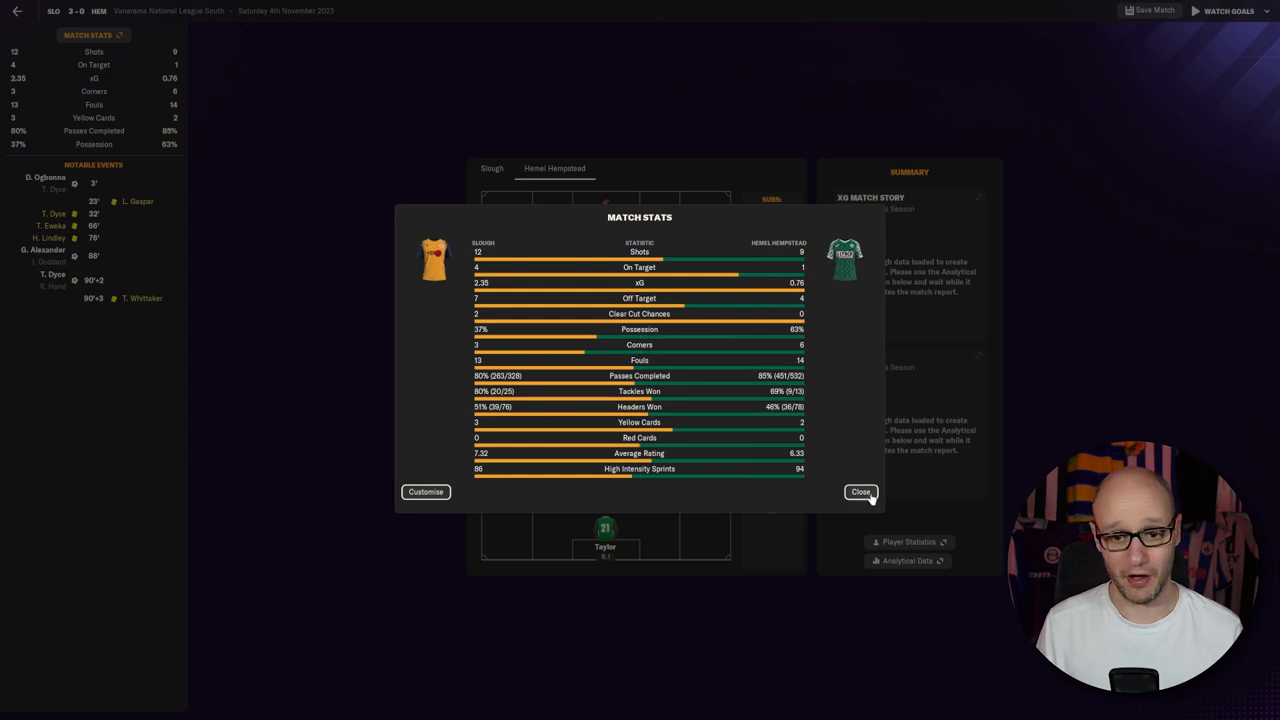
{"action": "left_click", "coordinate": [860, 492]}
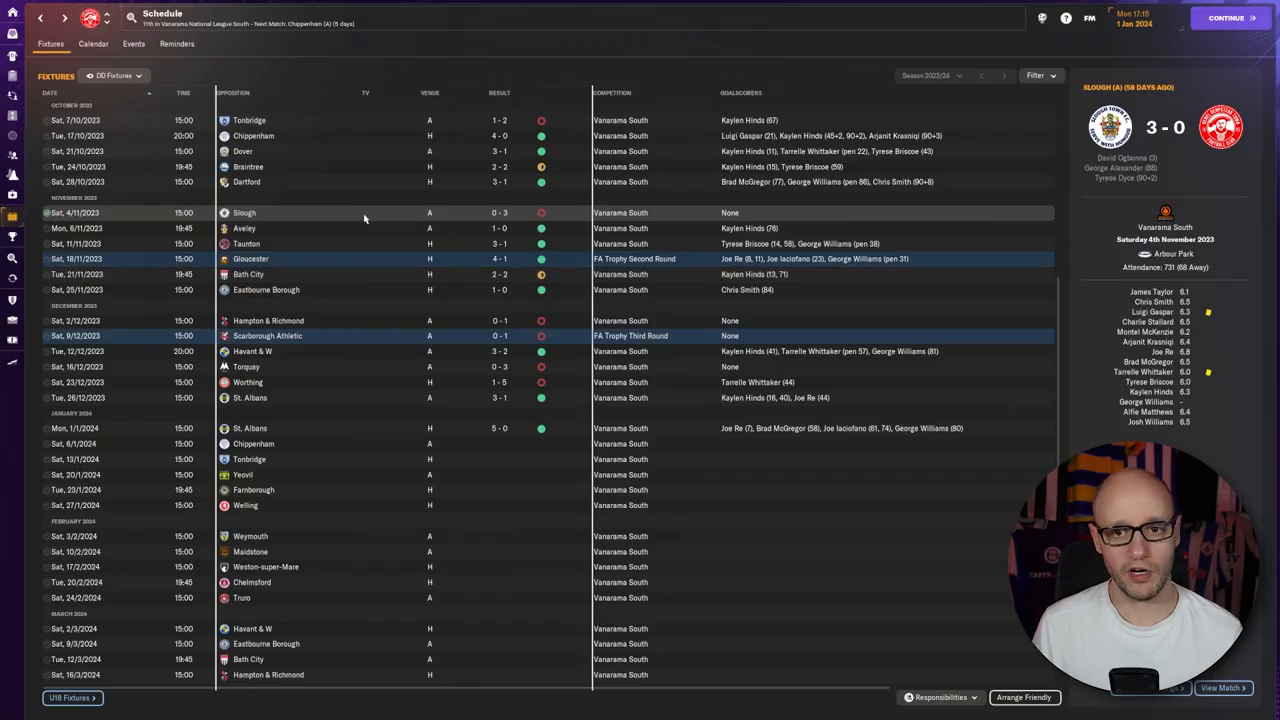
{"action": "mouse_move", "coordinate": [364, 228]}
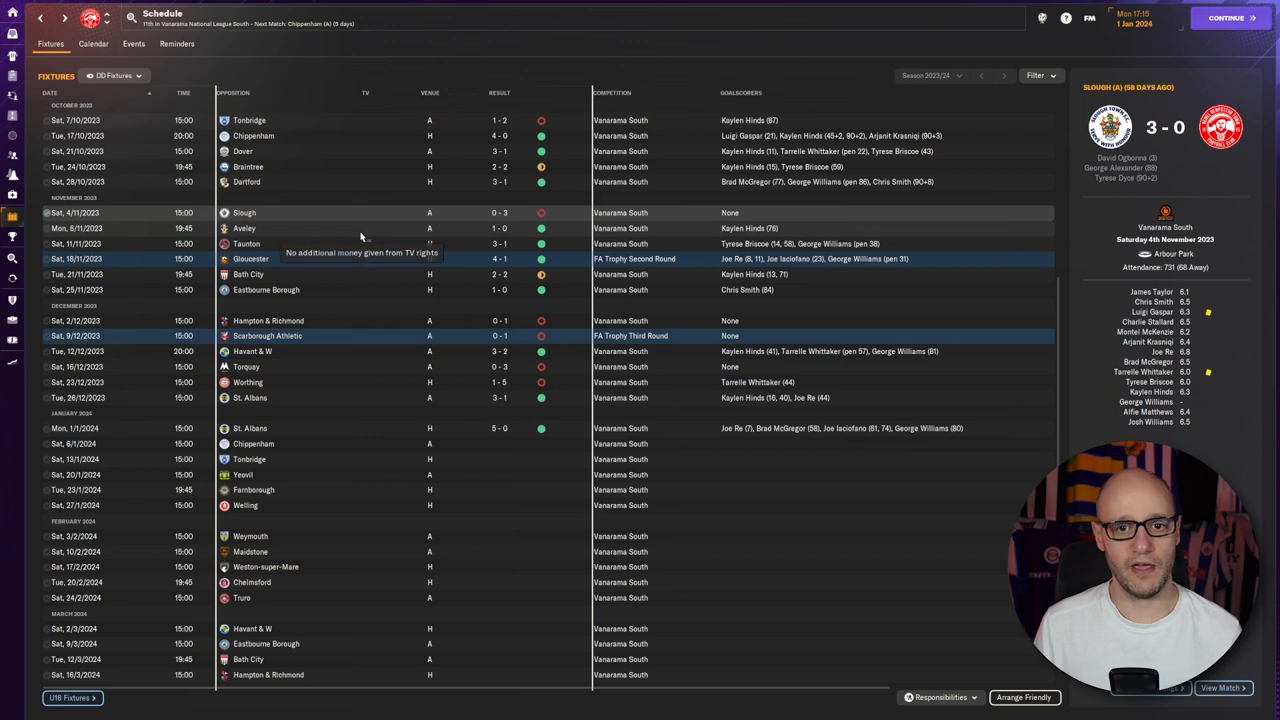
{"action": "left_click", "coordinate": [244, 228]}
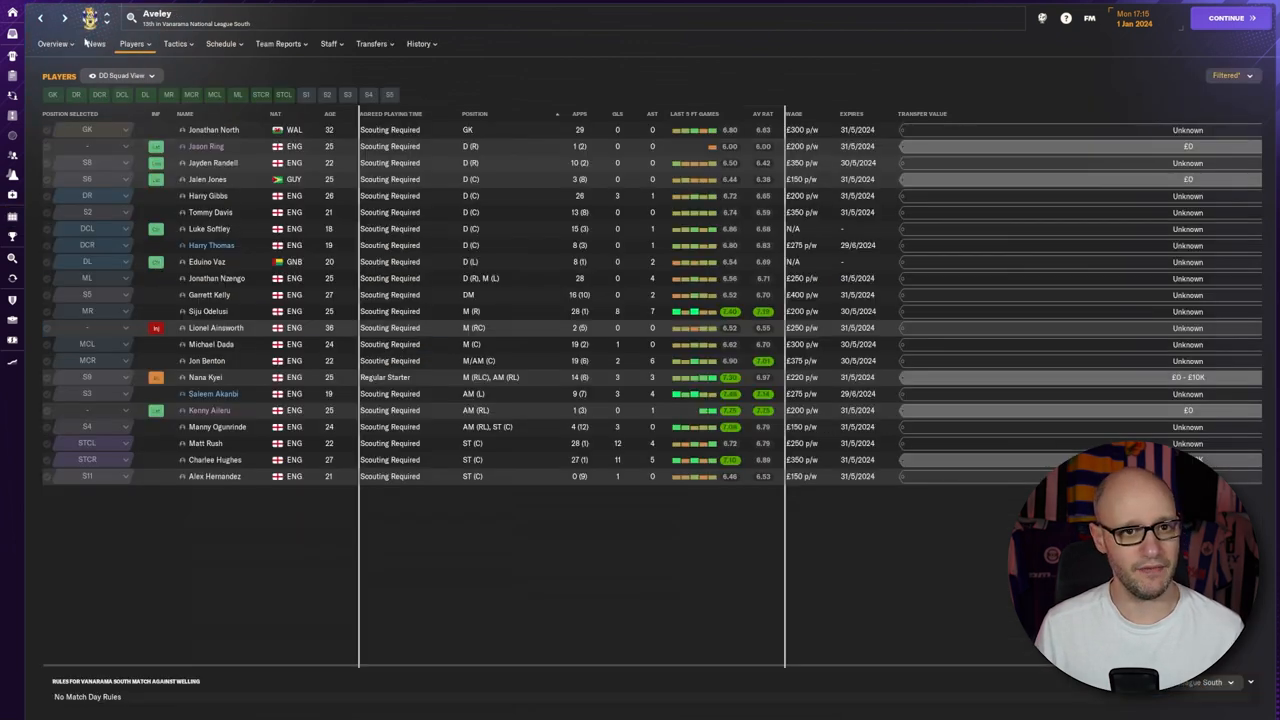
{"action": "left_click", "coordinate": [220, 44]}
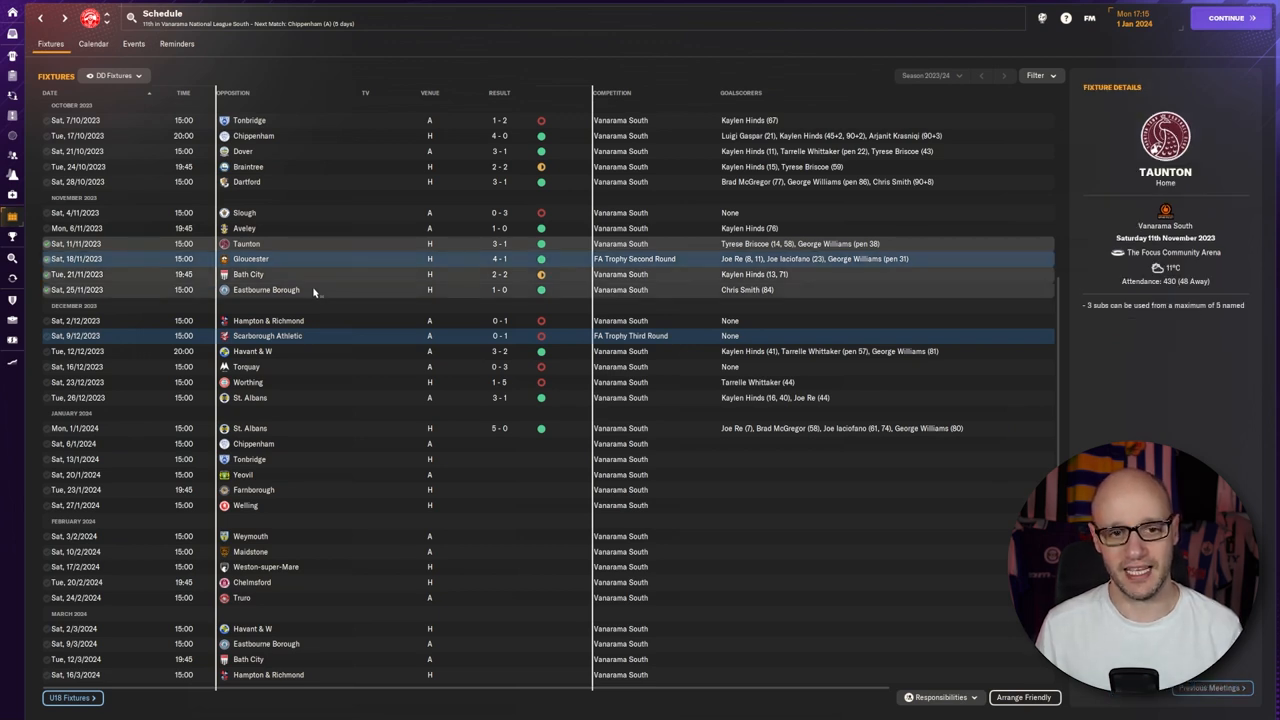
{"action": "mouse_move", "coordinate": [320, 284]}
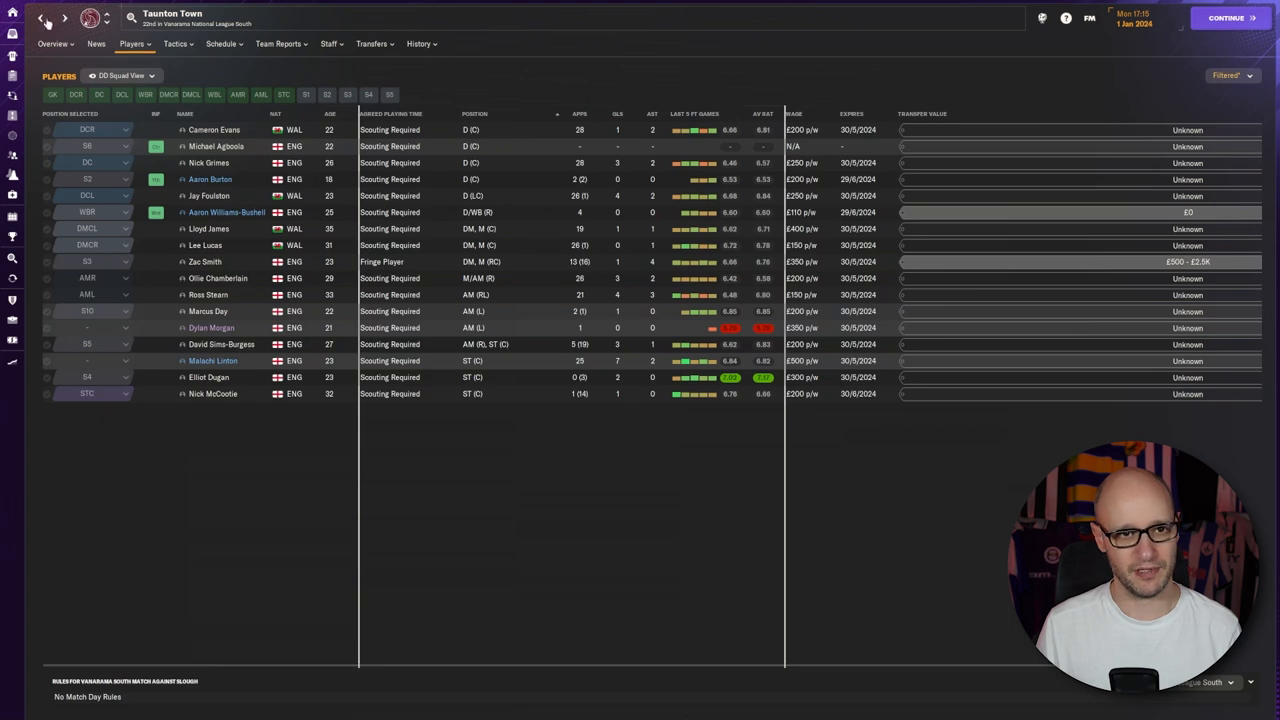
{"action": "left_click", "coordinate": [222, 44]}
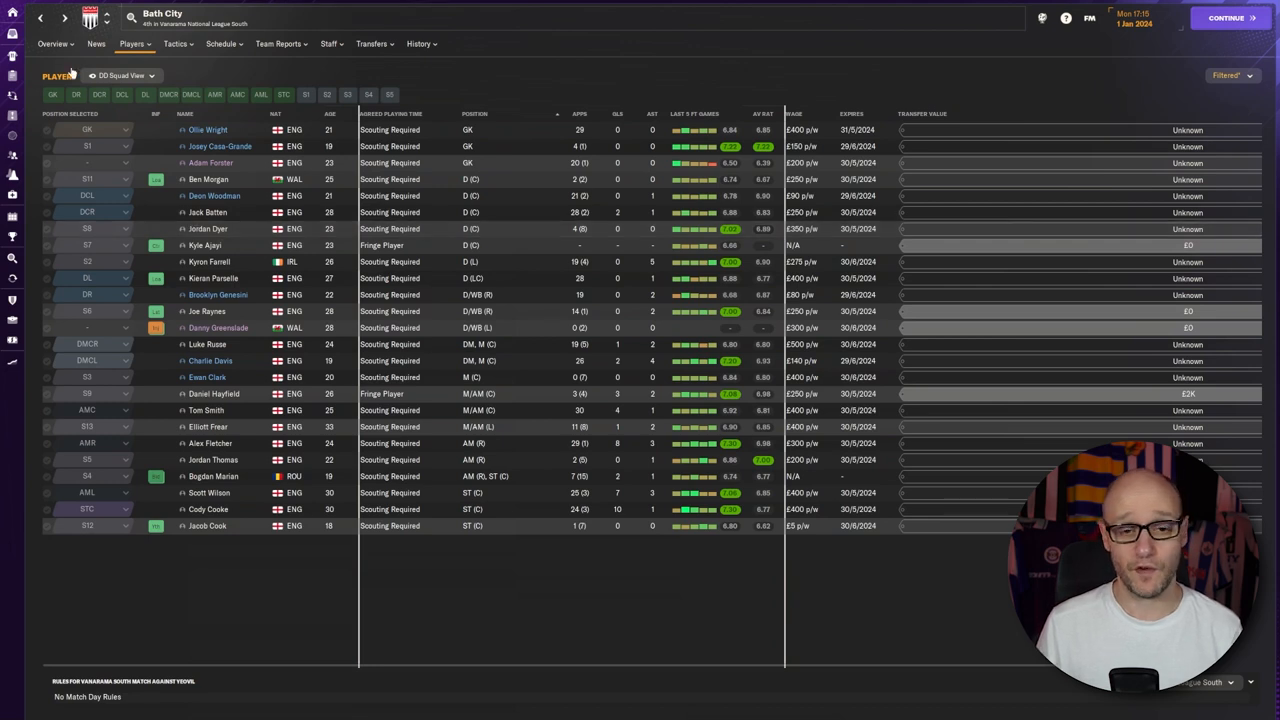
{"action": "left_click", "coordinate": [40, 18]}
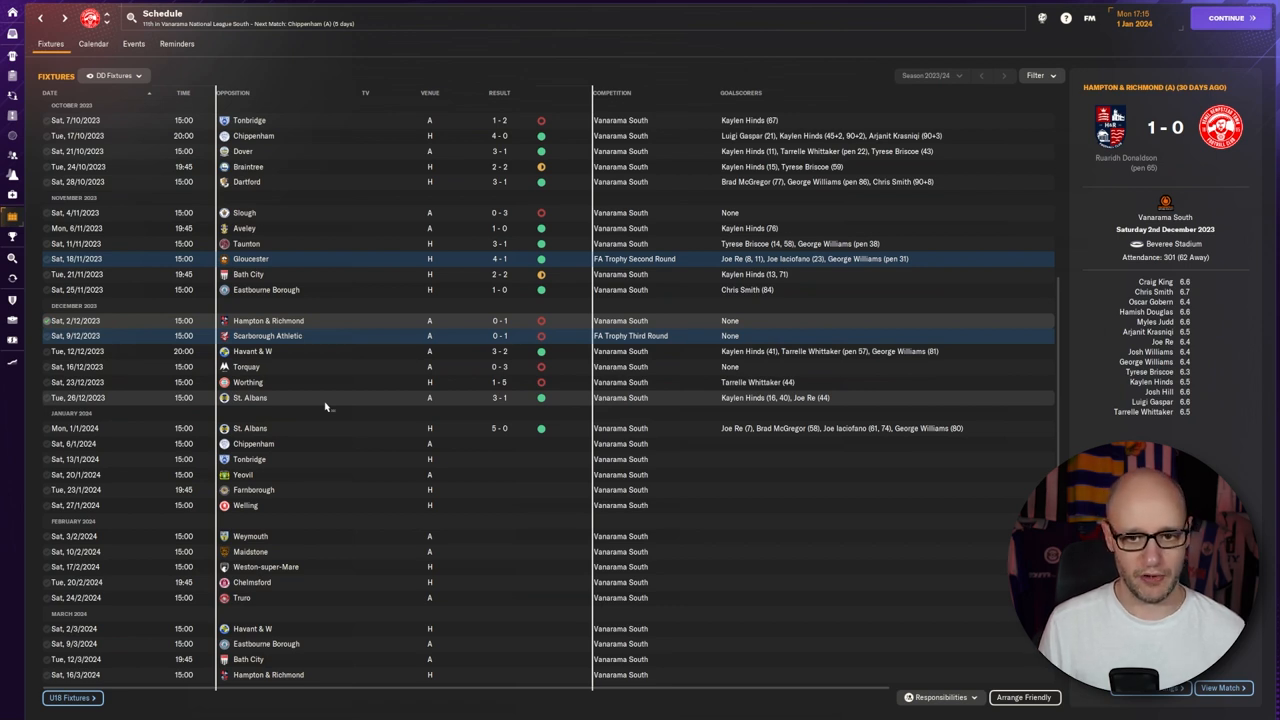
{"action": "mouse_move", "coordinate": [356, 366]}
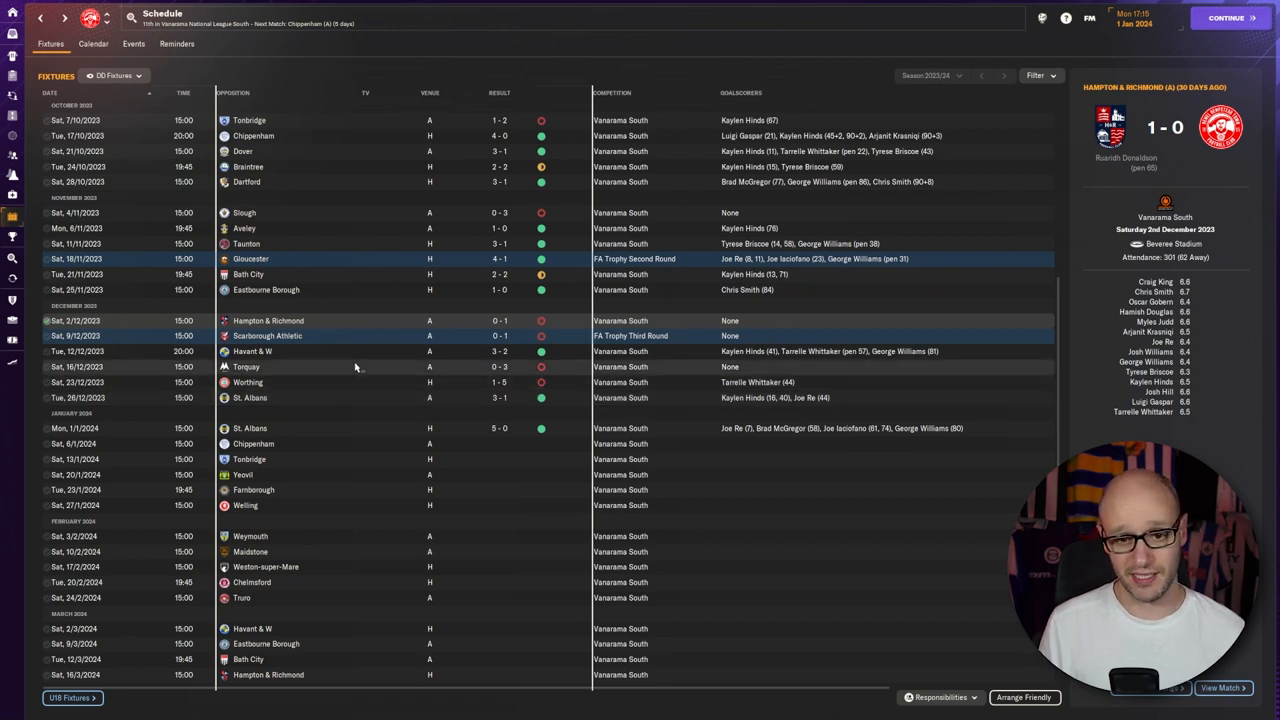
{"action": "mouse_move", "coordinate": [350, 396]}
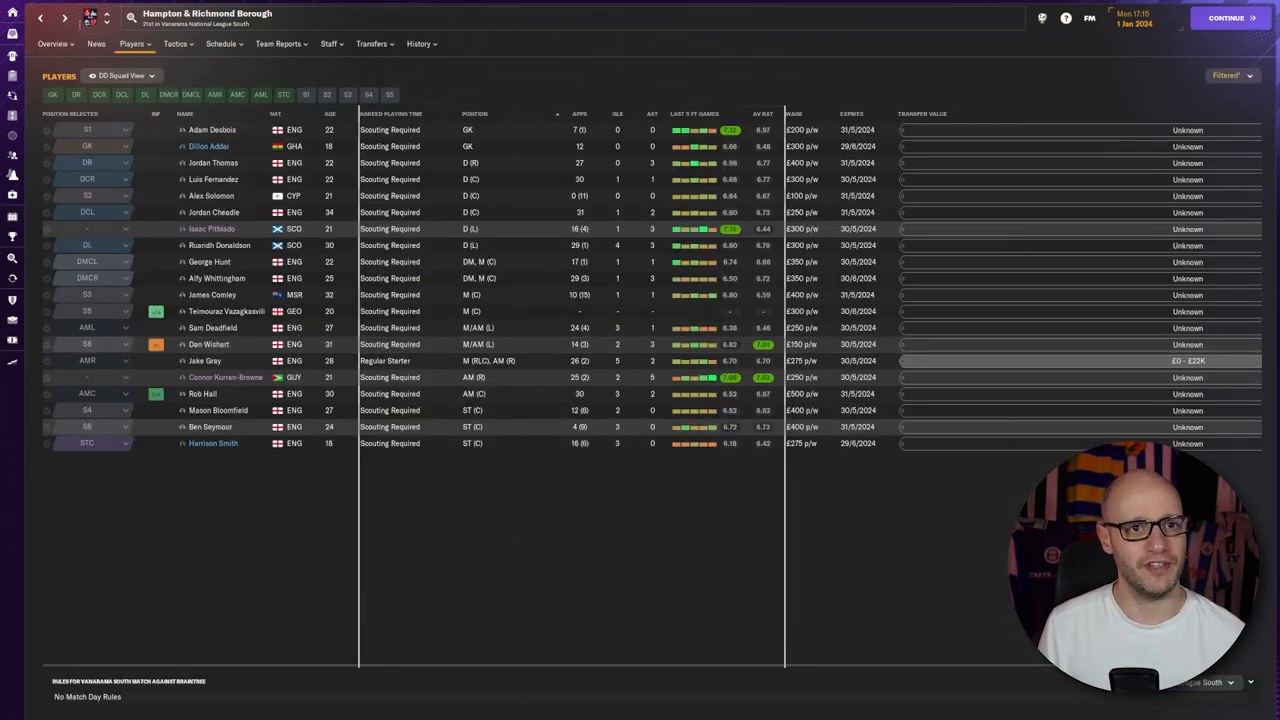
{"action": "left_click", "coordinate": [220, 44]}
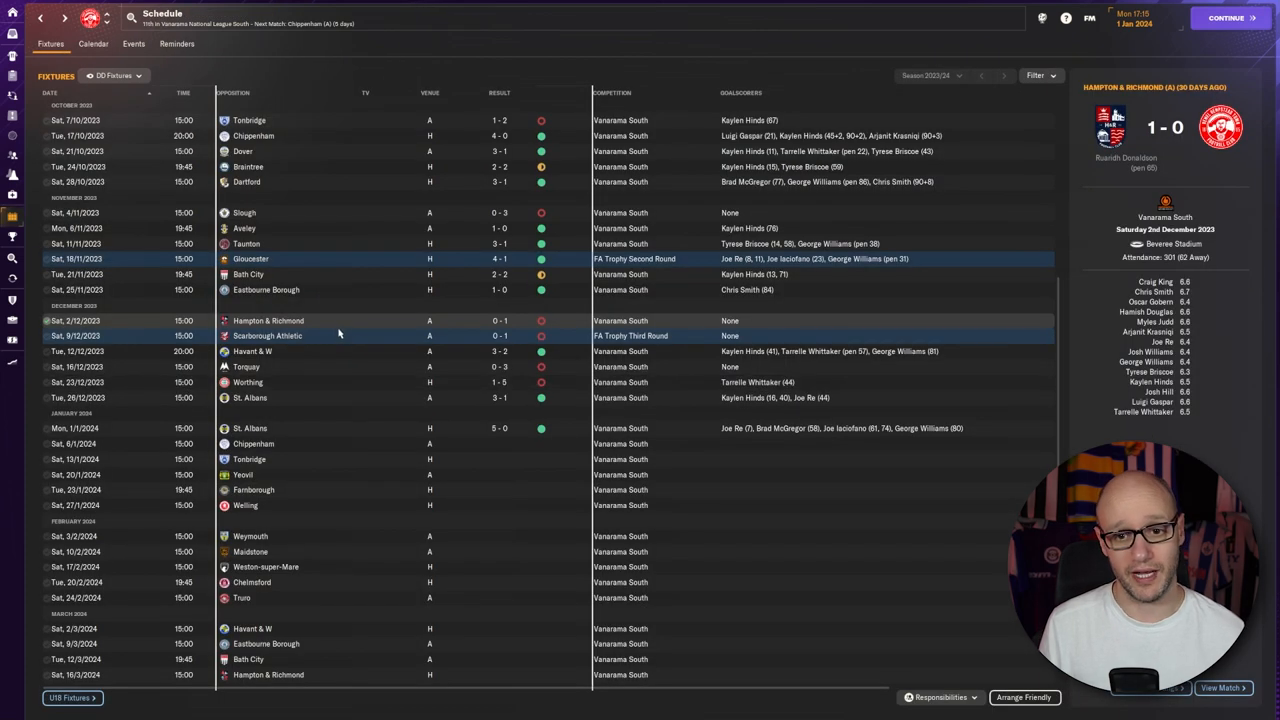
{"action": "mouse_move", "coordinate": [268, 336]}
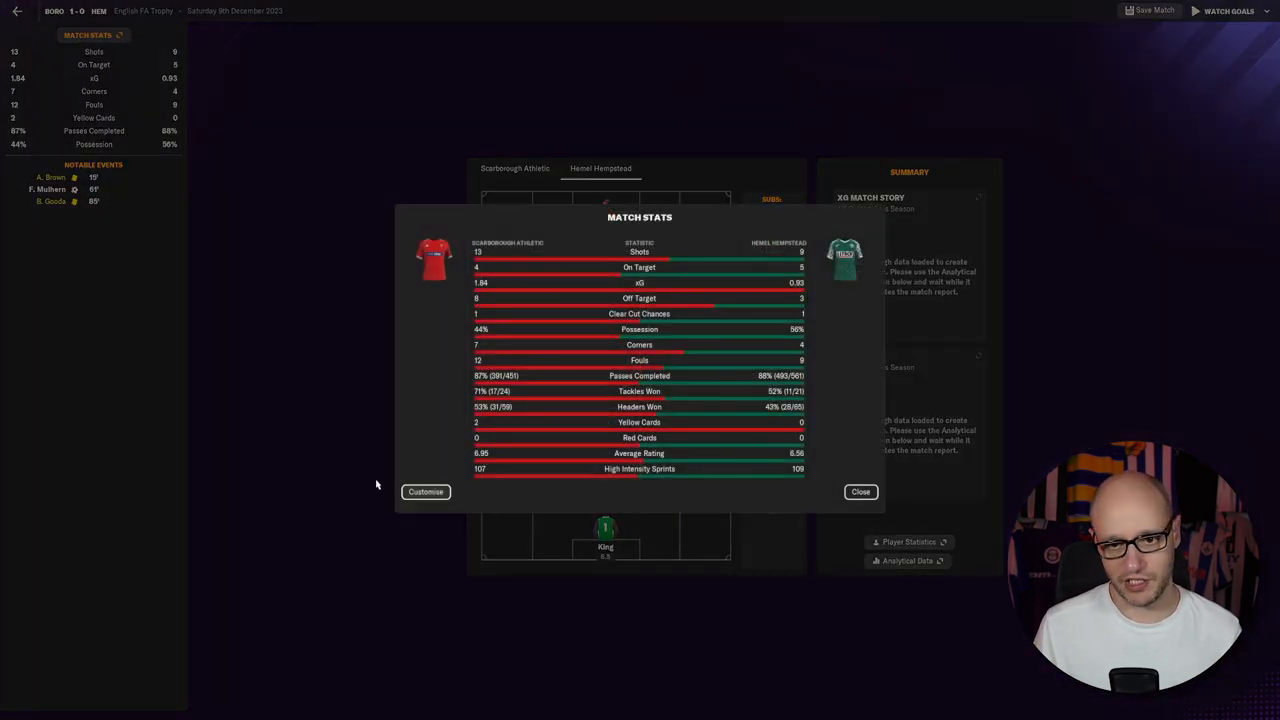
{"action": "mouse_move", "coordinate": [516, 358]}
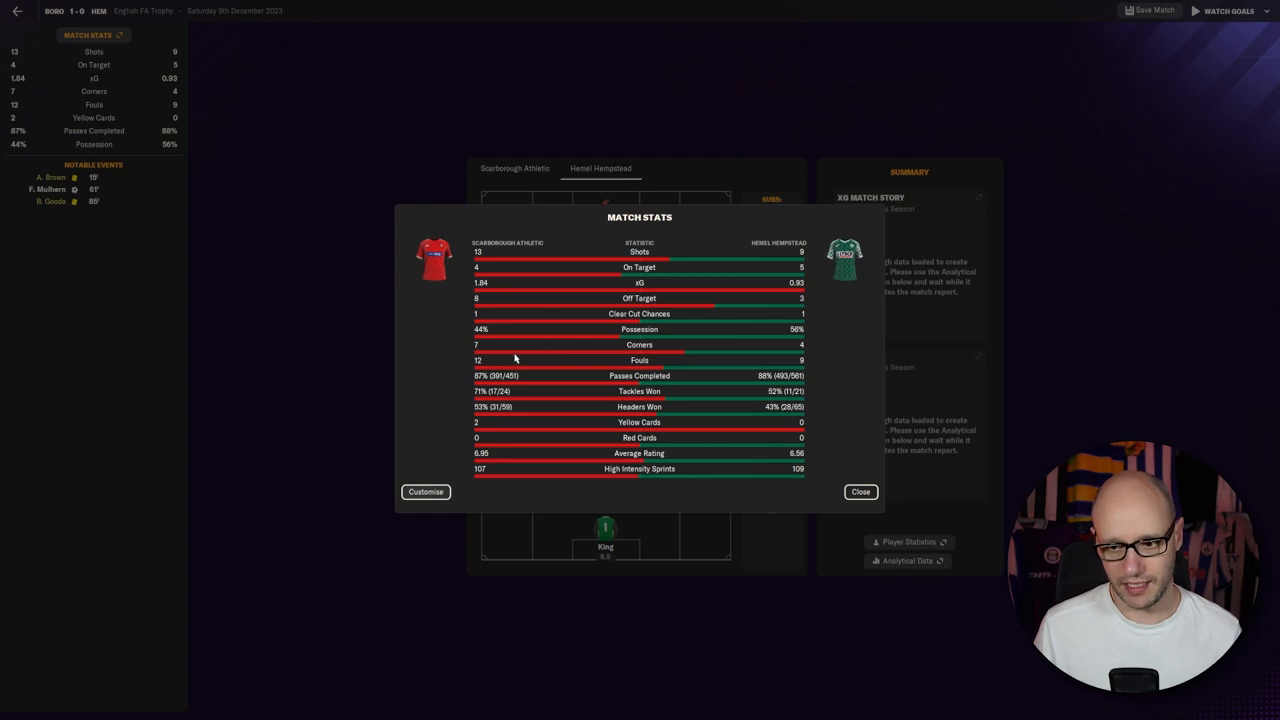
{"action": "mouse_move", "coordinate": [490, 316]}
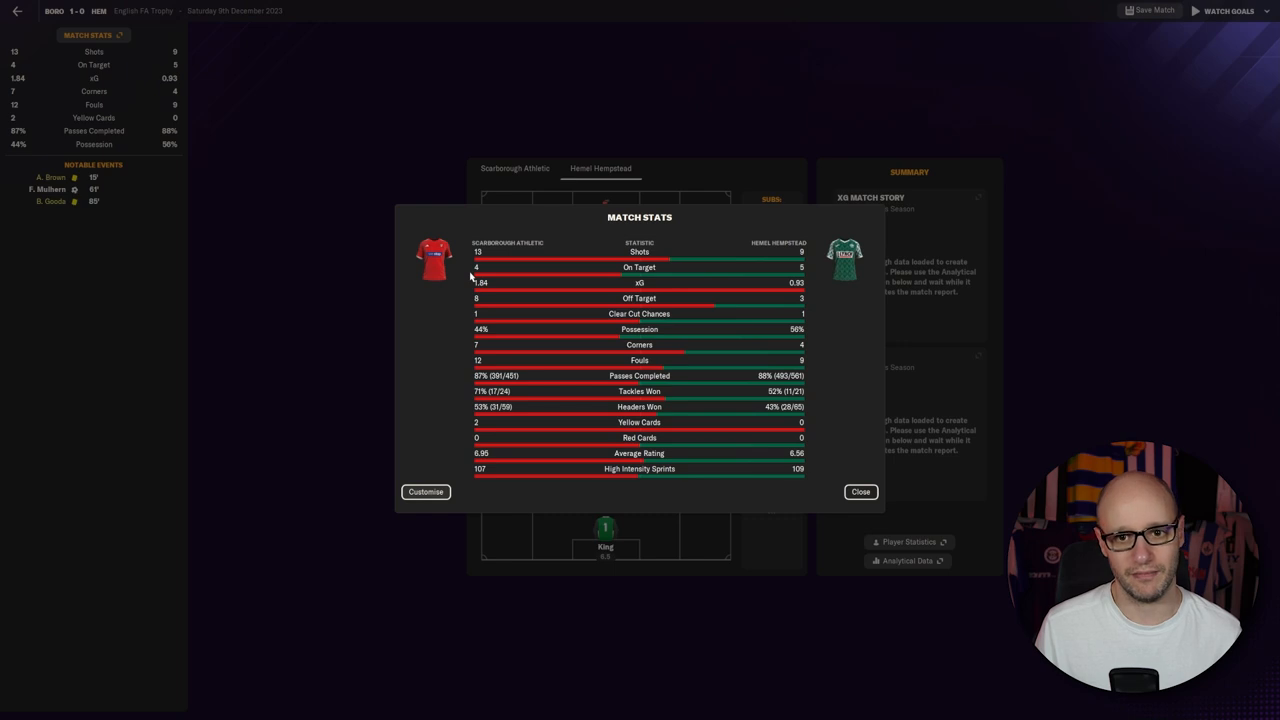
{"action": "mouse_move", "coordinate": [544, 348]}
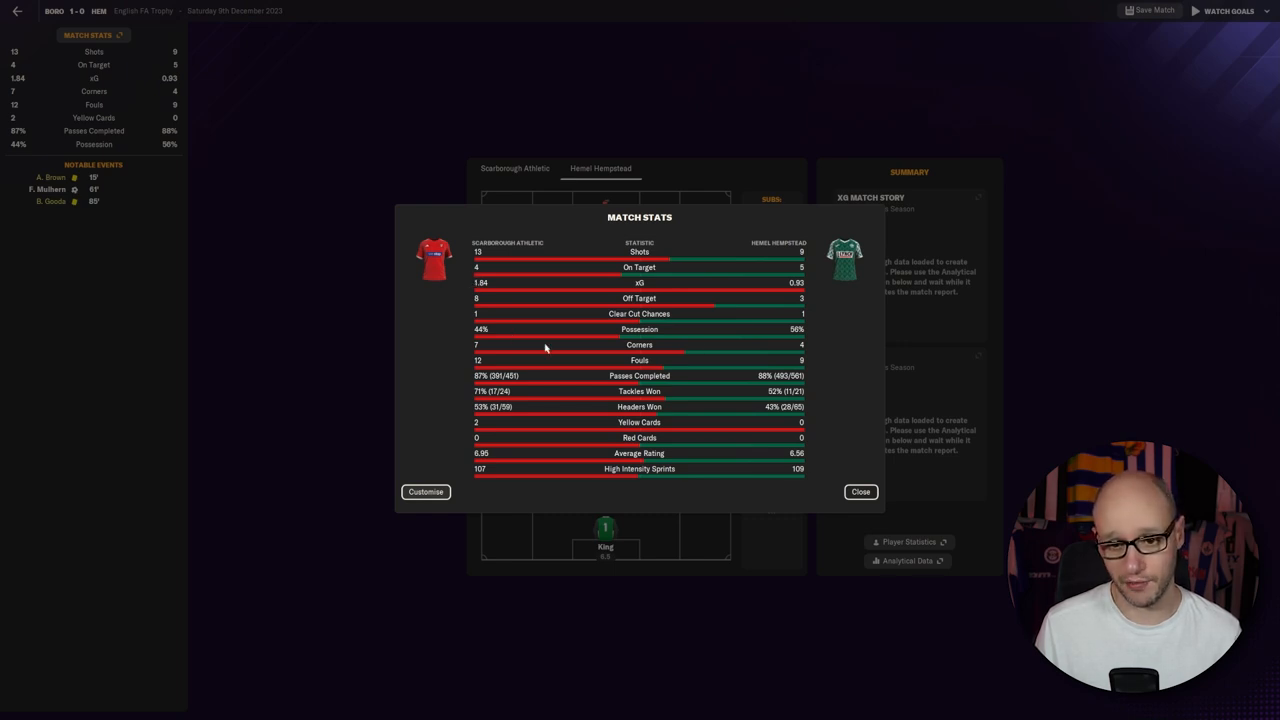
Close the Scarborough Athletic match stats panel
{"action": "left_click", "coordinate": [860, 492]}
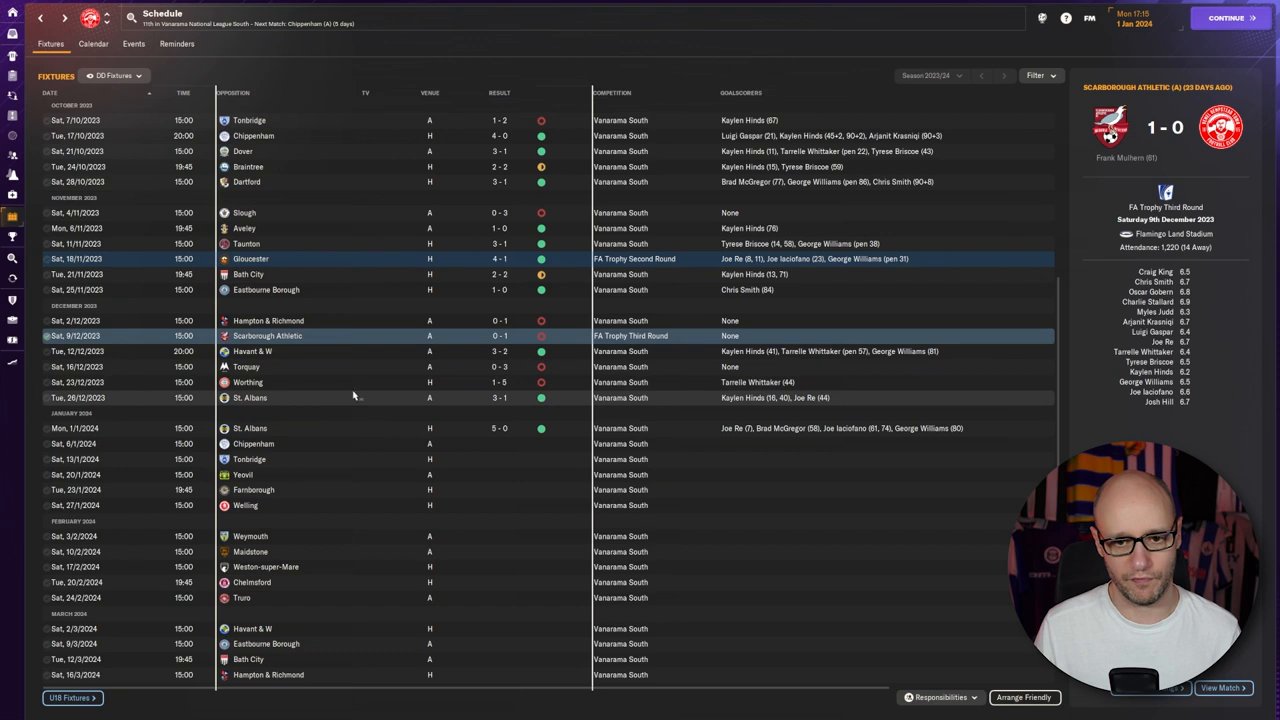
{"action": "mouse_move", "coordinate": [364, 396]}
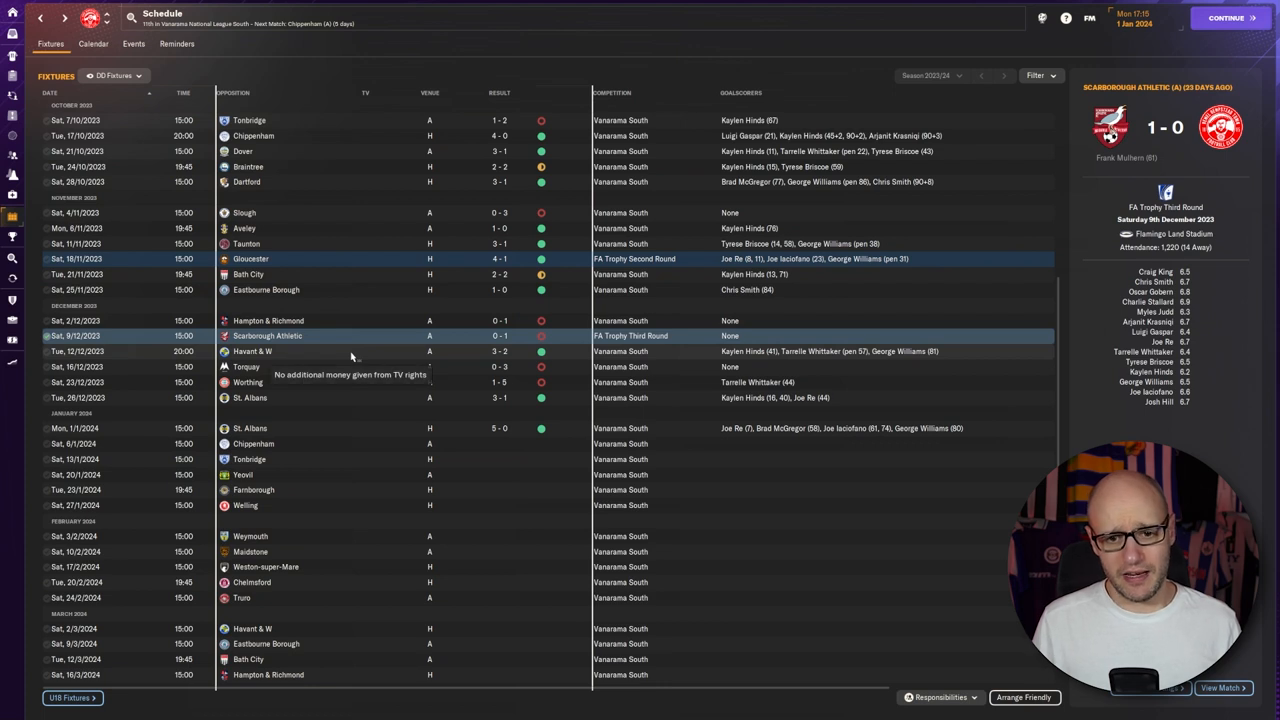
Select the Havant & Waterlooville fixture to show its 2-3 match summary
{"action": "left_click", "coordinate": [252, 352]}
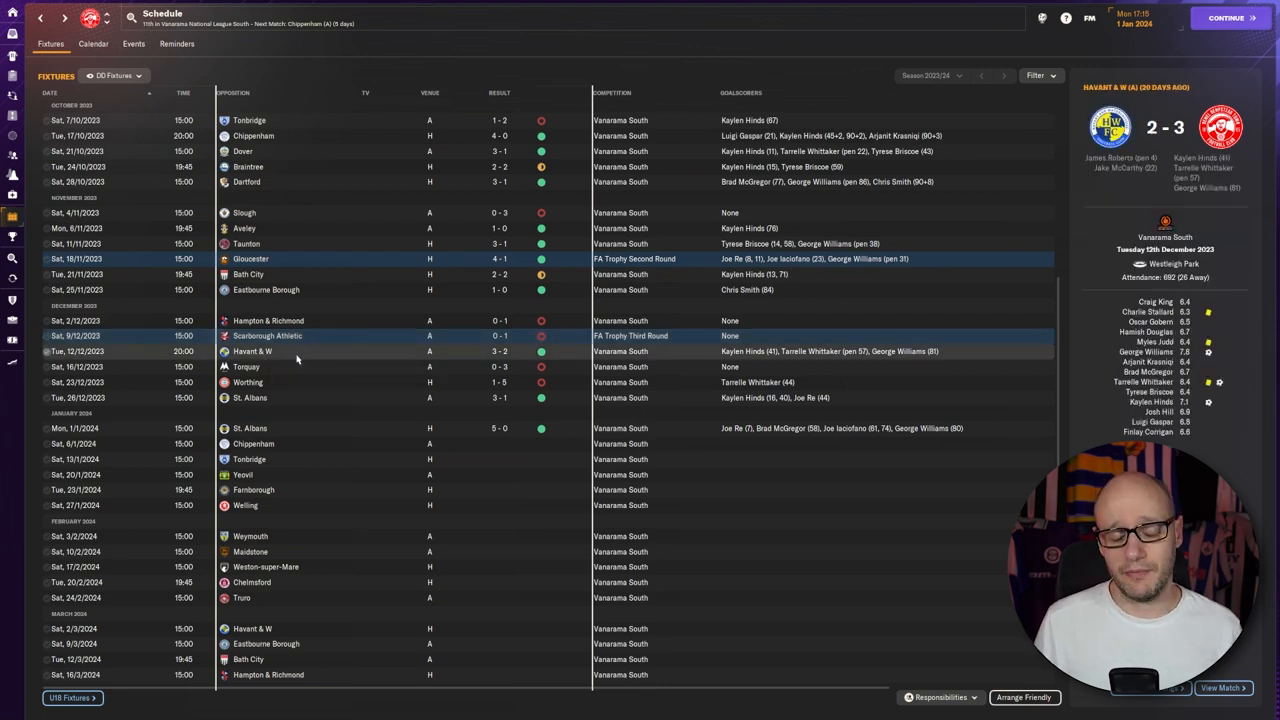
{"action": "mouse_move", "coordinate": [336, 374]}
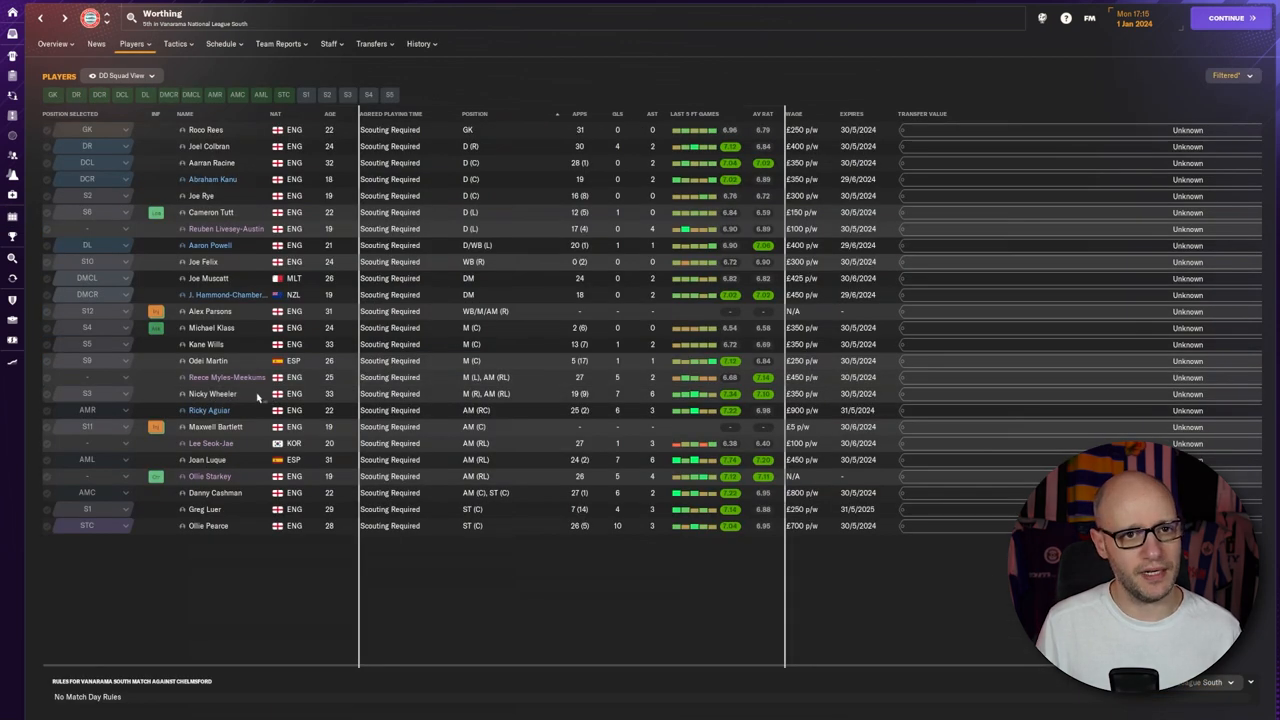
Review the 1-5 home defeat to Worthing and its full match stats, then close them
{"action": "left_click", "coordinate": [220, 44]}
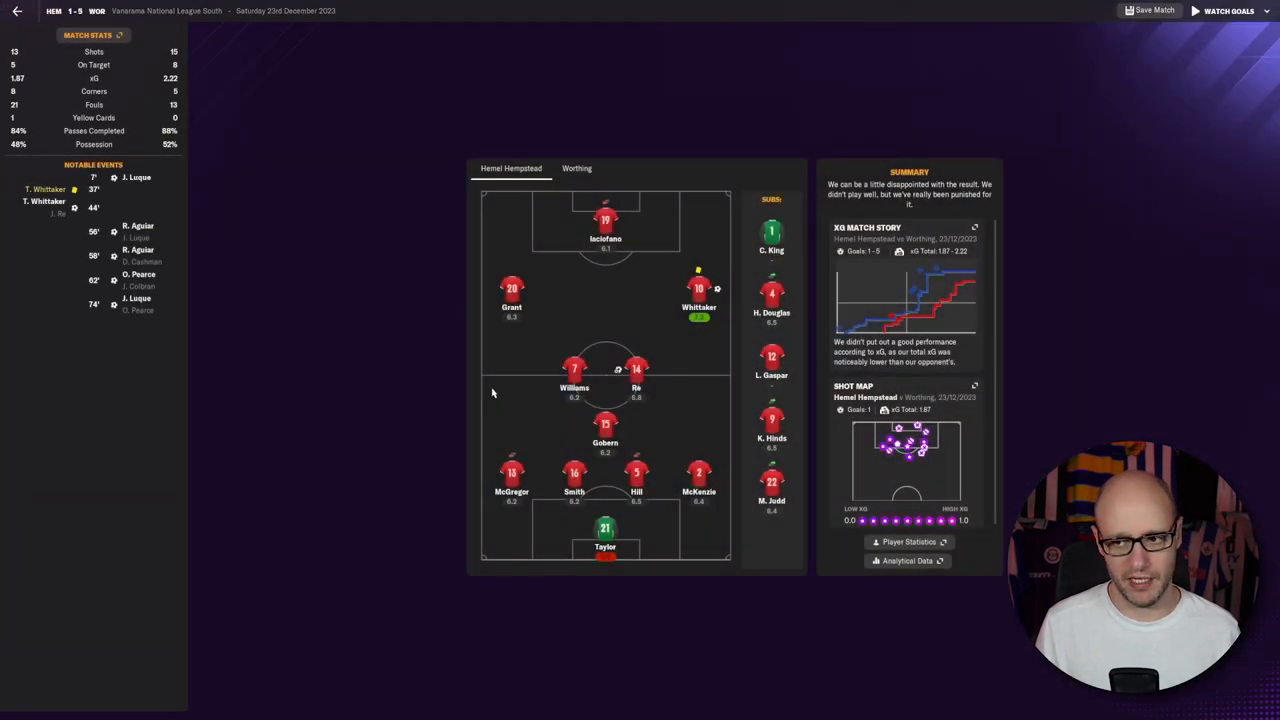
{"action": "left_click", "coordinate": [88, 36]}
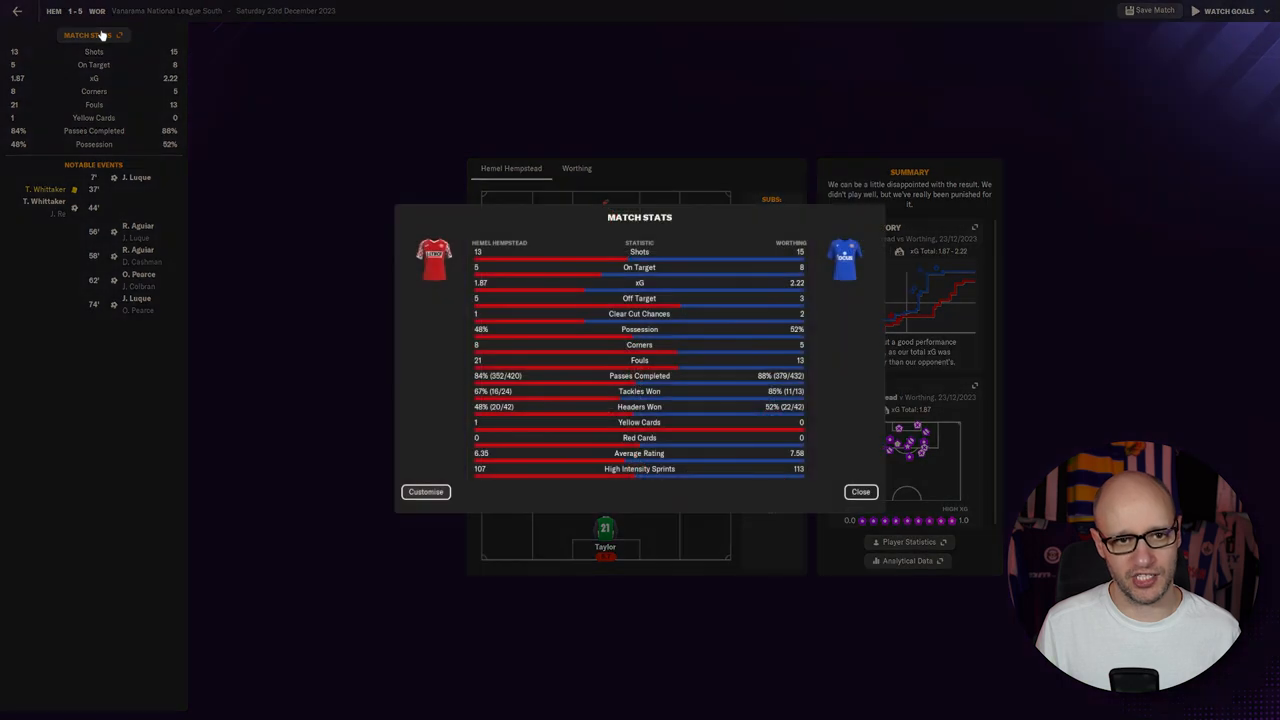
{"action": "mouse_move", "coordinate": [668, 480]}
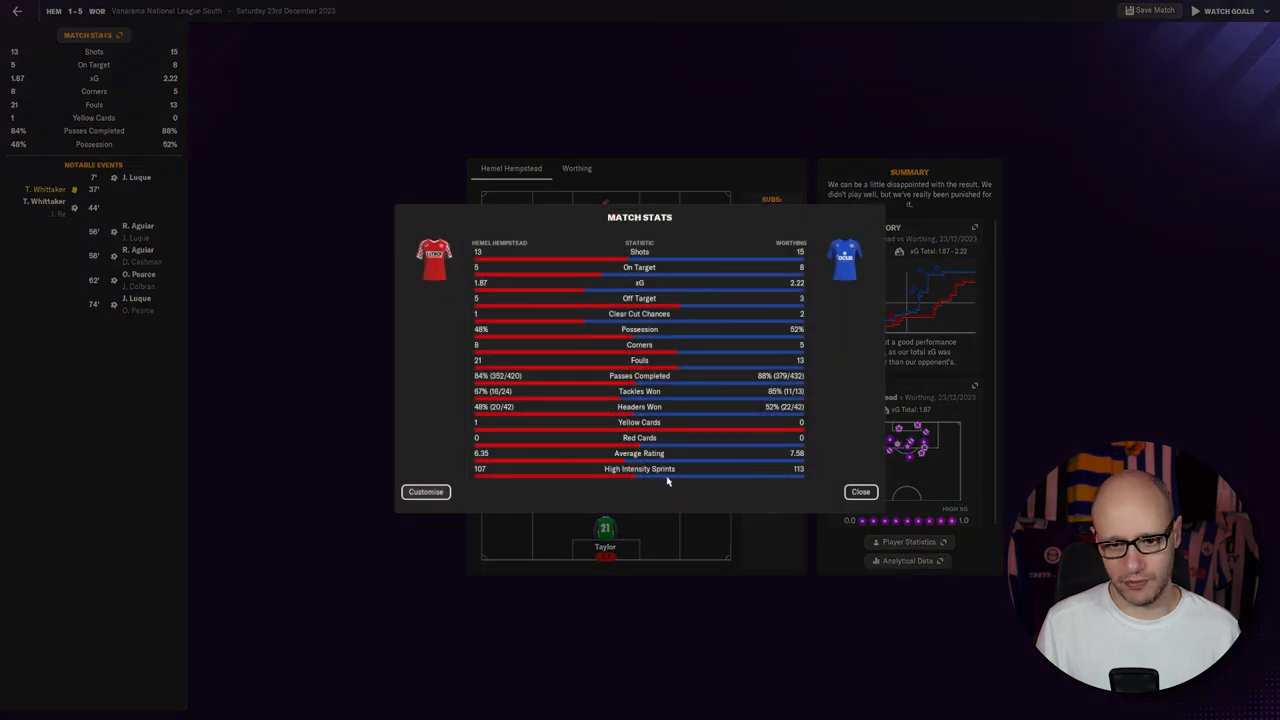
{"action": "mouse_move", "coordinate": [490, 430]}
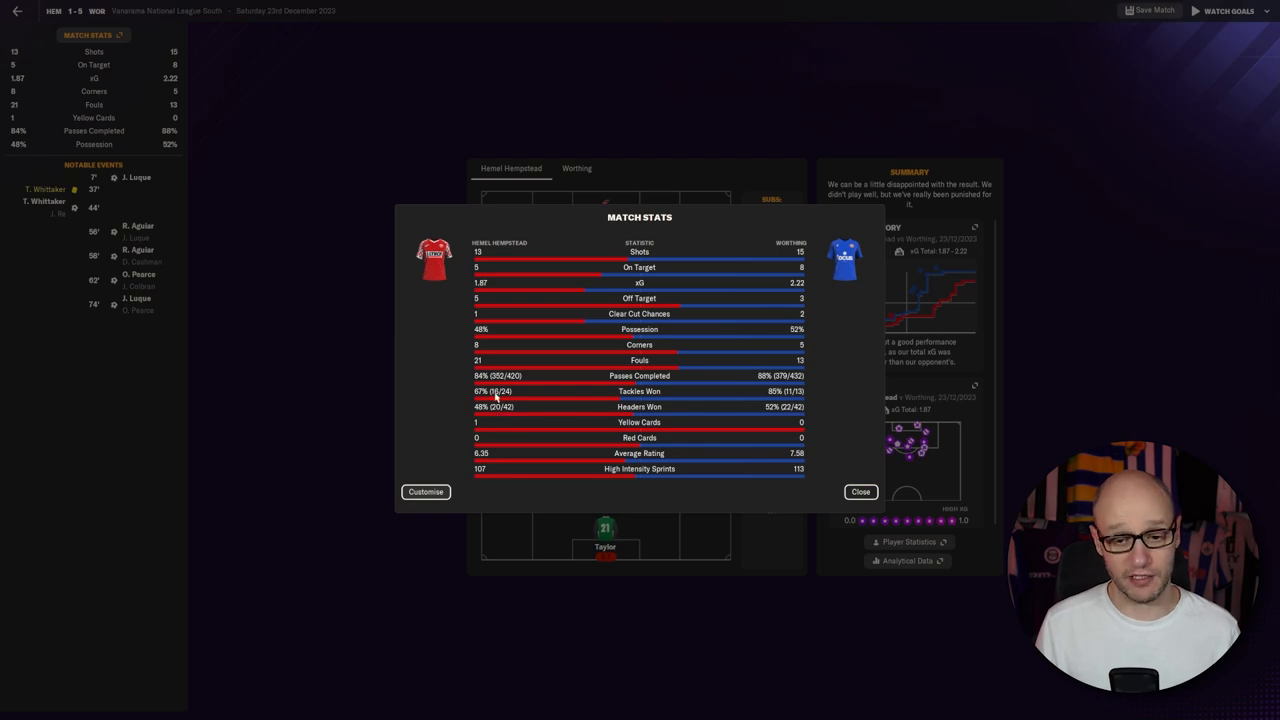
{"action": "mouse_move", "coordinate": [572, 440]}
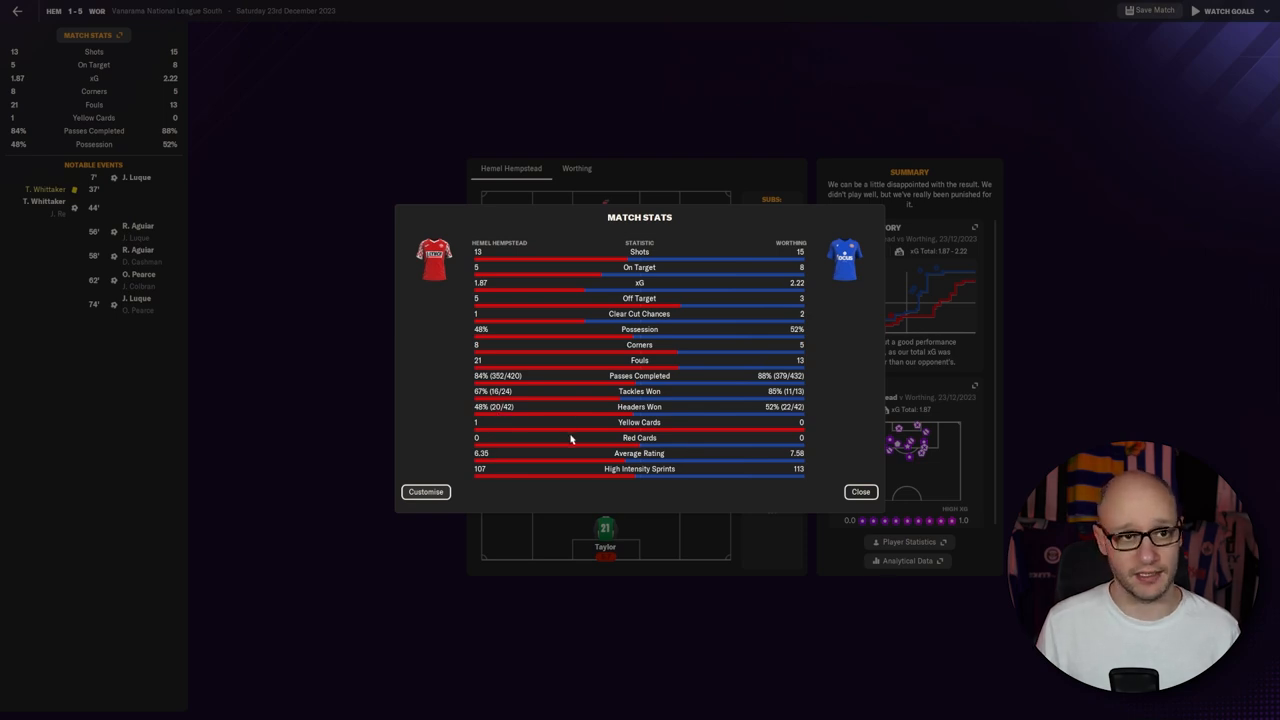
{"action": "left_click", "coordinate": [860, 492]}
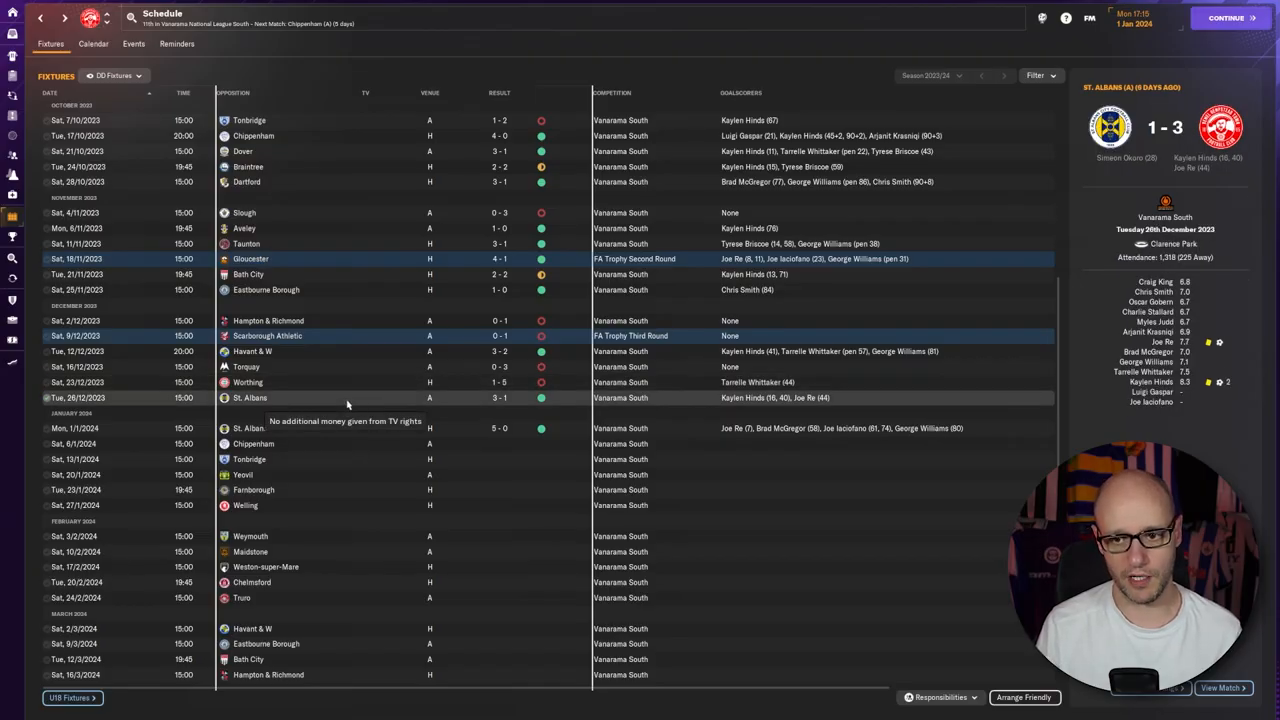
Review the 3-1 away win at St. Albans and its full match stats, then return to the fixtures
{"action": "scroll", "scroll_direction": "down", "scroll_amount": 3}
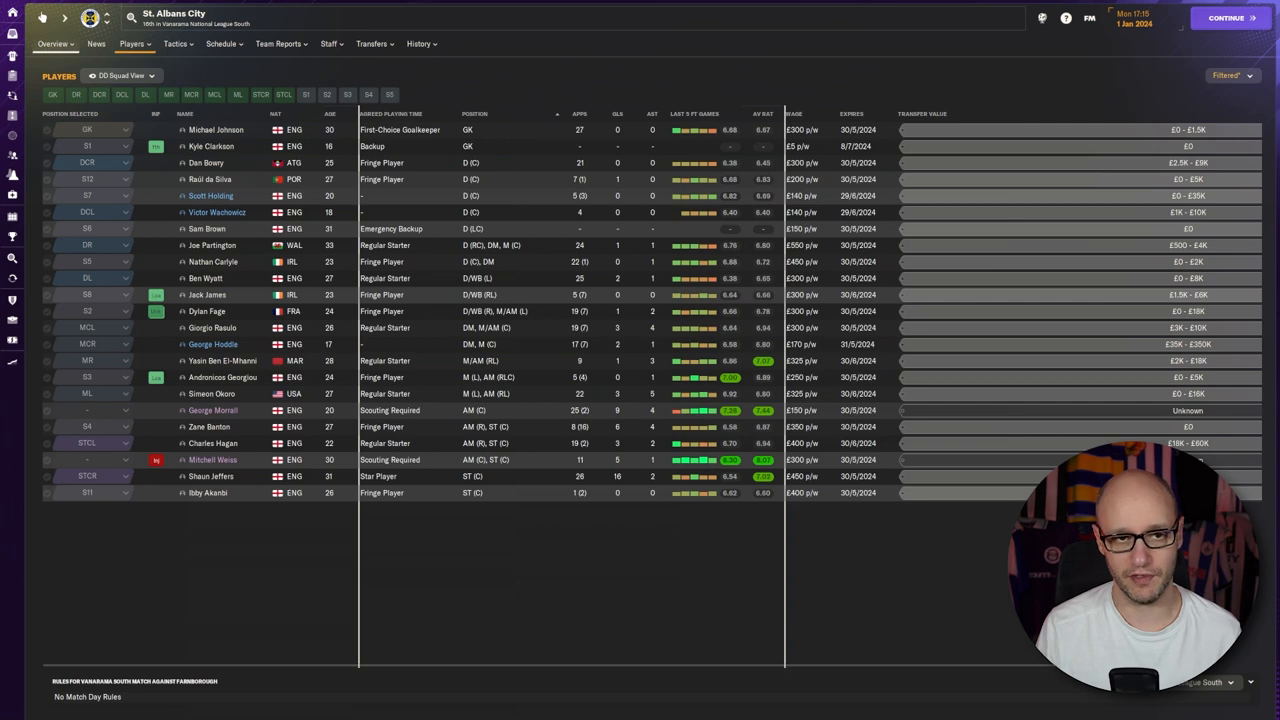
{"action": "left_click", "coordinate": [1224, 18]}
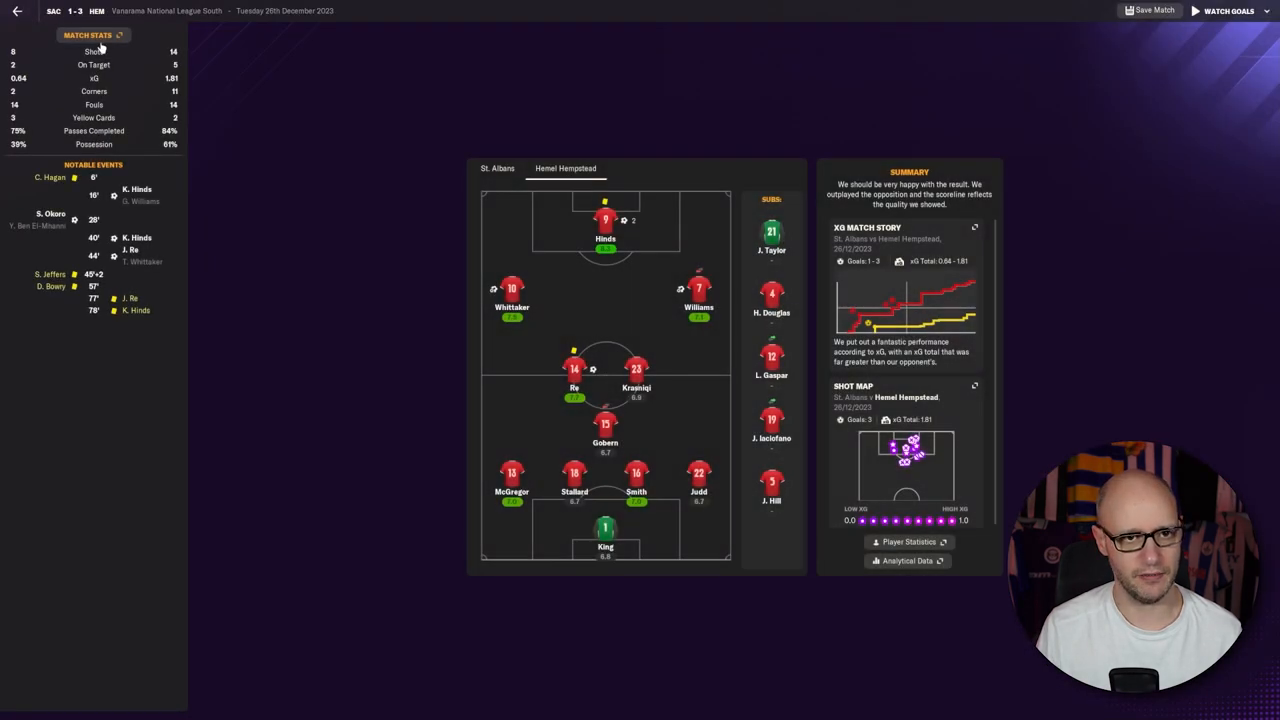
{"action": "left_click", "coordinate": [88, 36]}
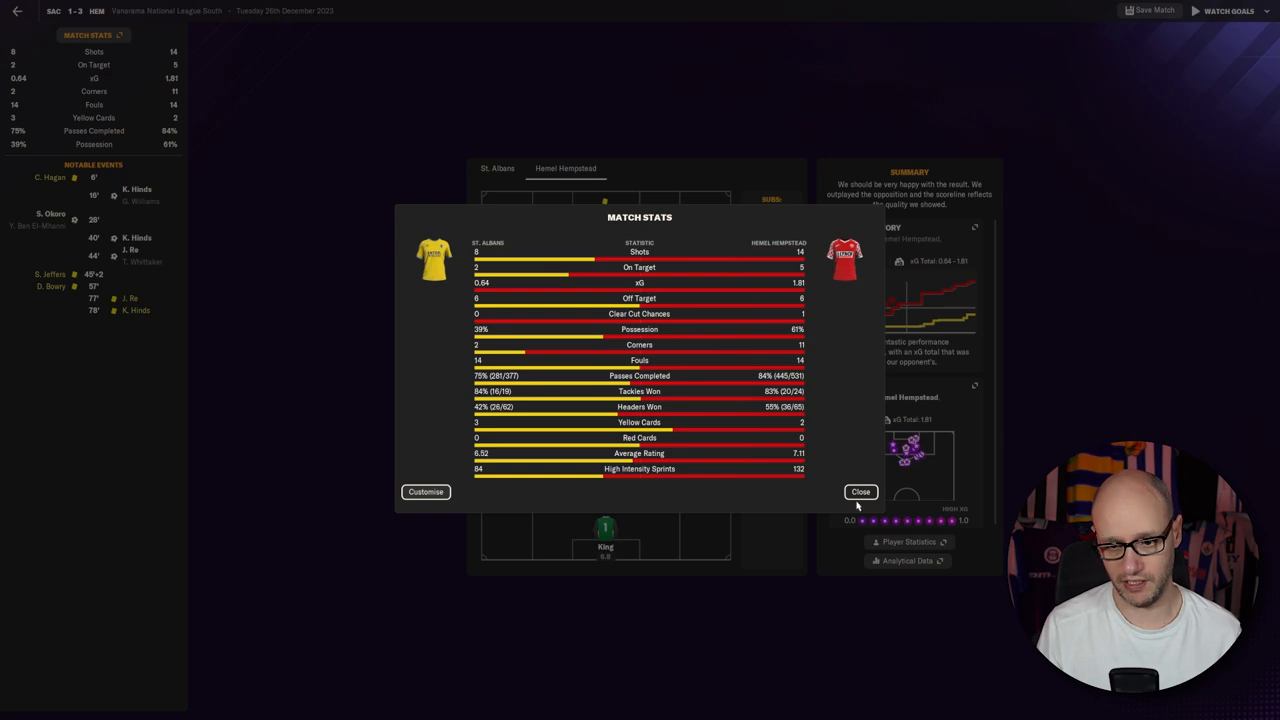
{"action": "left_click", "coordinate": [860, 492]}
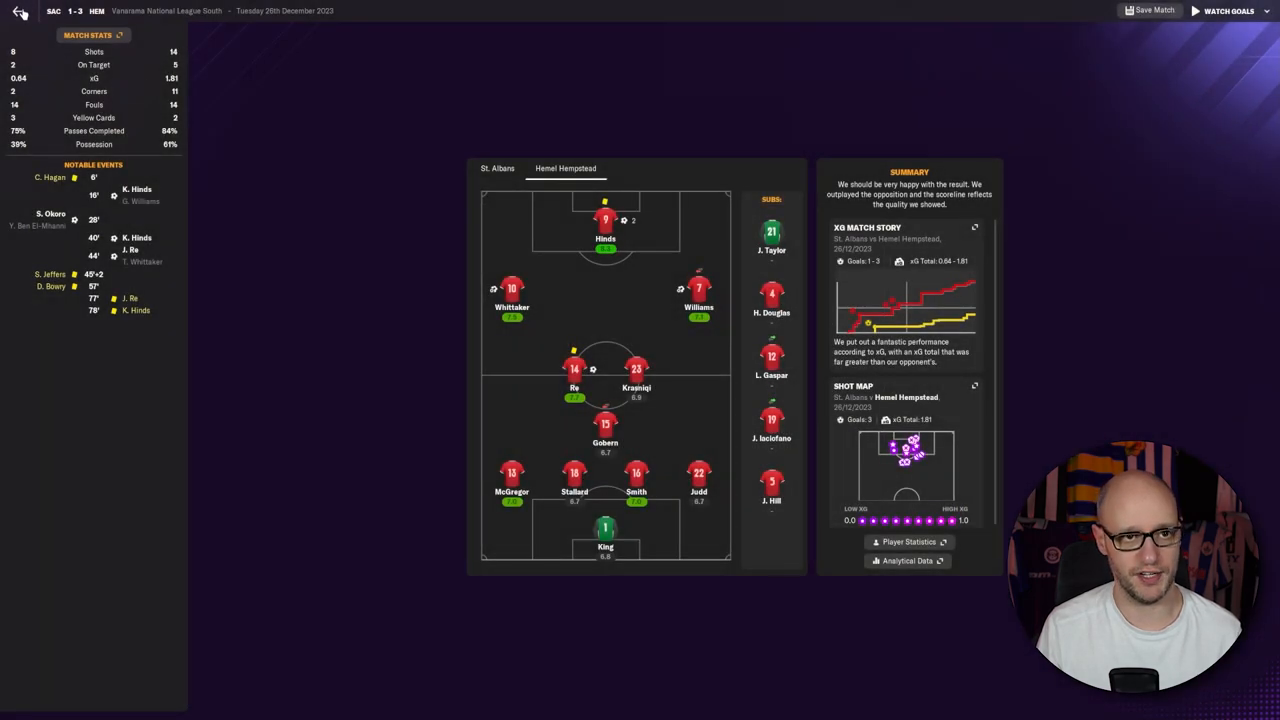
{"action": "left_click", "coordinate": [20, 12]}
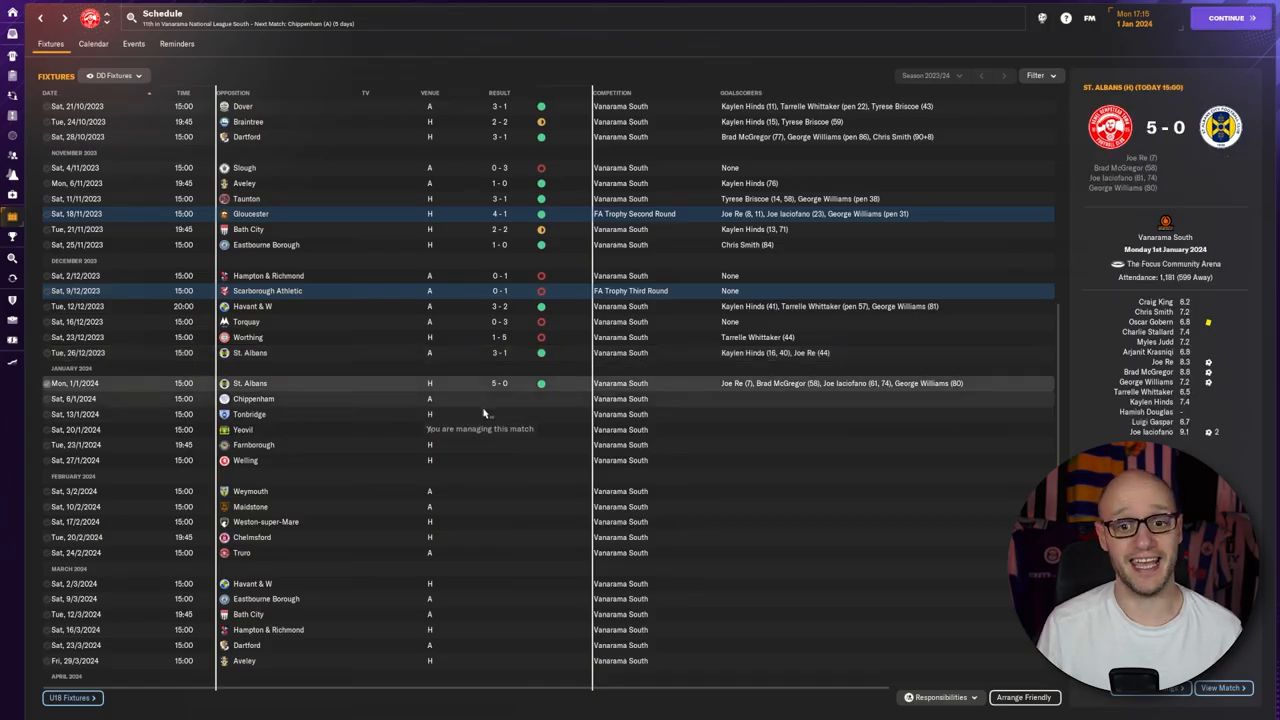
Review the 5-0 win over St. Albans and its detailed match stats, then close the panel
{"action": "left_click", "coordinate": [1222, 688]}
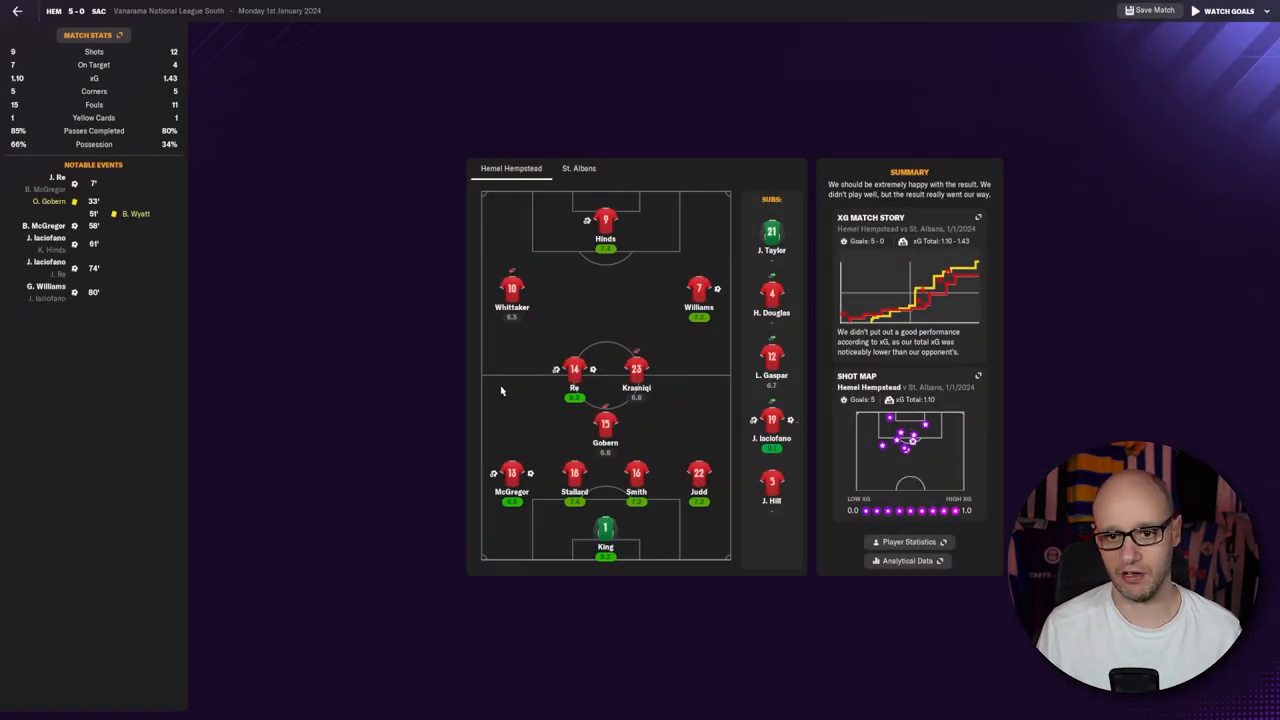
{"action": "mouse_move", "coordinate": [548, 204]}
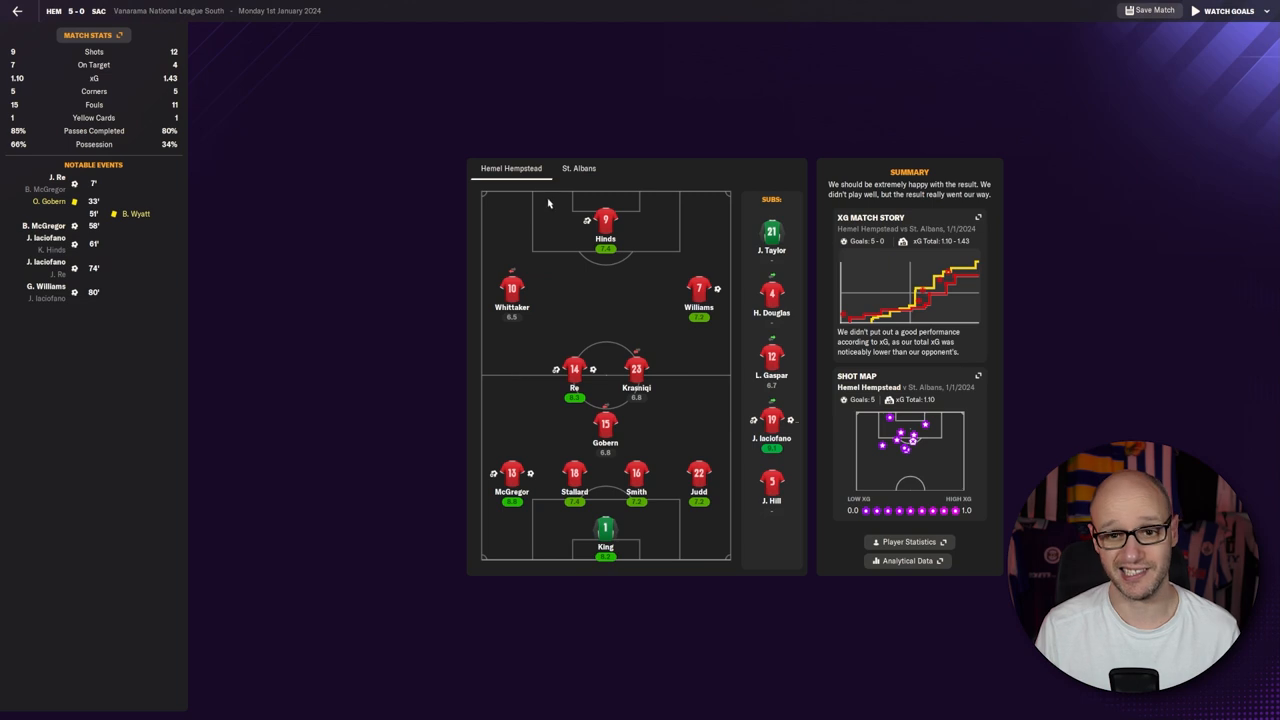
{"action": "left_click", "coordinate": [88, 36]}
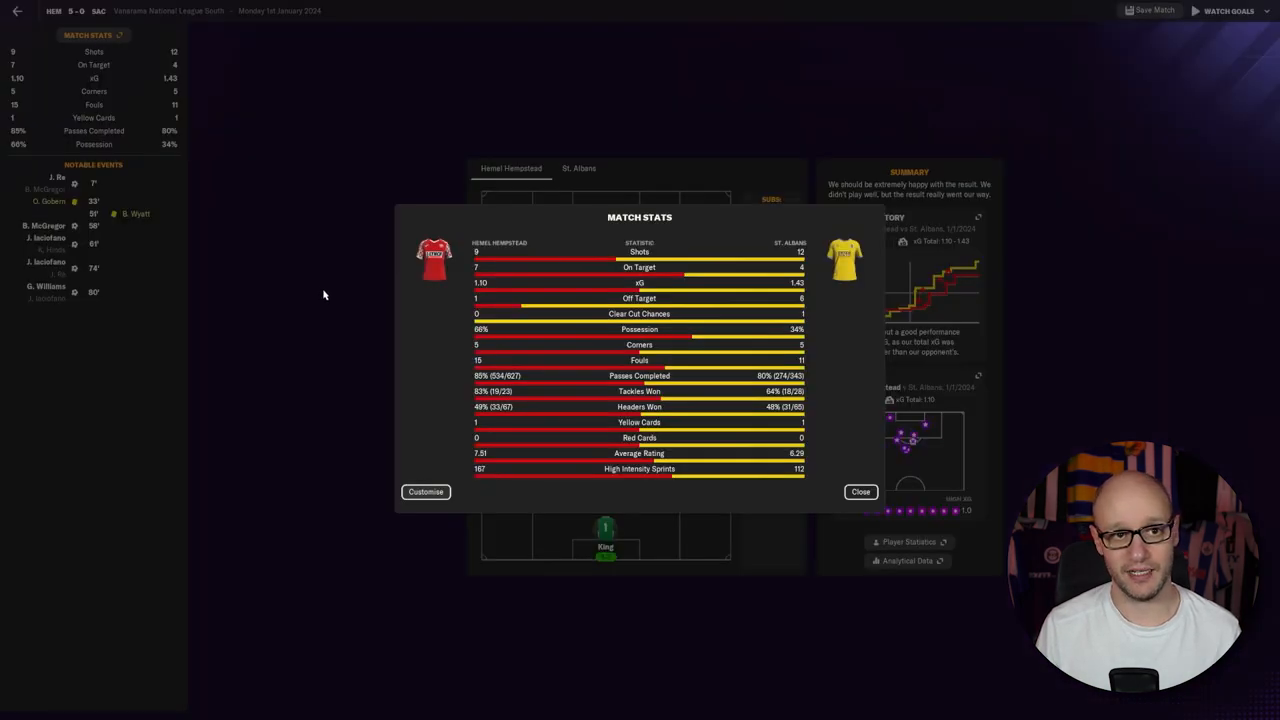
{"action": "mouse_move", "coordinate": [756, 276]}
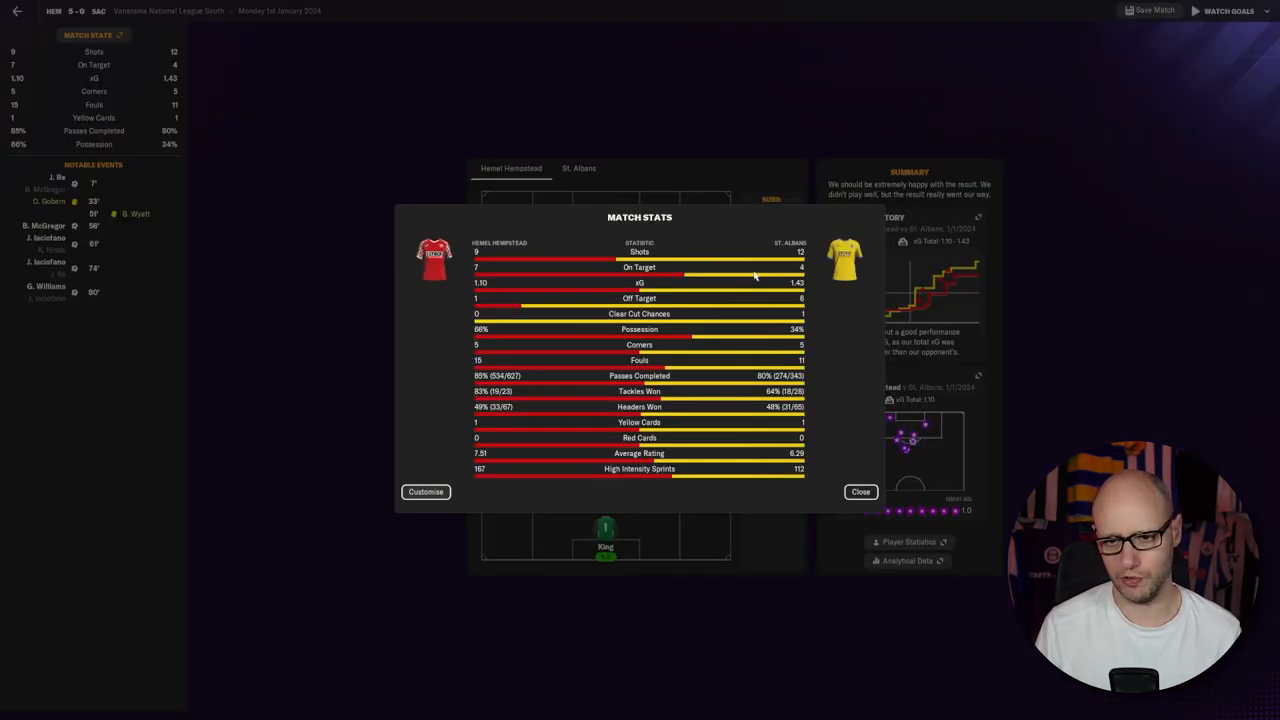
{"action": "mouse_move", "coordinate": [476, 338]}
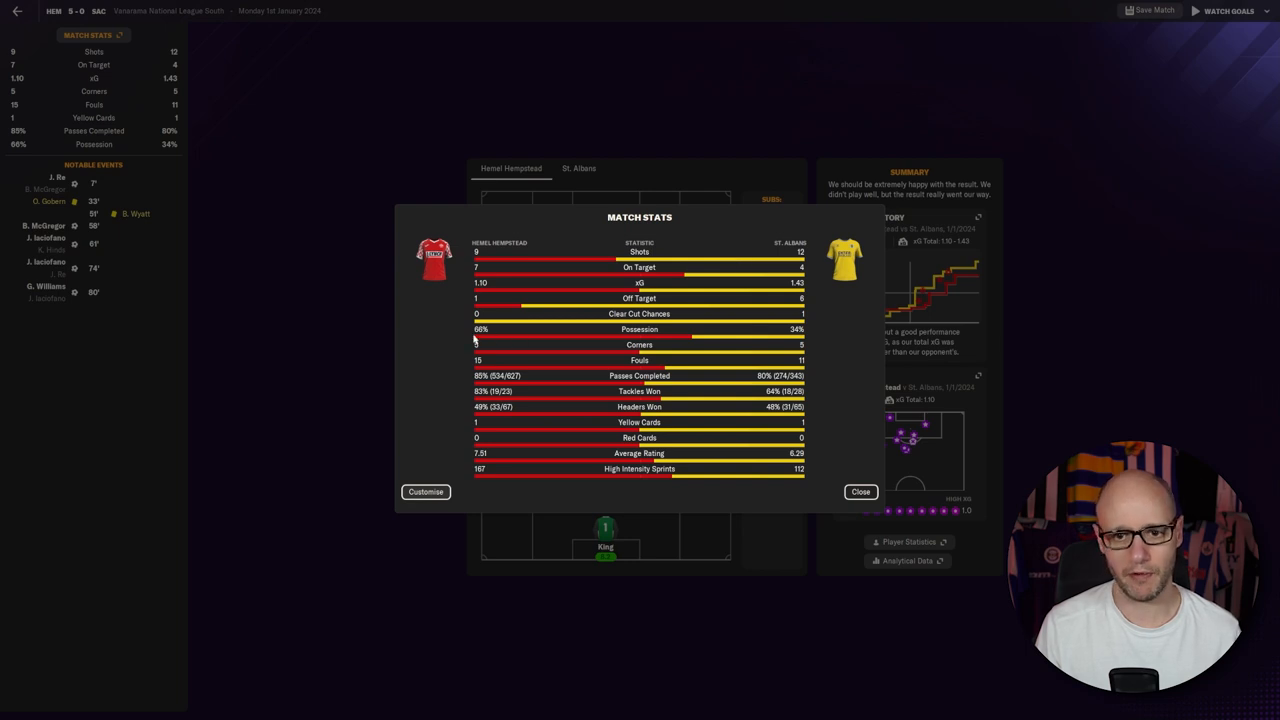
{"action": "mouse_move", "coordinate": [688, 480]}
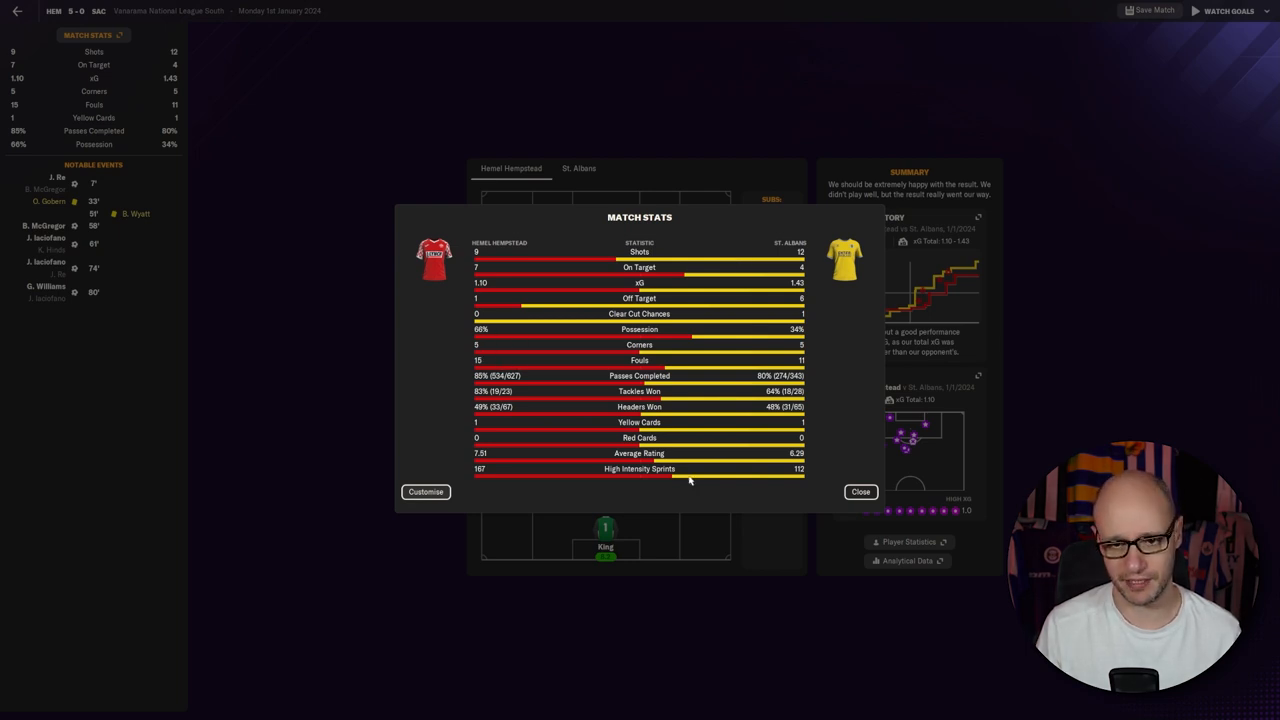
{"action": "mouse_move", "coordinate": [484, 276]}
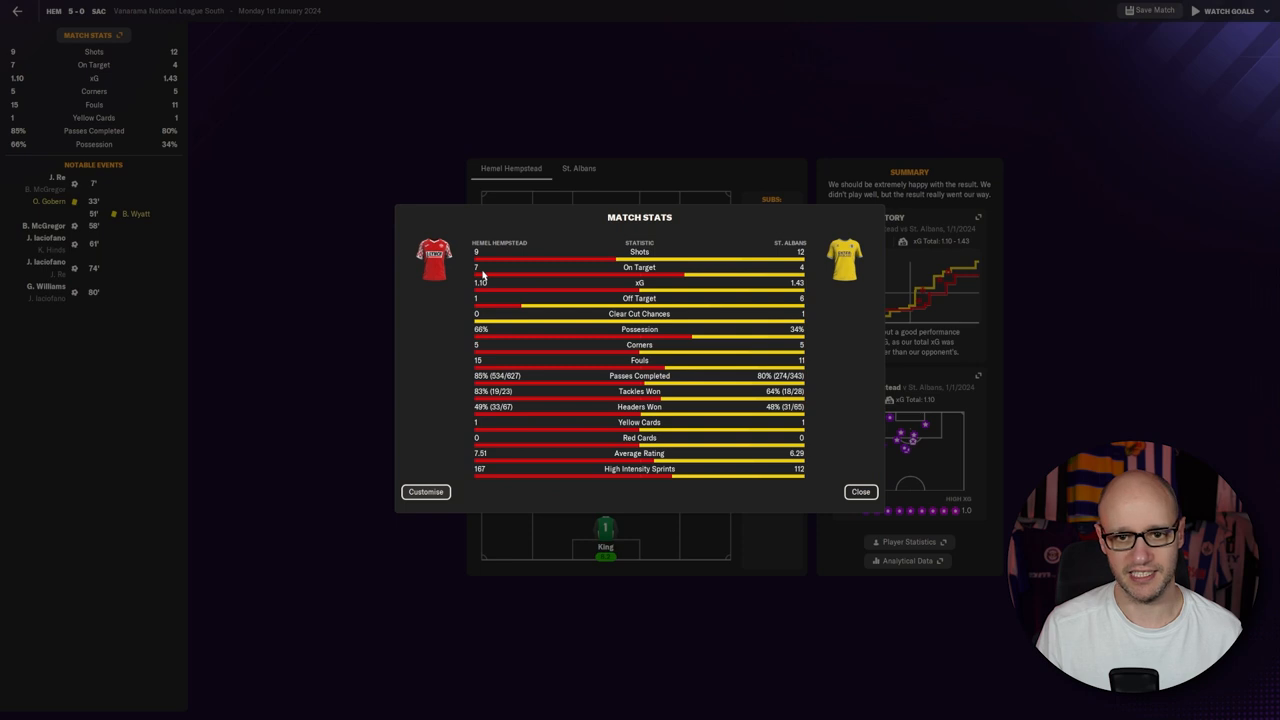
{"action": "mouse_move", "coordinate": [658, 360]}
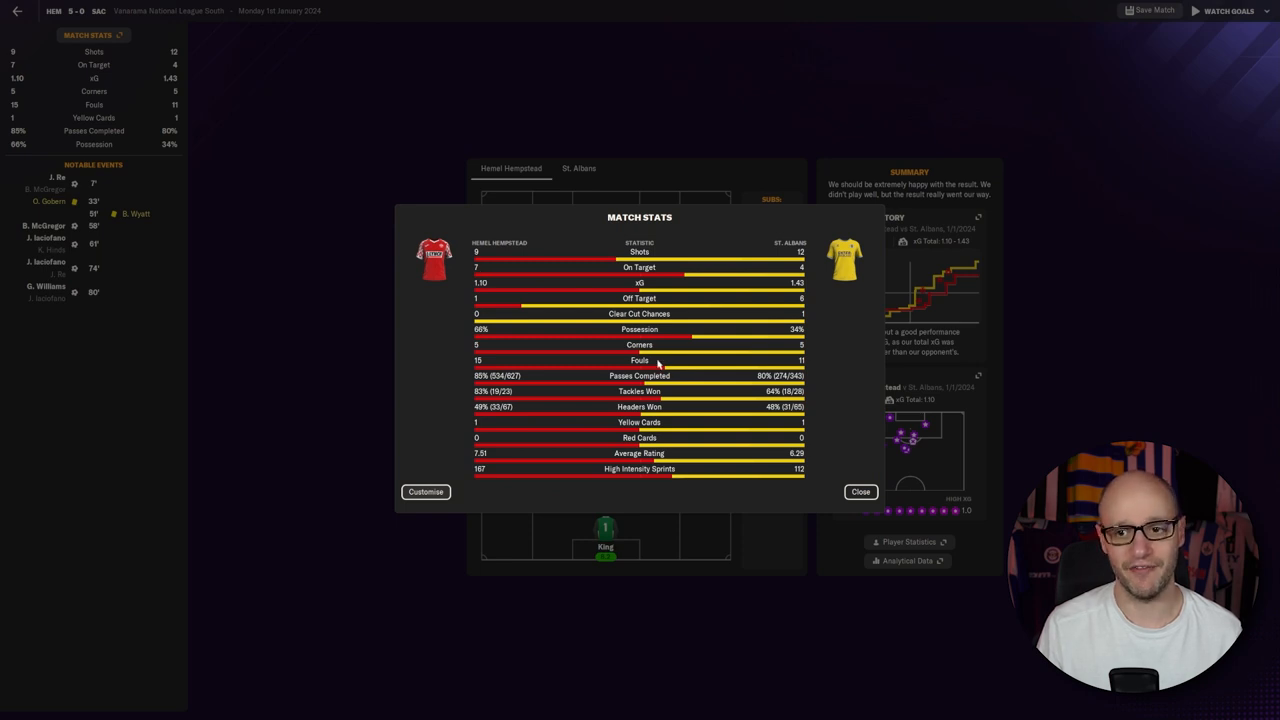
{"action": "mouse_move", "coordinate": [502, 482]}
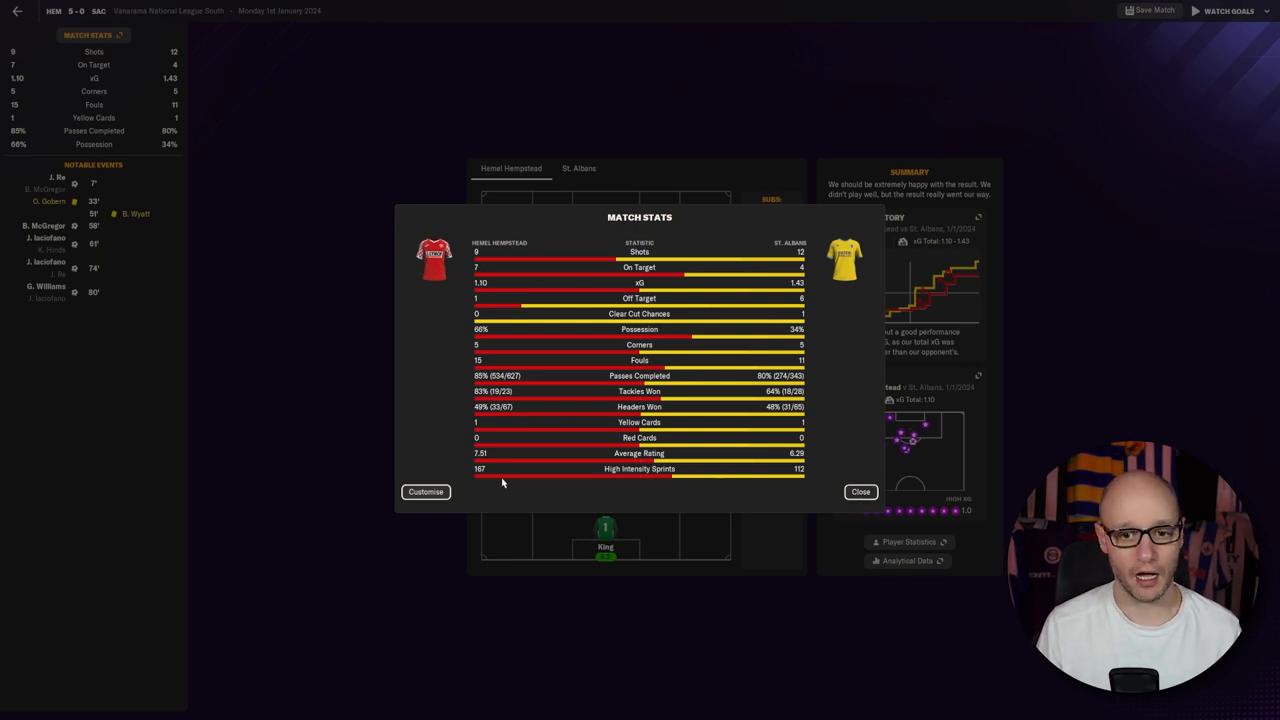
{"action": "mouse_move", "coordinate": [860, 500]}
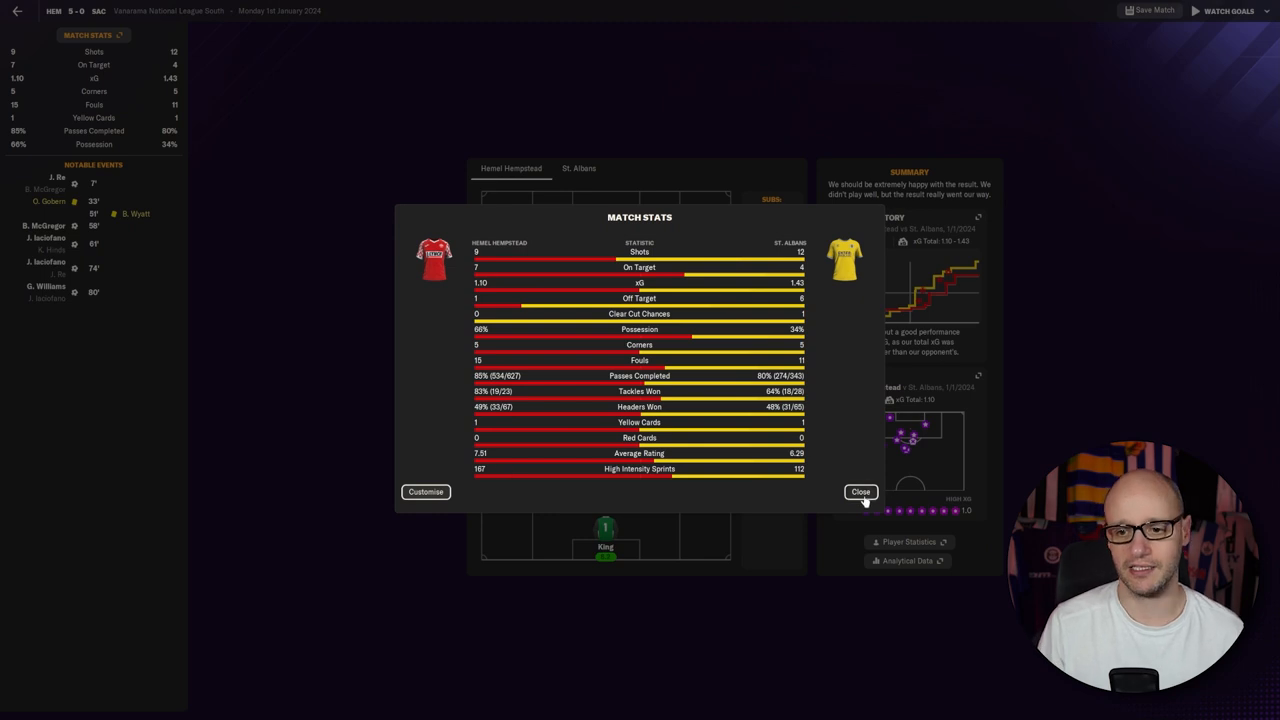
{"action": "left_click", "coordinate": [860, 492]}
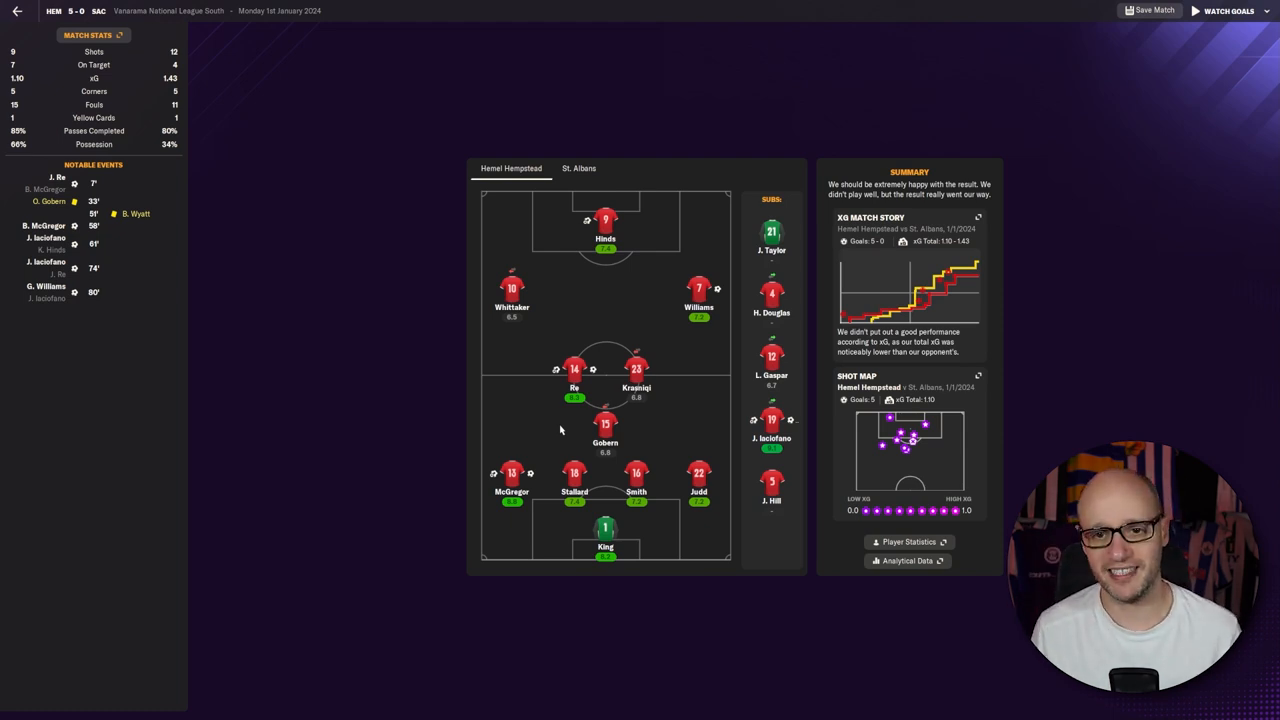
{"action": "mouse_move", "coordinate": [378, 374]}
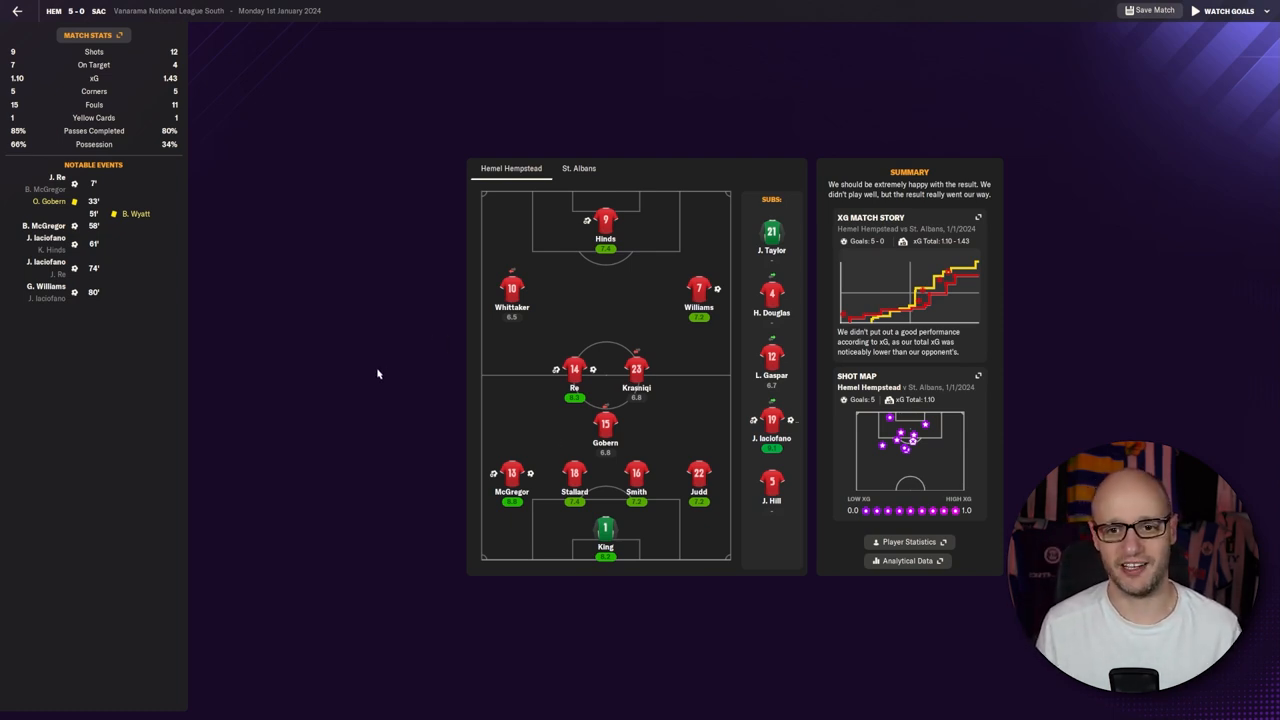
{"action": "mouse_move", "coordinate": [356, 364]}
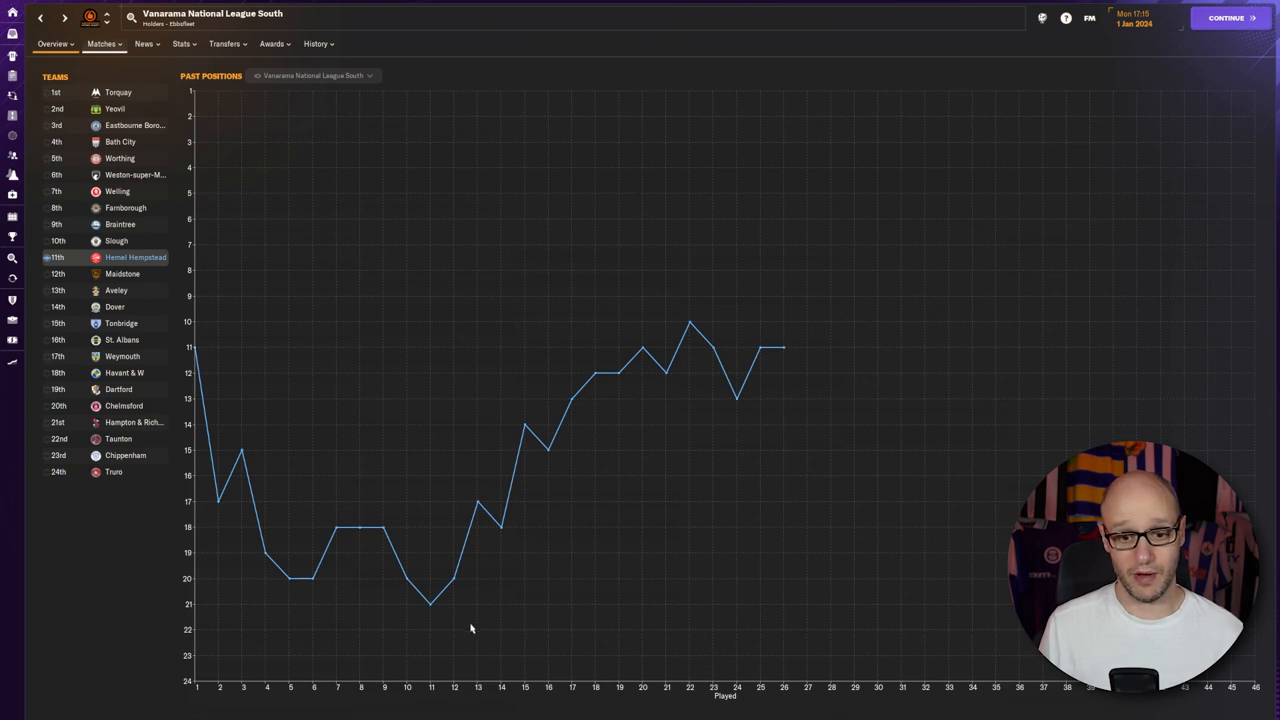
{"action": "mouse_move", "coordinate": [450, 590]}
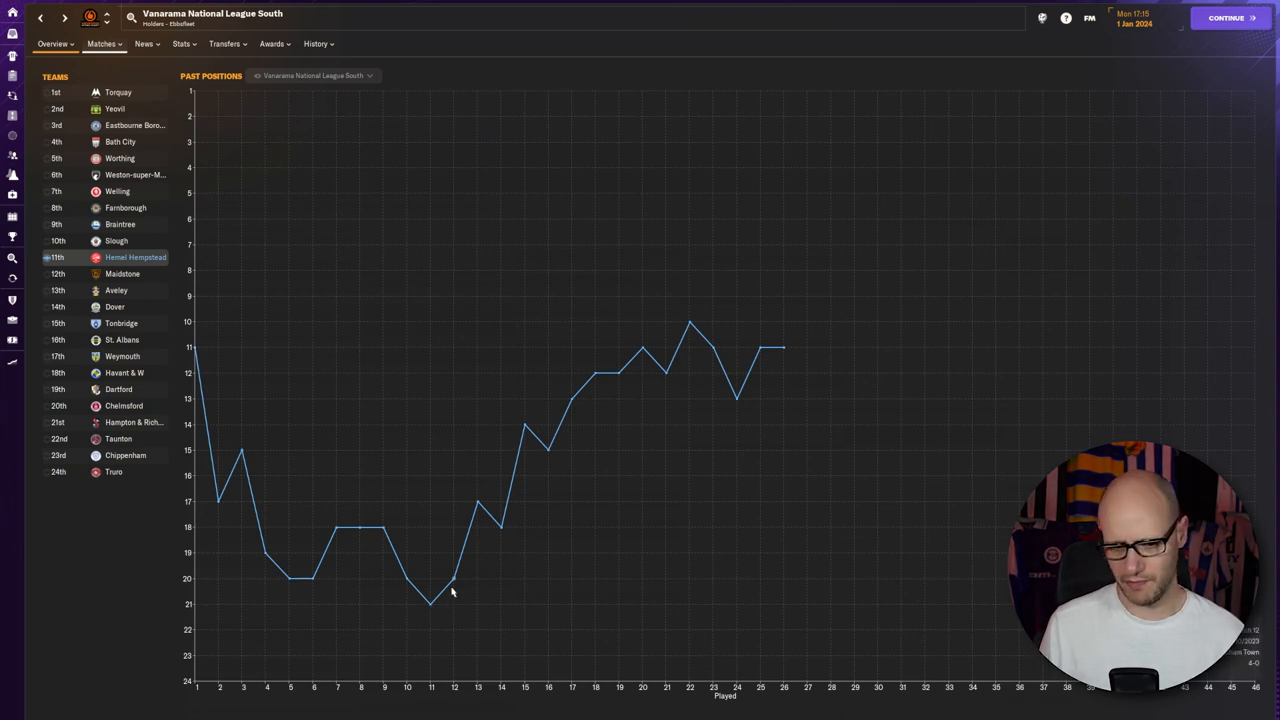
{"action": "mouse_move", "coordinate": [432, 604]}
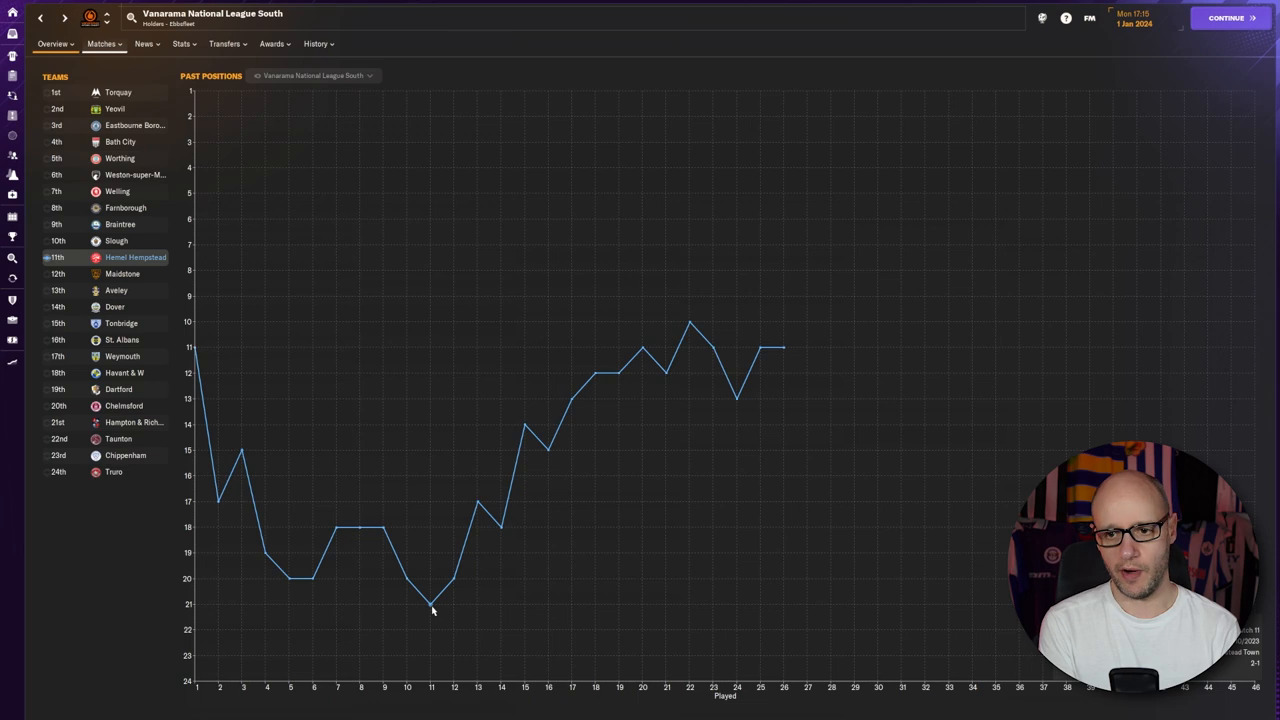
{"action": "mouse_move", "coordinate": [872, 310]}
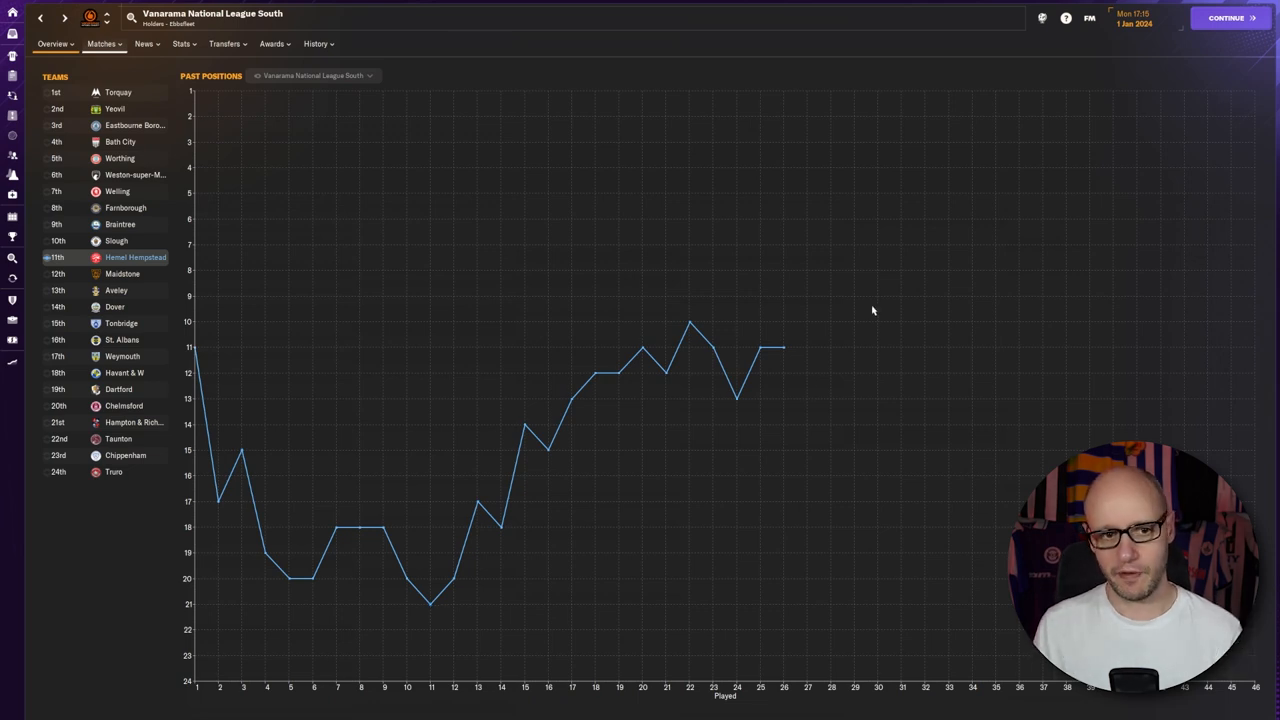
{"action": "mouse_move", "coordinate": [848, 318]}
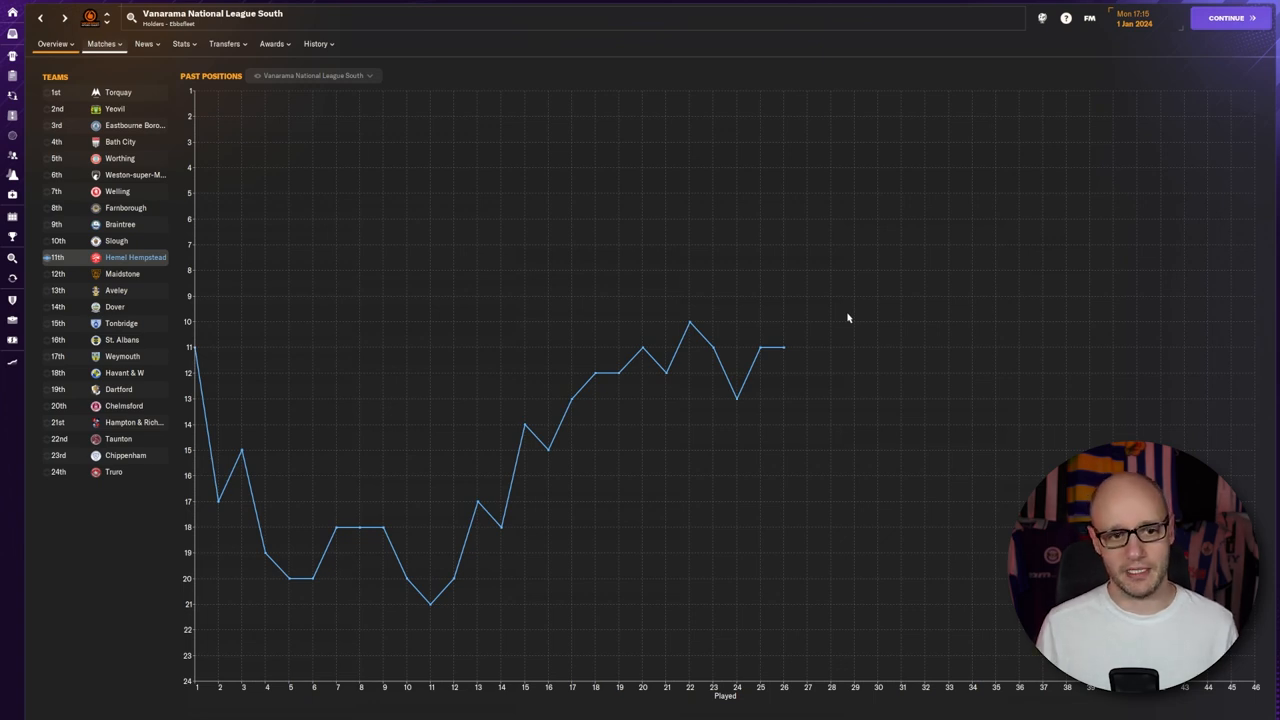
{"action": "mouse_move", "coordinate": [758, 474]}
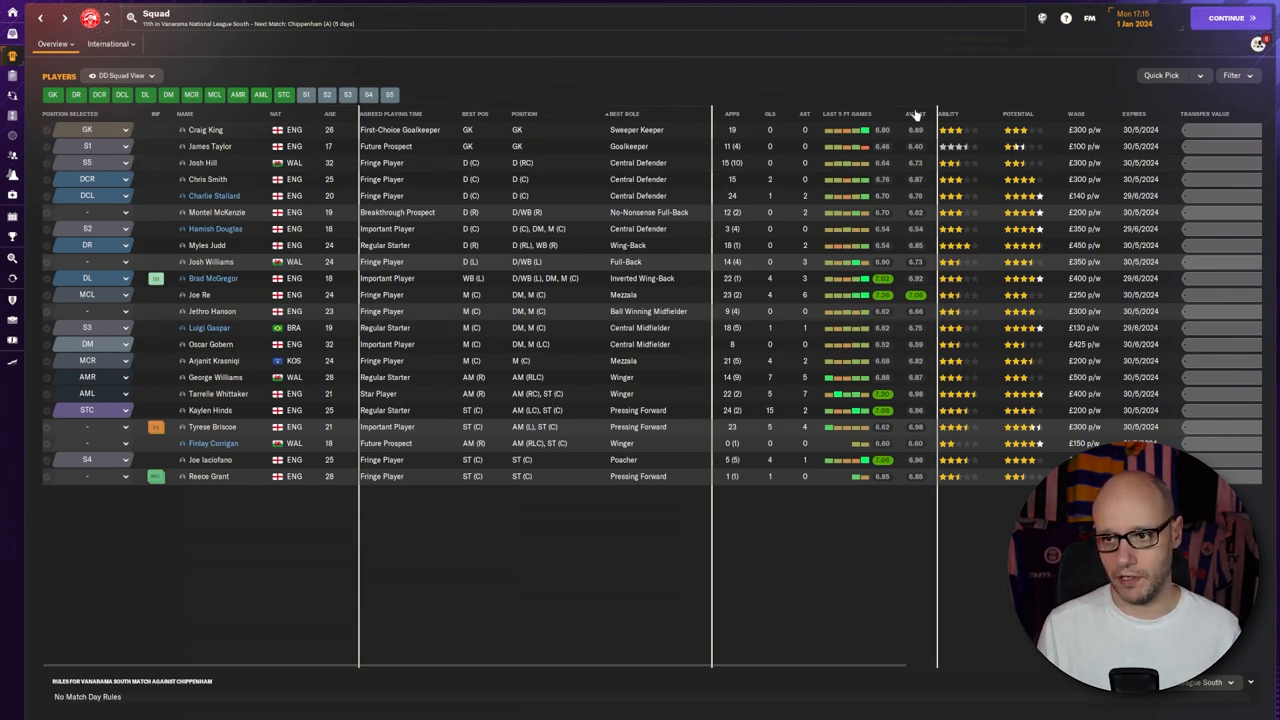
Sort the Hemel Hempstead squad list by the star Ability rating
{"action": "left_click", "coordinate": [912, 112]}
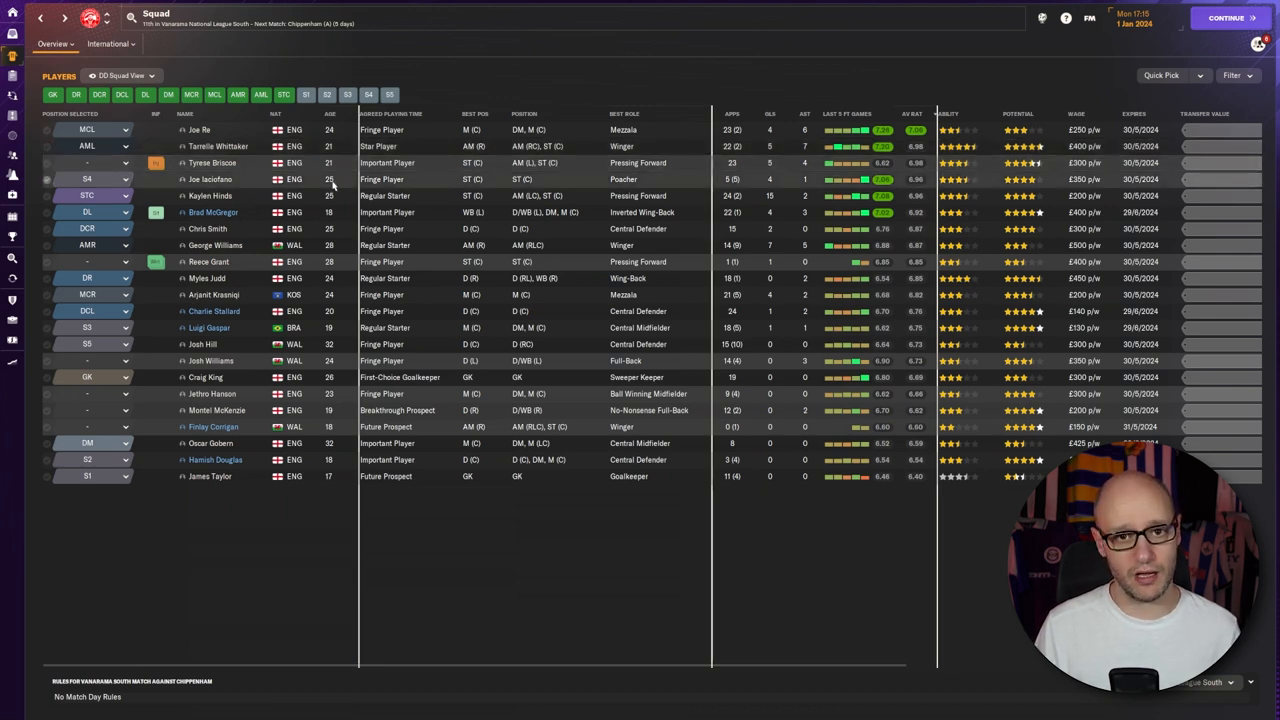
{"action": "double_click", "coordinate": [200, 180]}
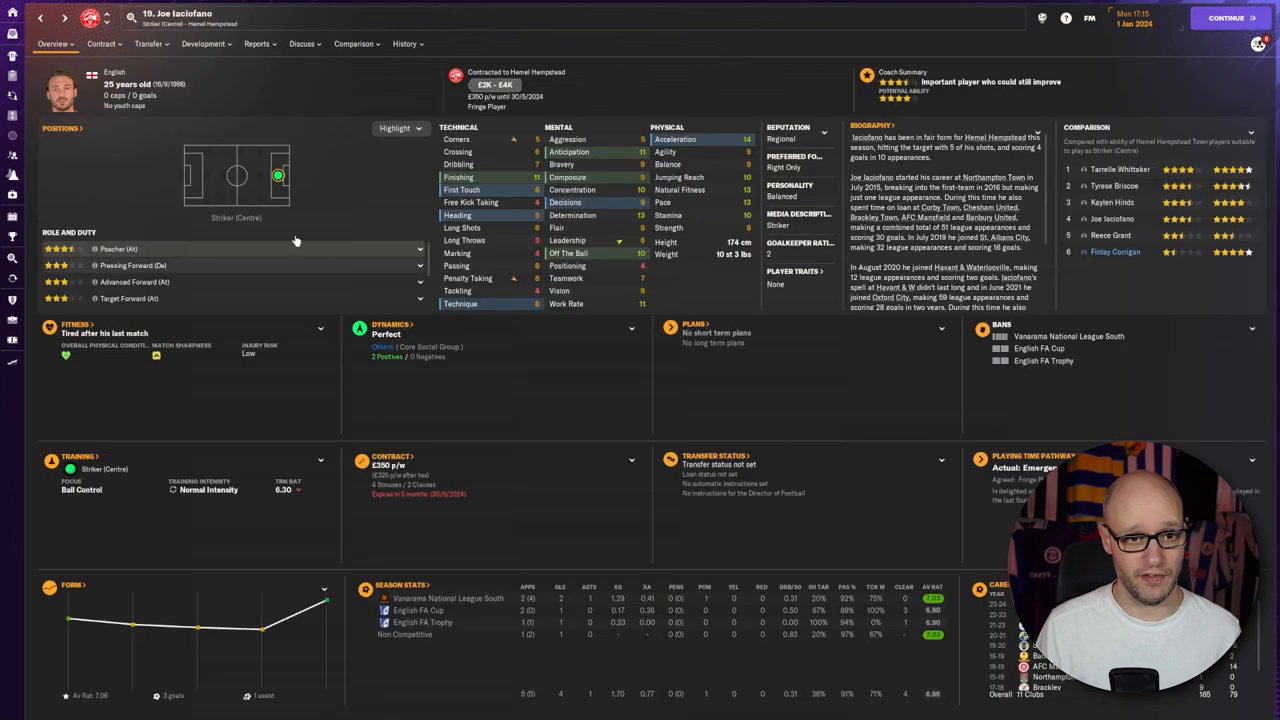
{"action": "mouse_move", "coordinate": [304, 308]}
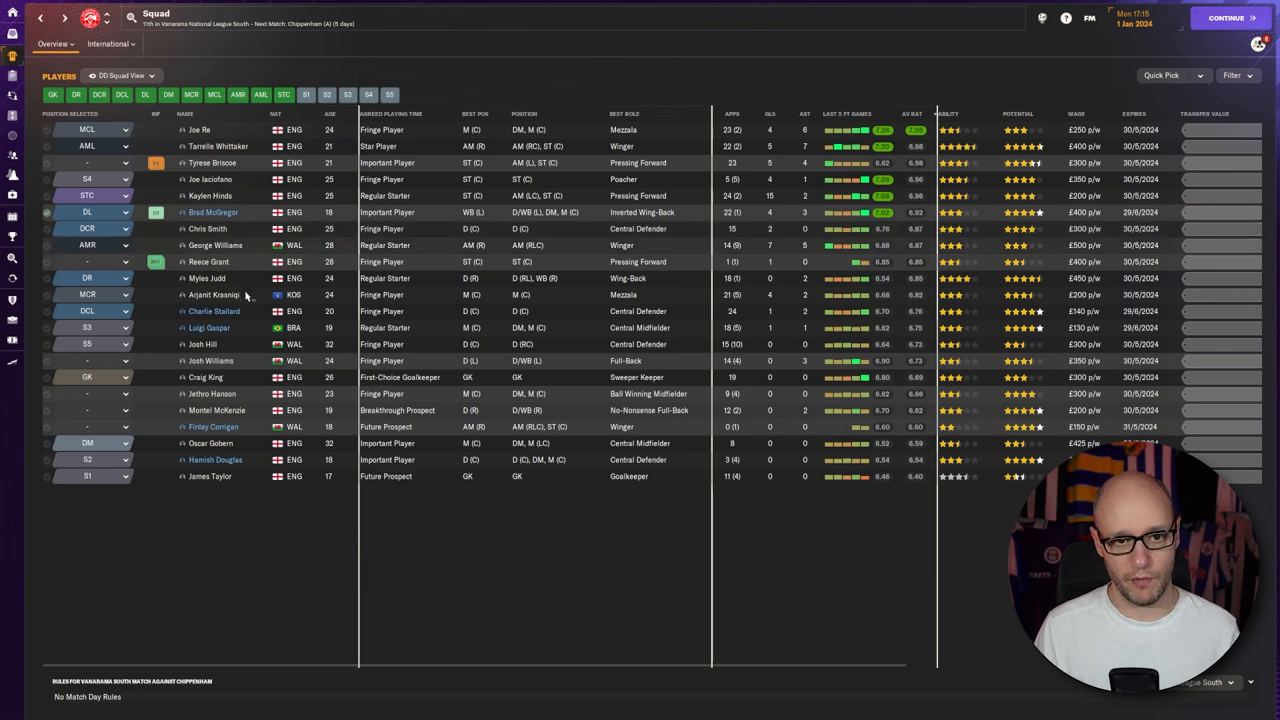
{"action": "mouse_move", "coordinate": [244, 504]}
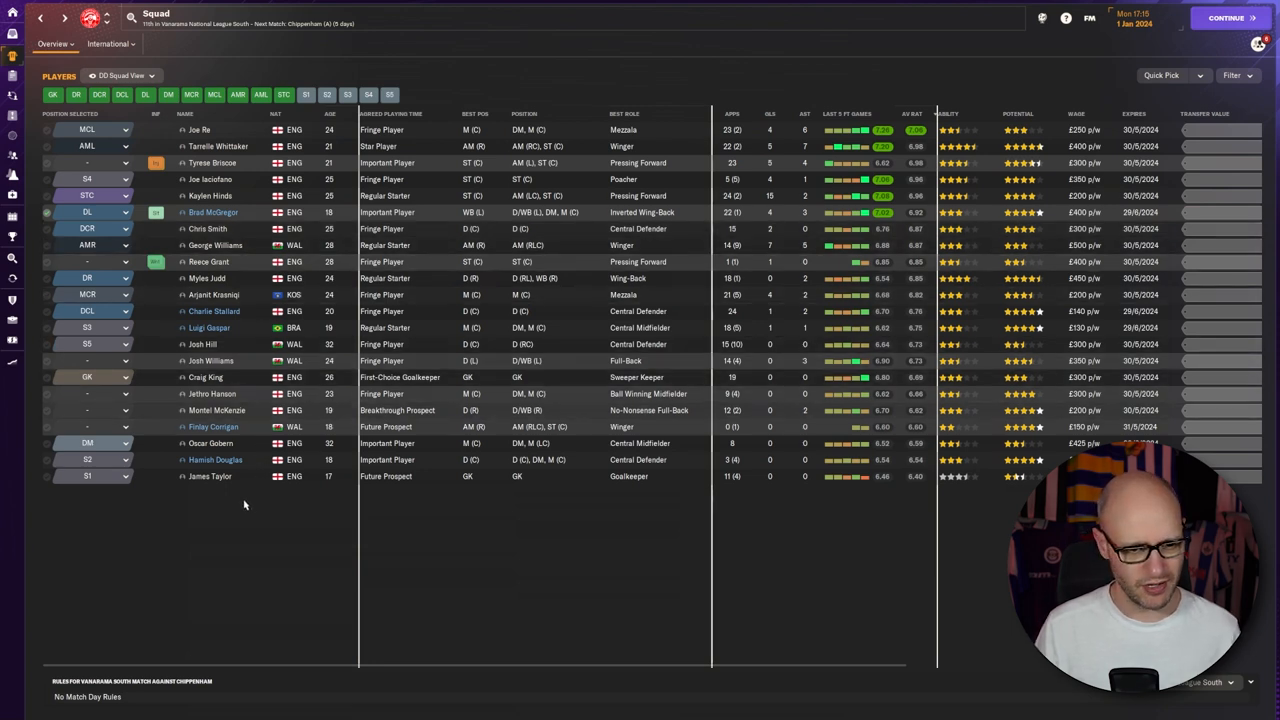
{"action": "mouse_move", "coordinate": [248, 444]}
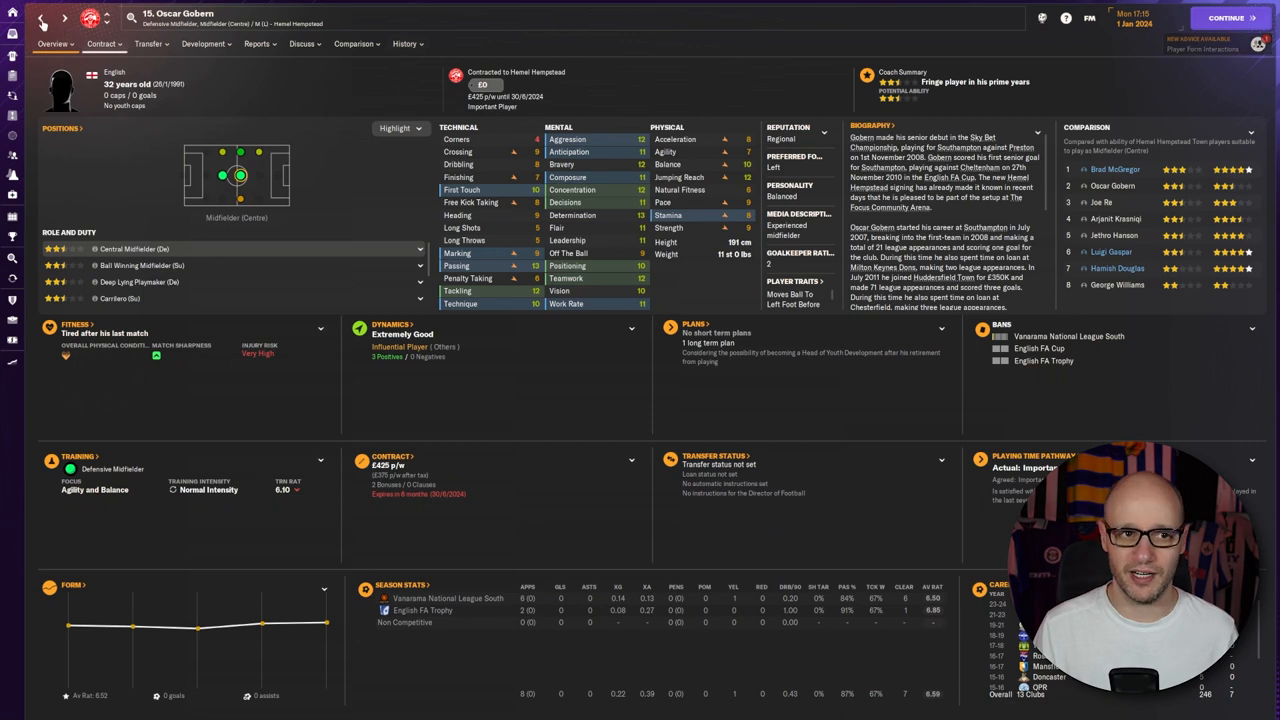
{"action": "left_click", "coordinate": [40, 18]}
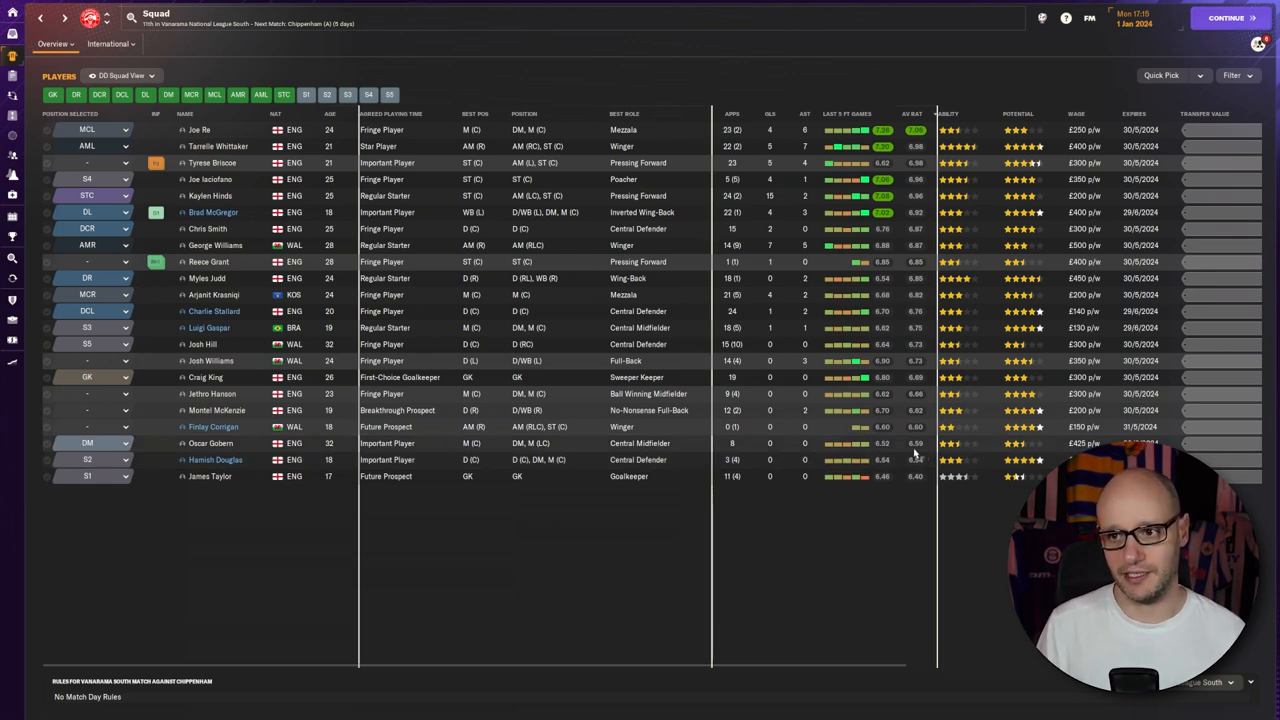
{"action": "mouse_move", "coordinate": [796, 552]}
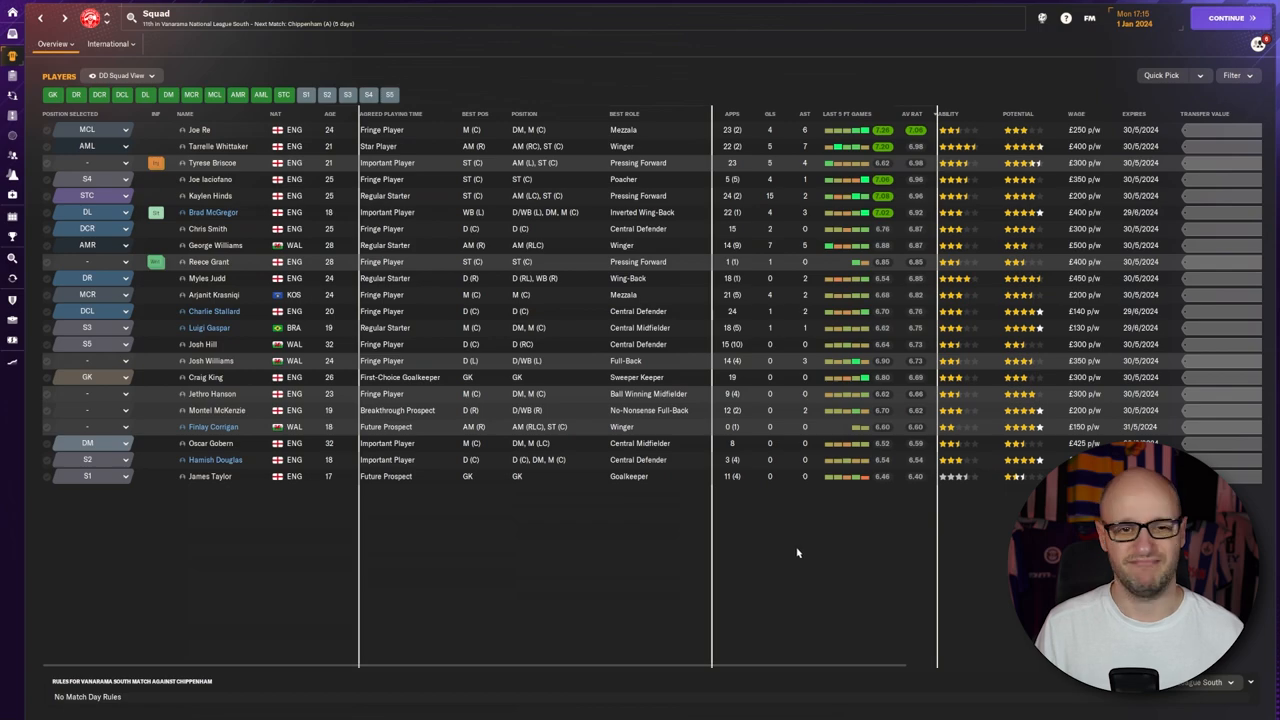